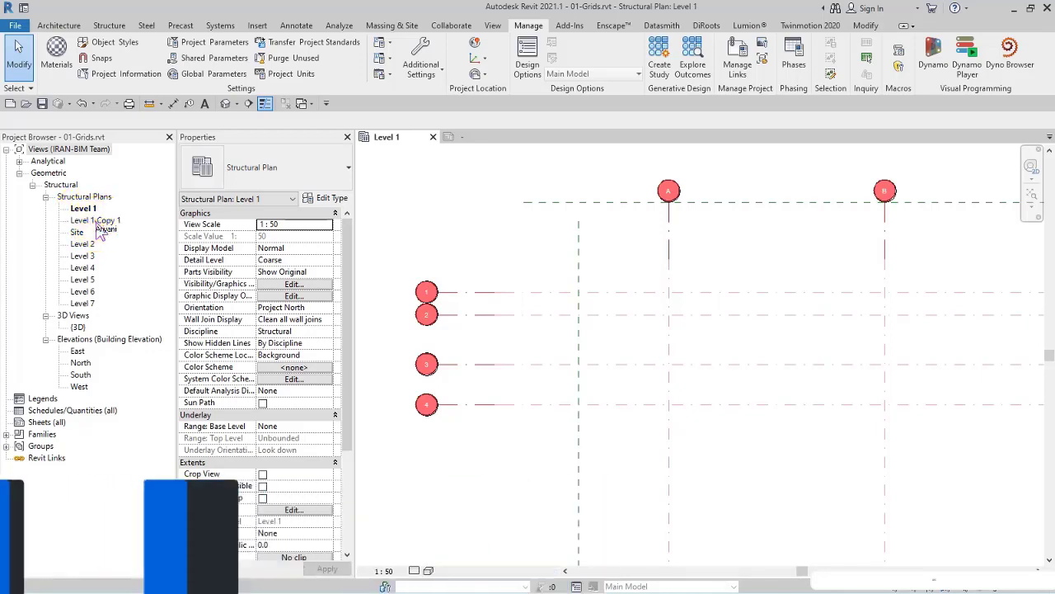
- Open the Level 1 Copy 1 plan and set its view scale to 1:50
{"action": "double_click", "coordinate": [96, 220]}
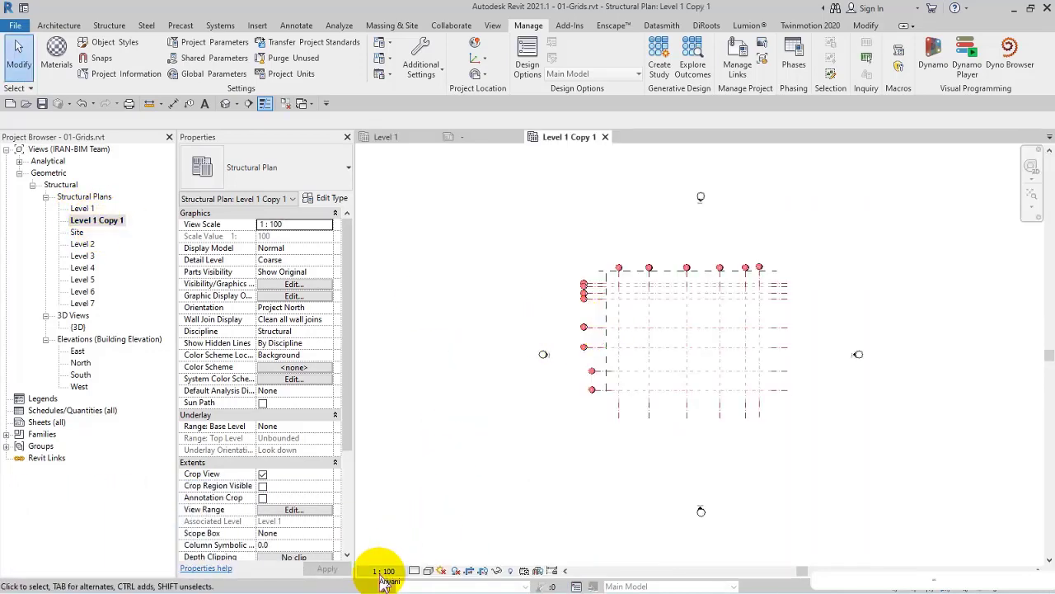
{"action": "left_click", "coordinate": [382, 571]}
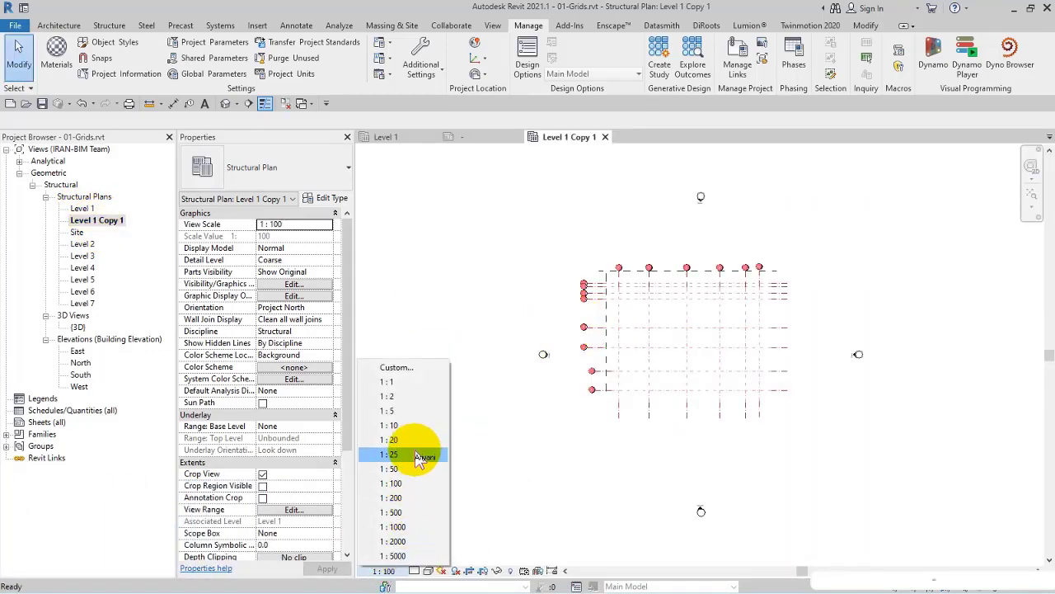
{"action": "left_click", "coordinate": [392, 469]}
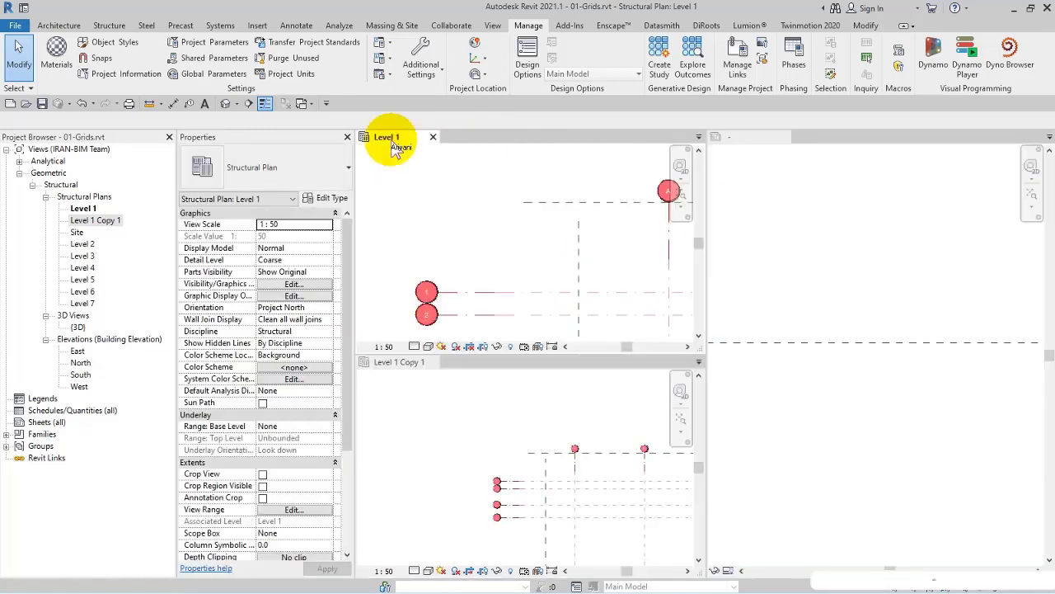
- Switch to the Level 1 plan and select grid A
{"action": "left_click", "coordinate": [395, 361]}
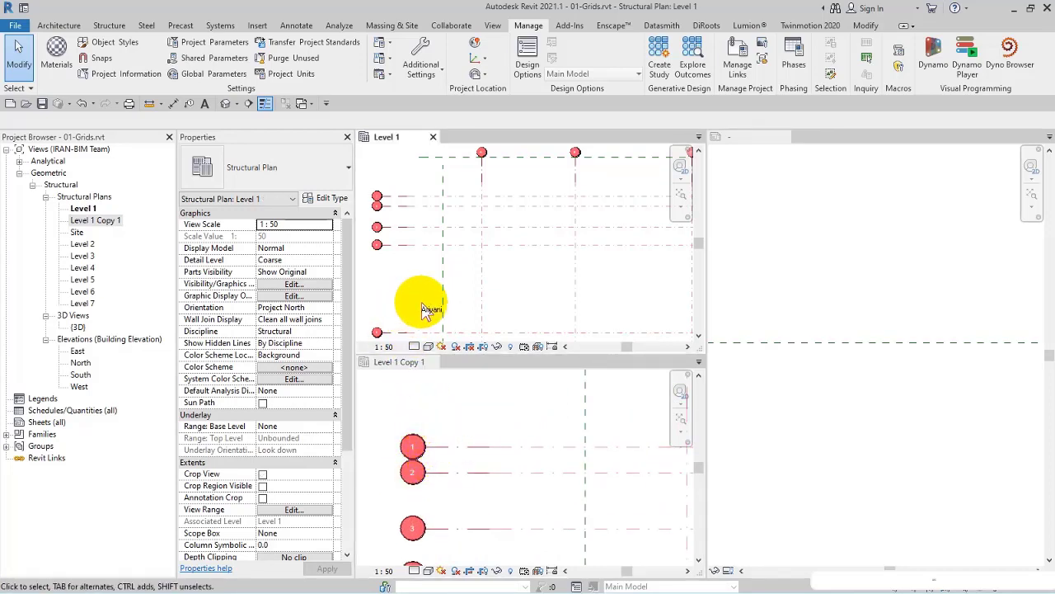
{"action": "left_click", "coordinate": [381, 346]}
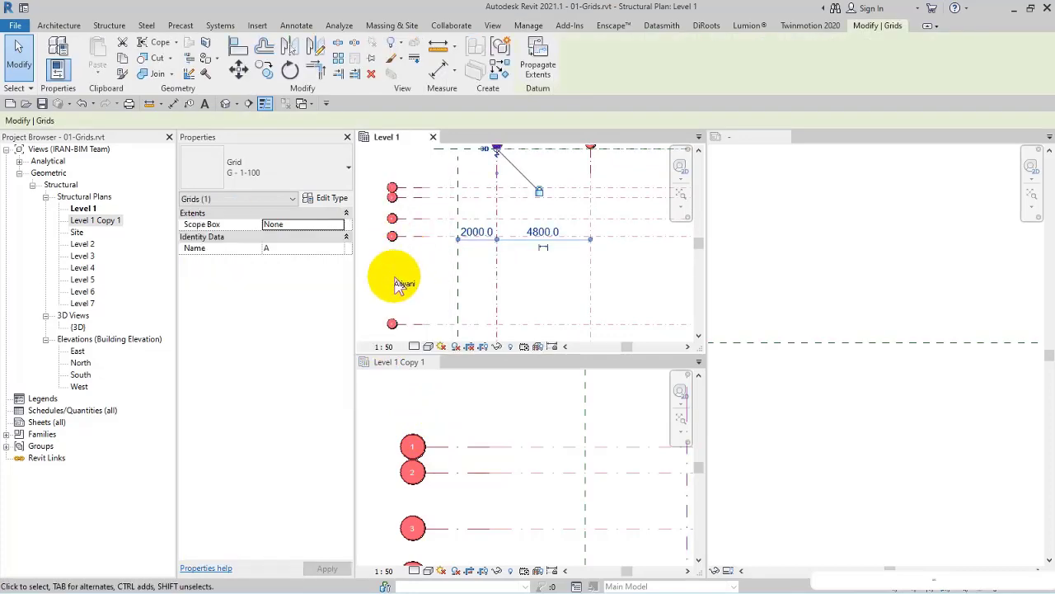
{"action": "left_click", "coordinate": [527, 25]}
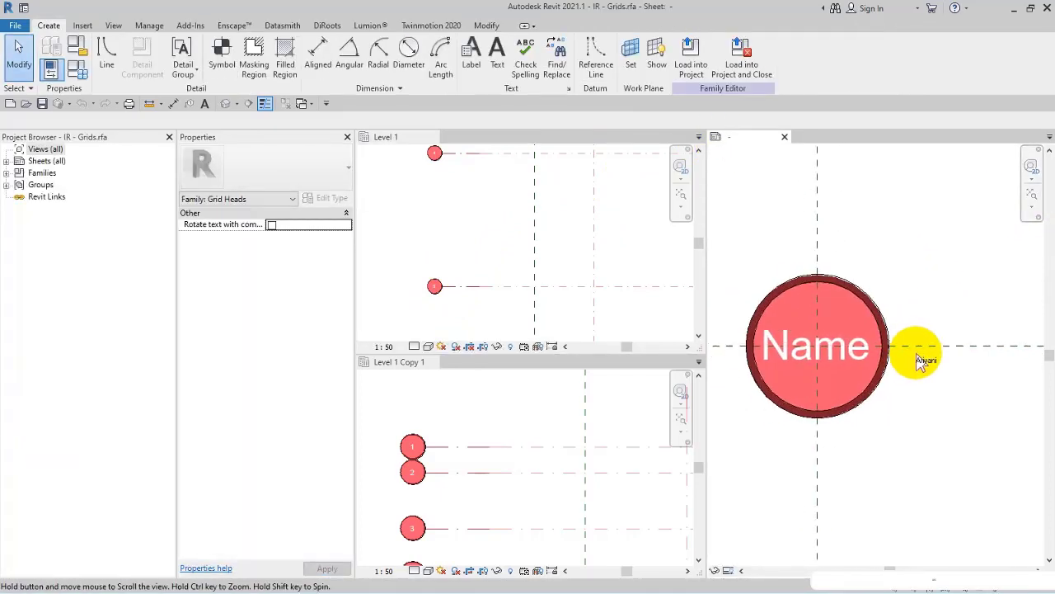
- Select the Name label, then drag the pink filled region away from the brown ring
{"action": "left_click", "coordinate": [815, 345]}
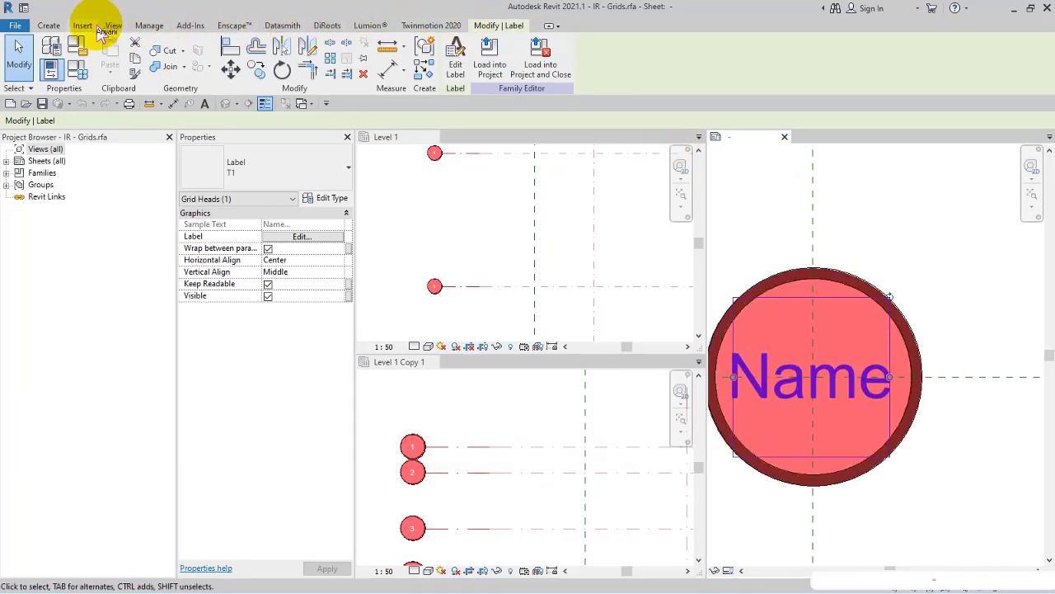
{"action": "left_click", "coordinate": [113, 26]}
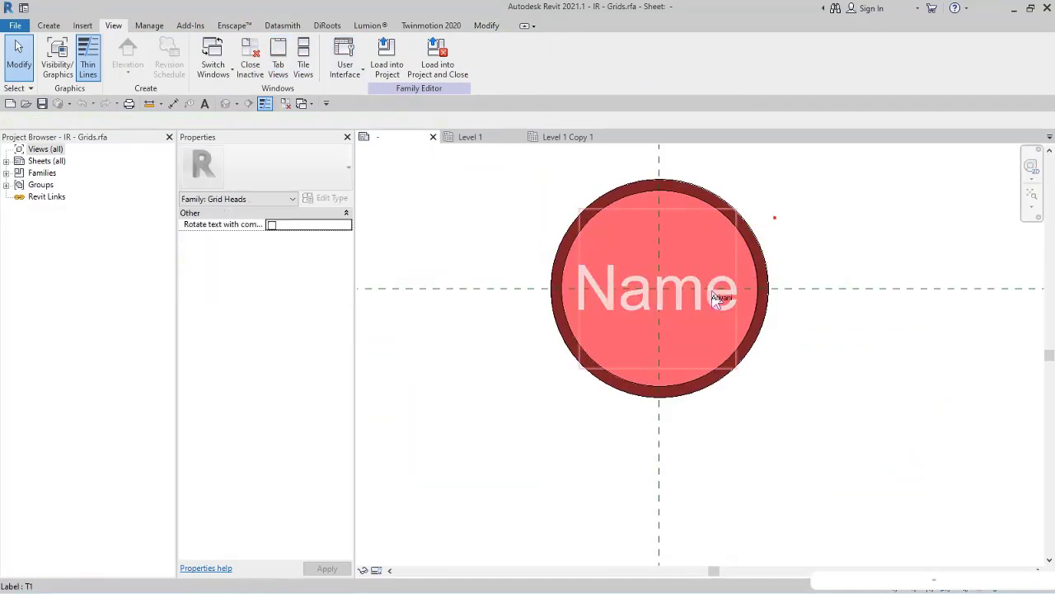
{"action": "left_click", "coordinate": [659, 292]}
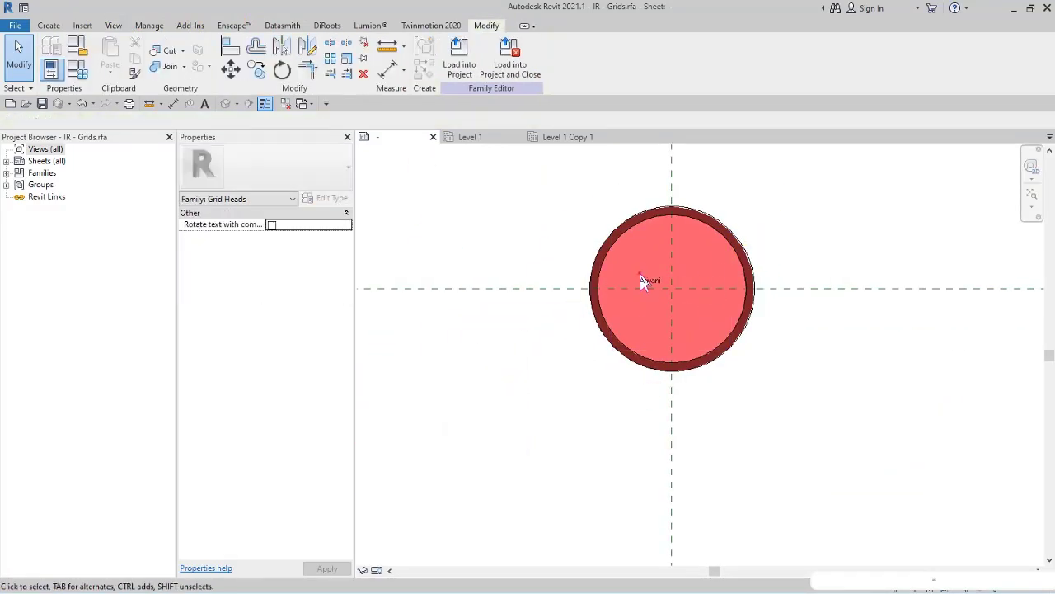
{"action": "left_click", "coordinate": [672, 280]}
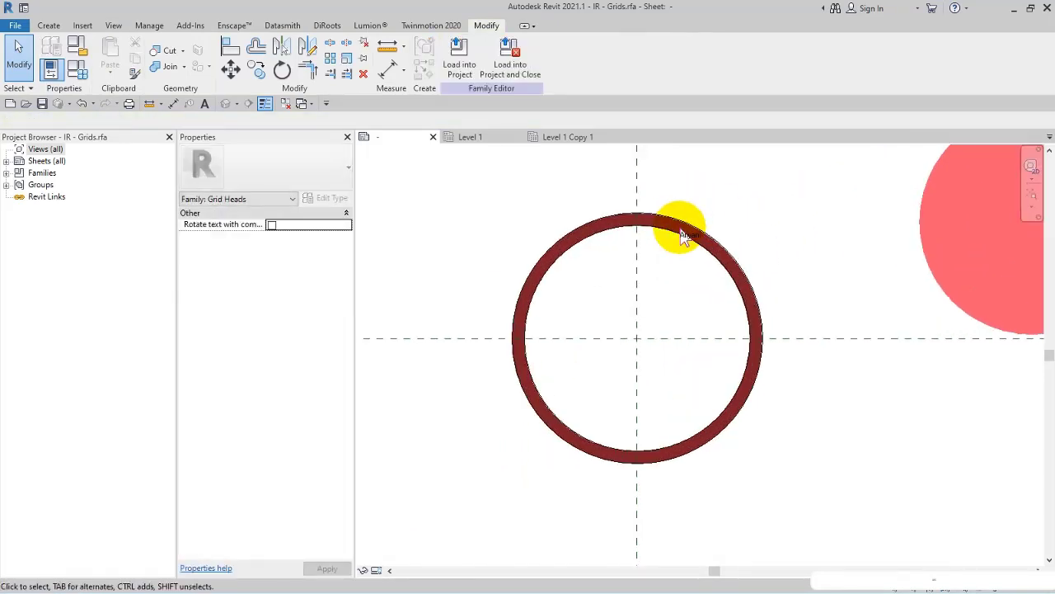
- Sketch two thin concentric circles and align their centre to the reference plane crossing
{"action": "left_click", "coordinate": [684, 231]}
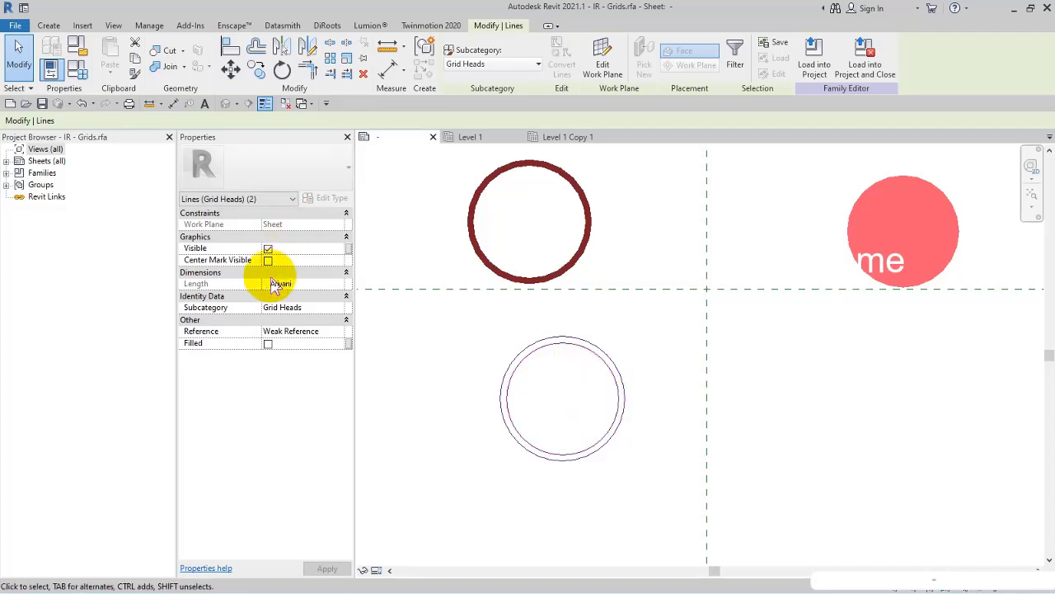
{"action": "left_click", "coordinate": [268, 259]}
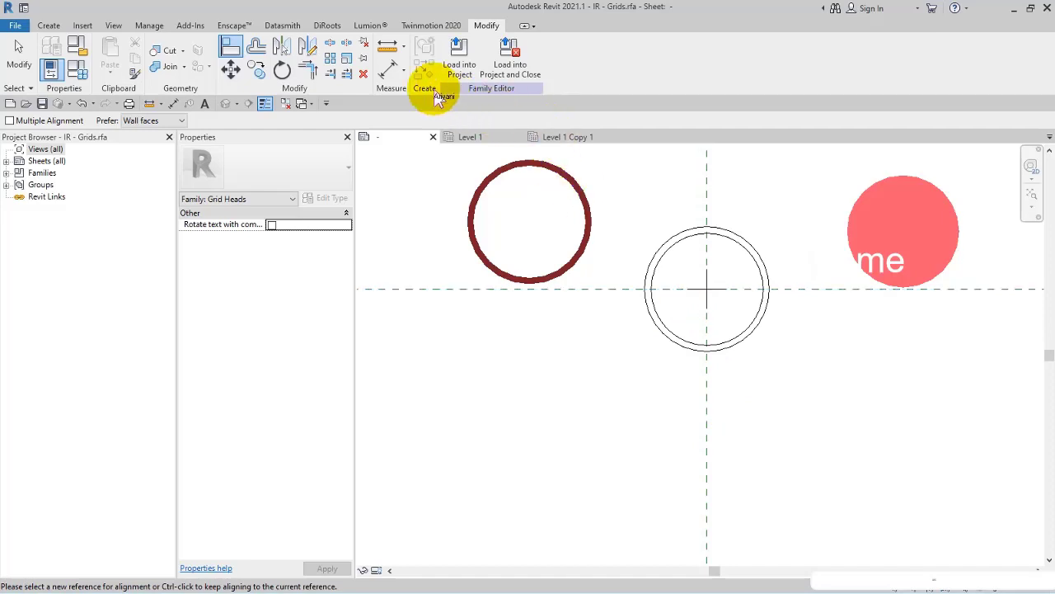
- Label the circle diameters with OUT and IN parameters, setting IN = OUT - 1 mm
{"action": "left_click", "coordinate": [549, 51]}
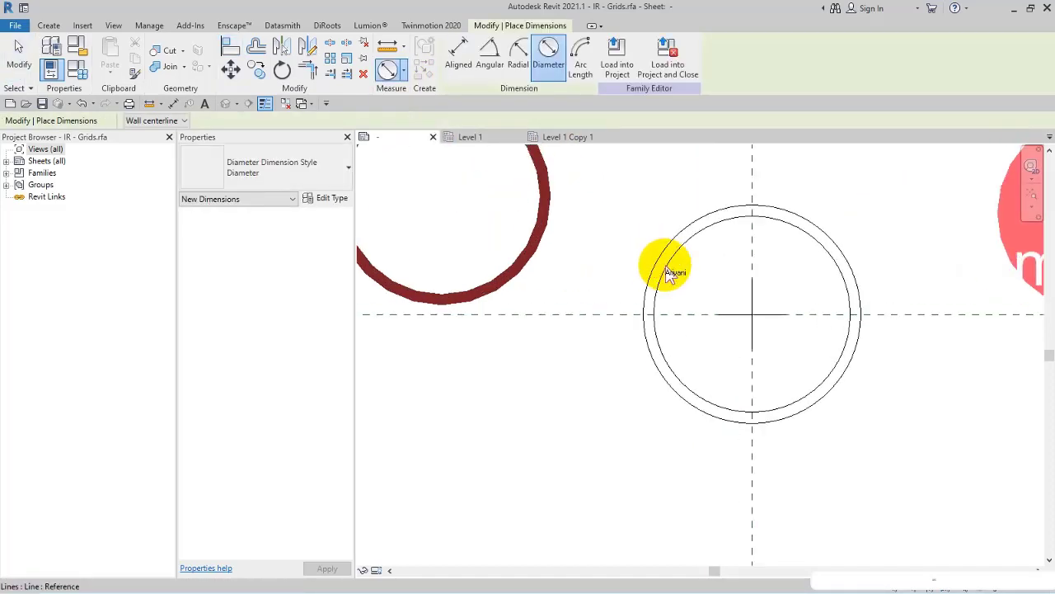
{"action": "left_click", "coordinate": [668, 264]}
{"action": "type", "text": "OUT"}
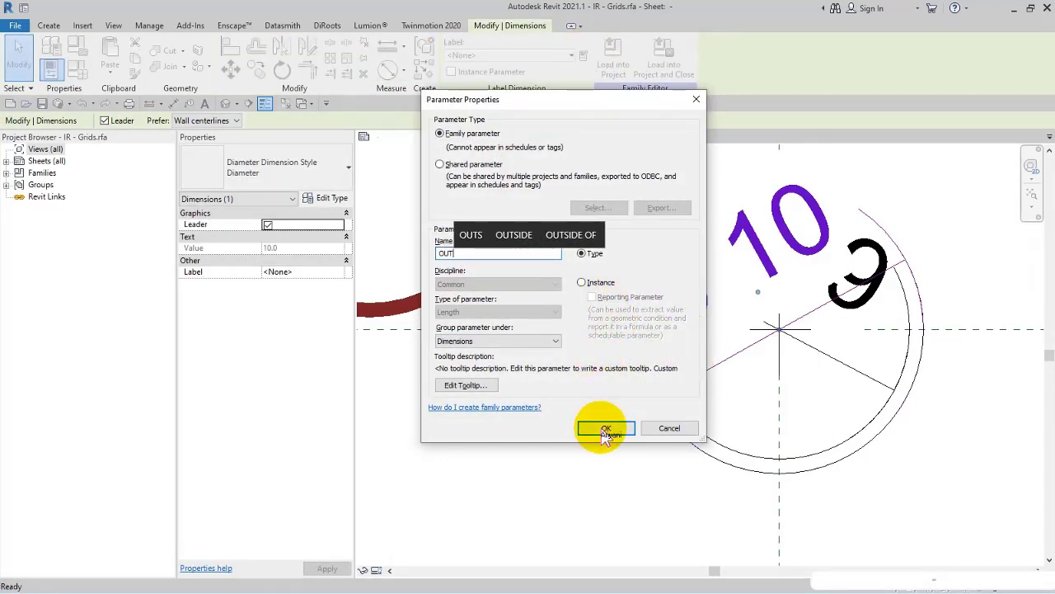
{"action": "left_click", "coordinate": [605, 428]}
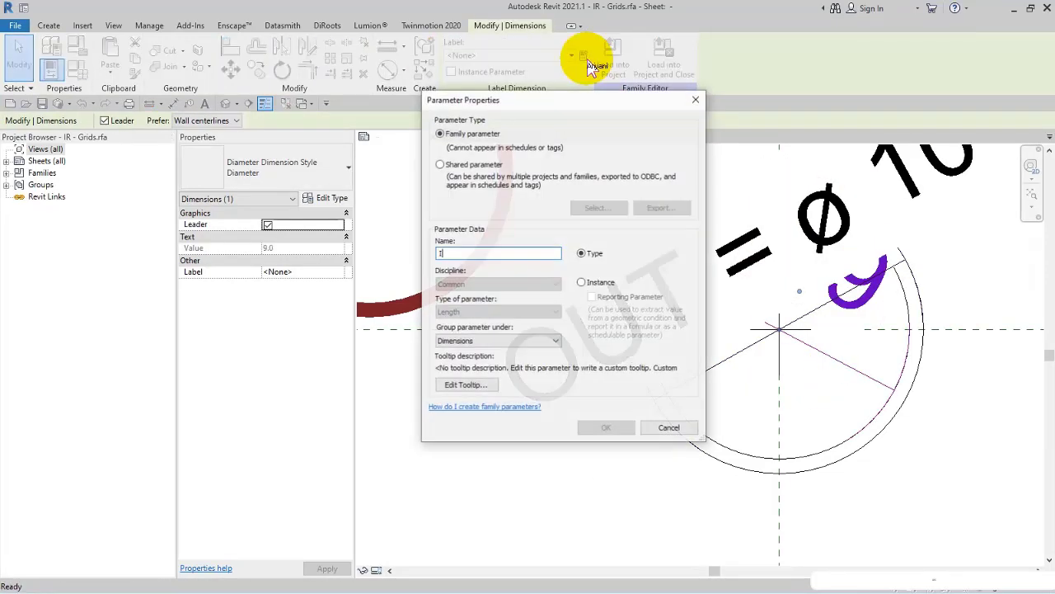
{"action": "left_click", "coordinate": [667, 427]}
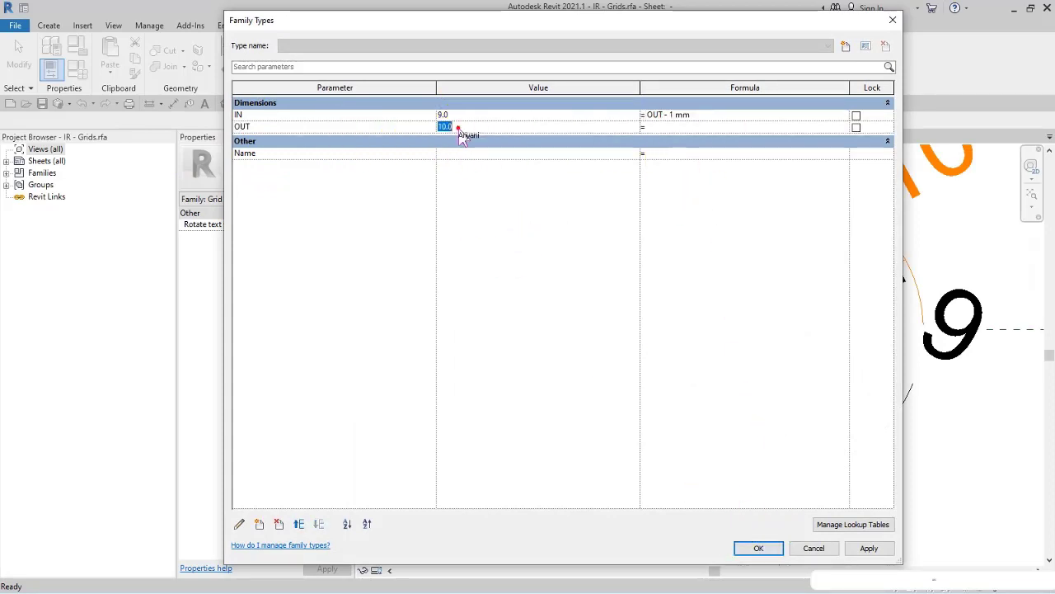
{"action": "left_click", "coordinate": [757, 548]}
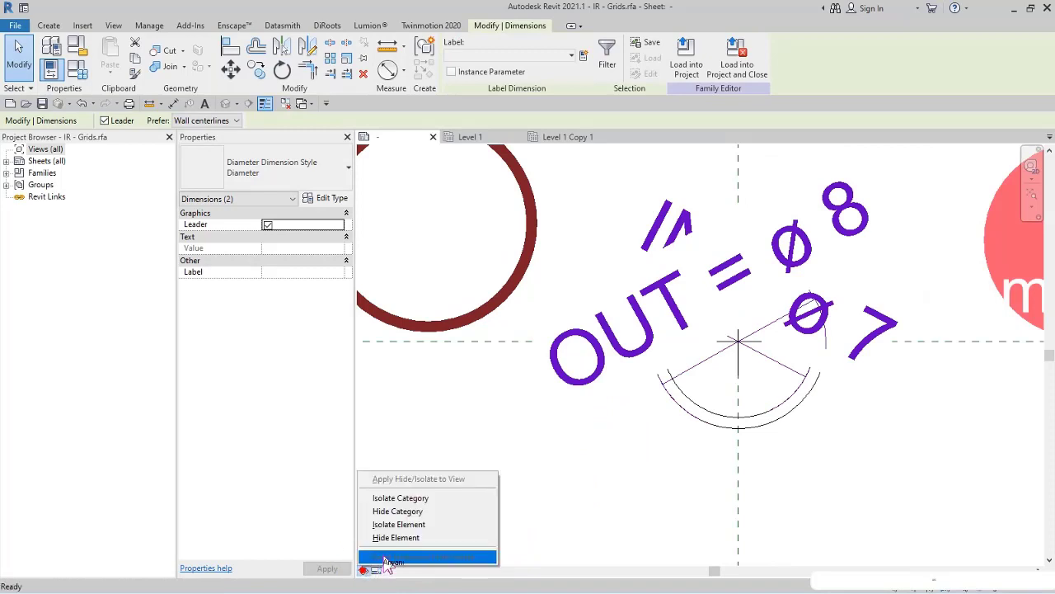
- Hide dimensions and redraw the OUT ring and IN disc region boundaries on the circles
{"action": "left_click", "coordinate": [394, 562]}
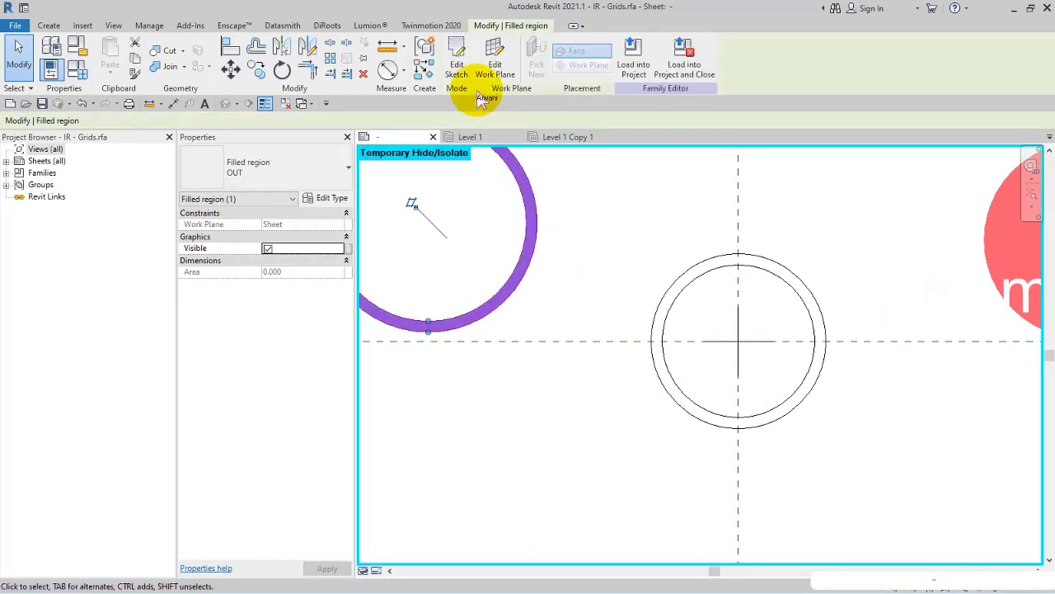
{"action": "left_click", "coordinate": [457, 58]}
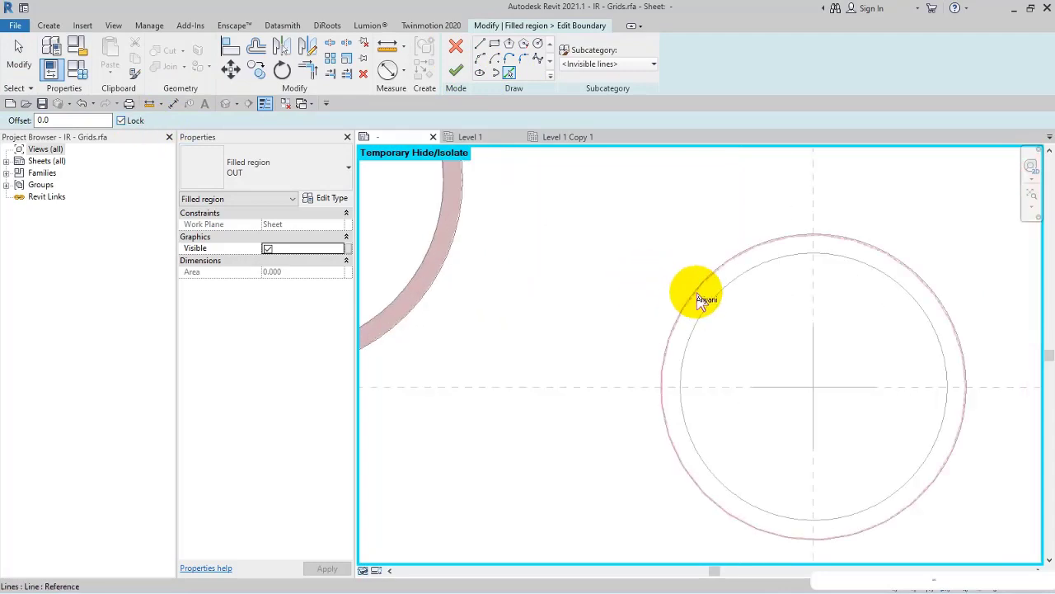
{"action": "left_click", "coordinate": [696, 293]}
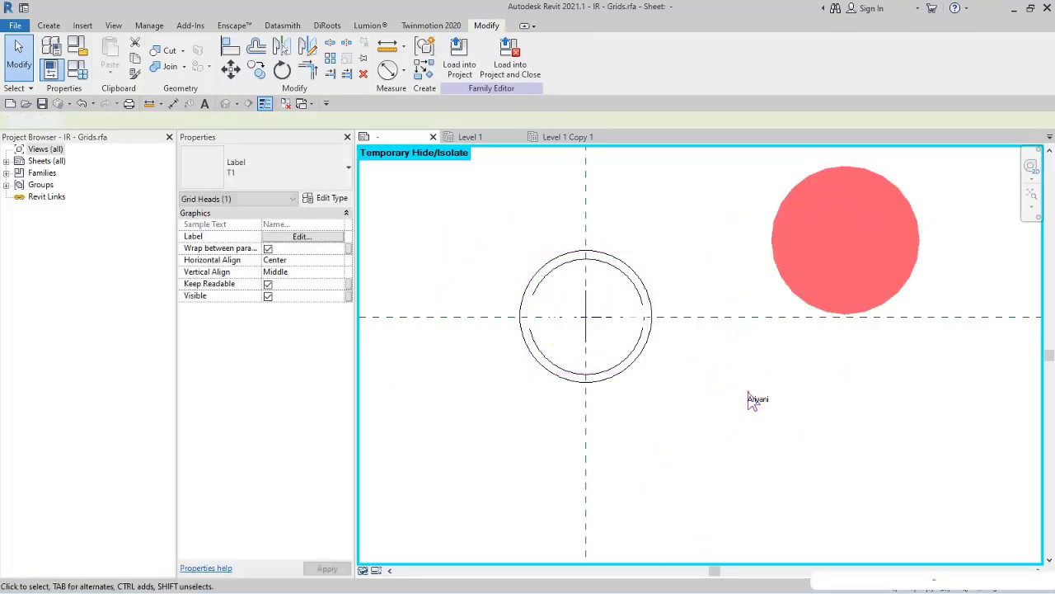
{"action": "left_click", "coordinate": [845, 240]}
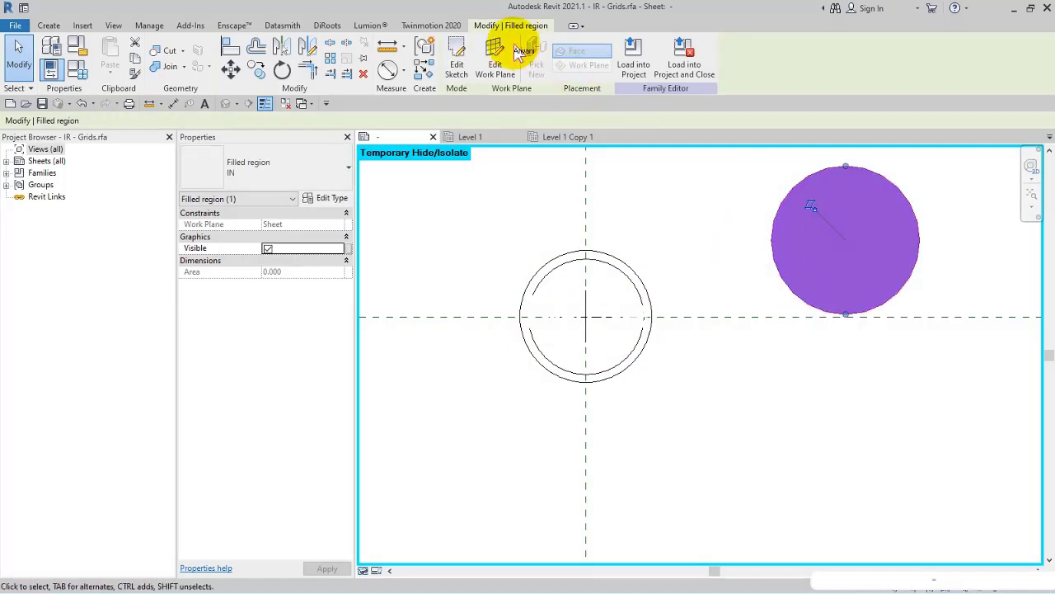
{"action": "left_click", "coordinate": [455, 56]}
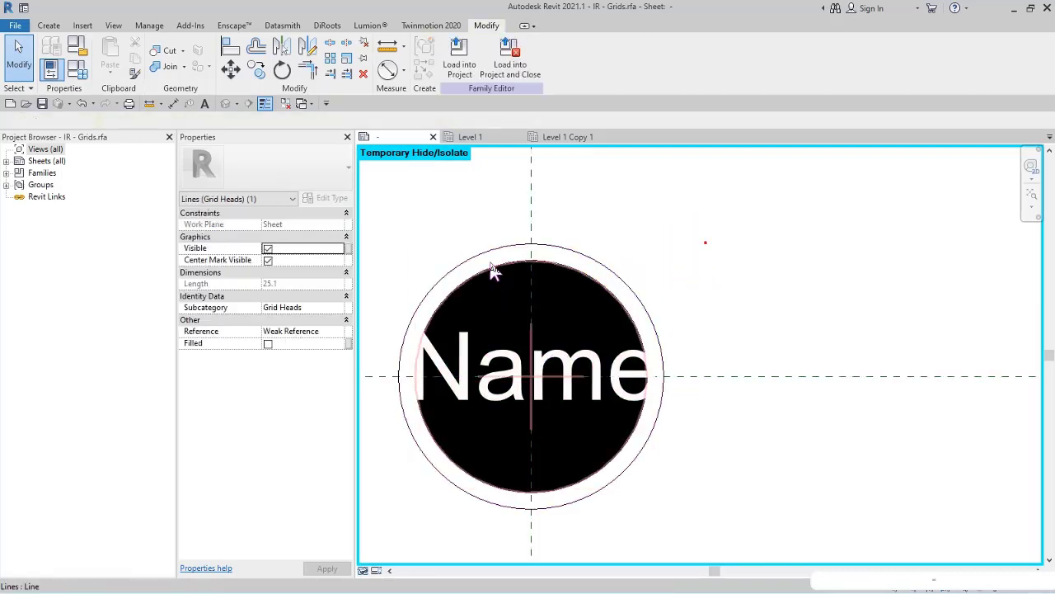
- Move the Name label into place over the brown ring
{"action": "left_click", "coordinate": [462, 272]}
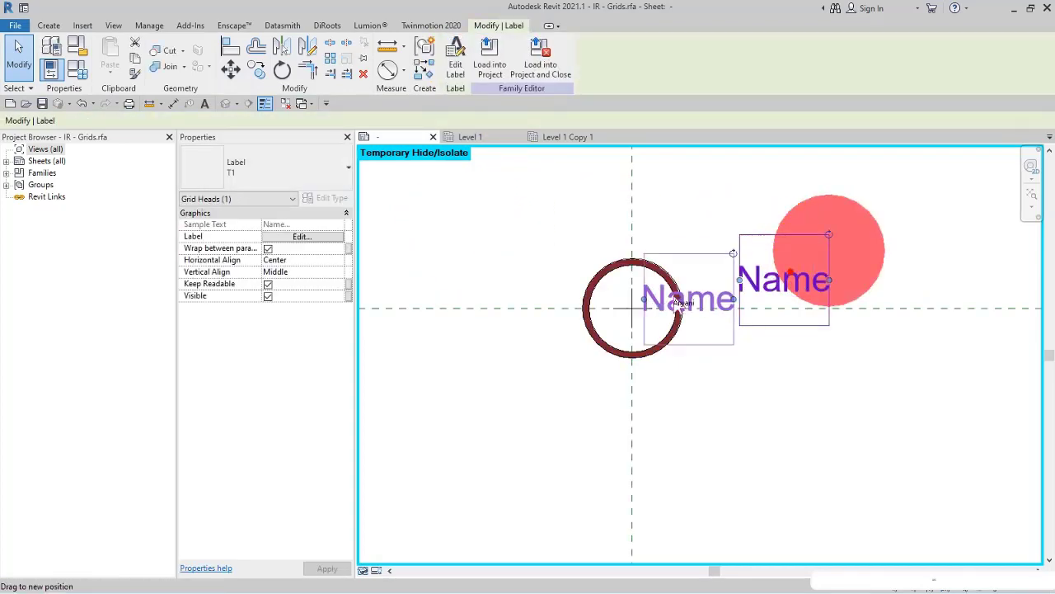
{"action": "left_click", "coordinate": [828, 251]}
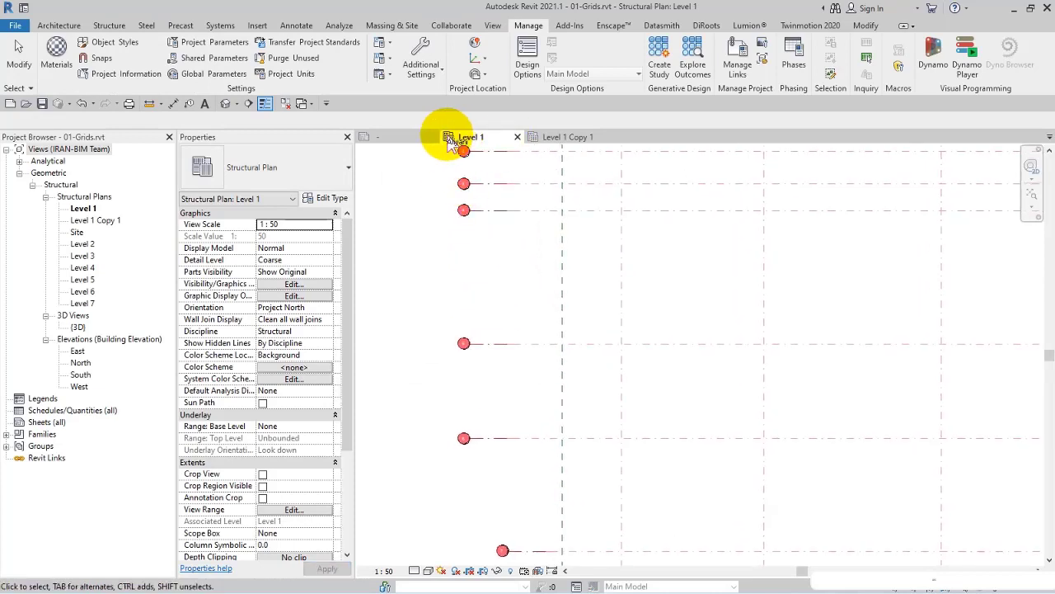
- Open the IR - Grids type properties from Annotation Symbols in the Project Browser
{"action": "left_click", "coordinate": [482, 137]}
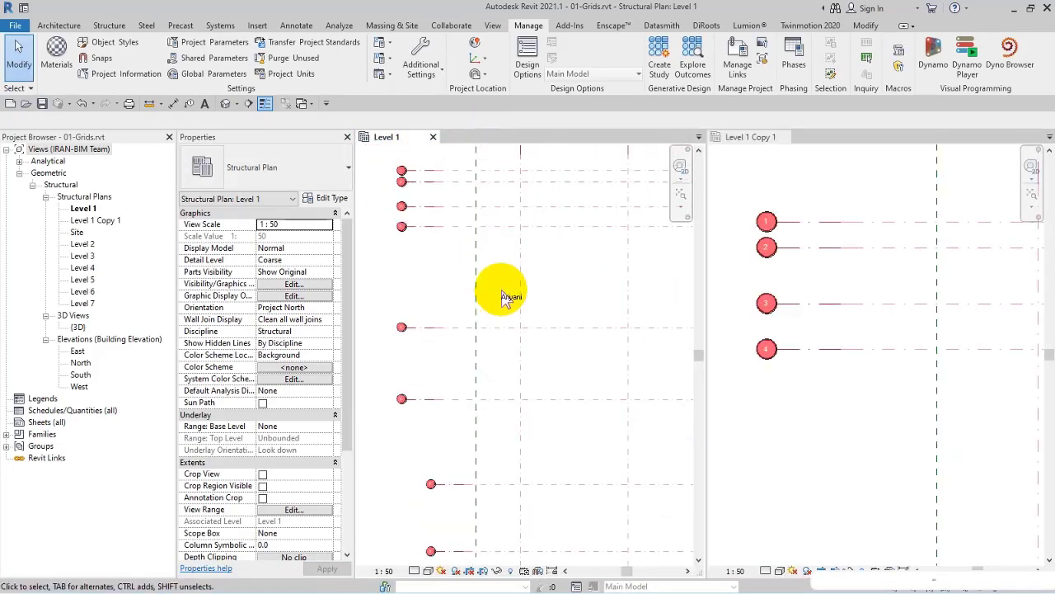
{"action": "left_click", "coordinate": [744, 136]}
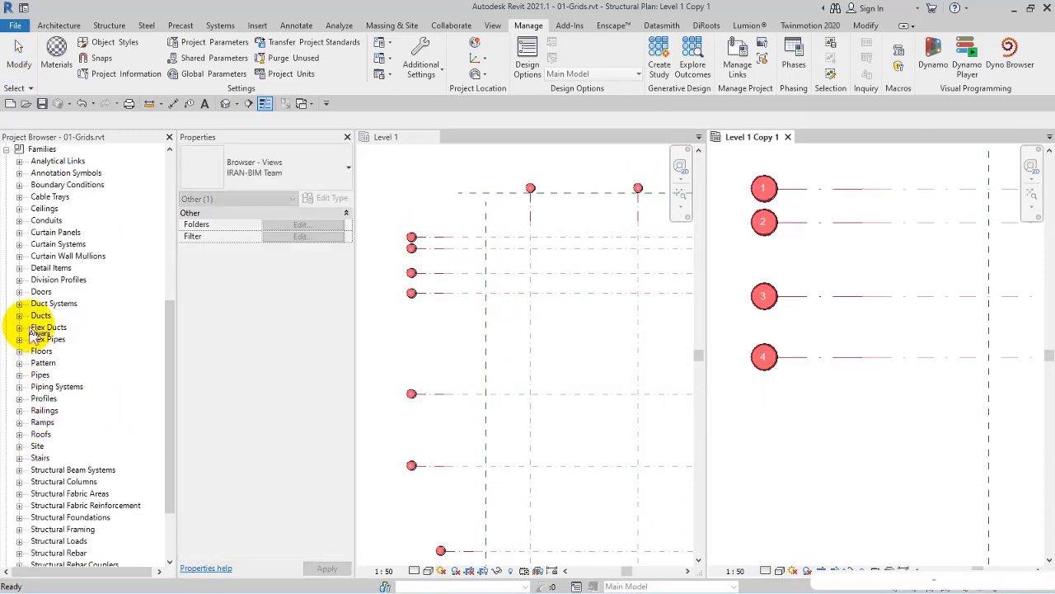
{"action": "left_click", "coordinate": [20, 150]}
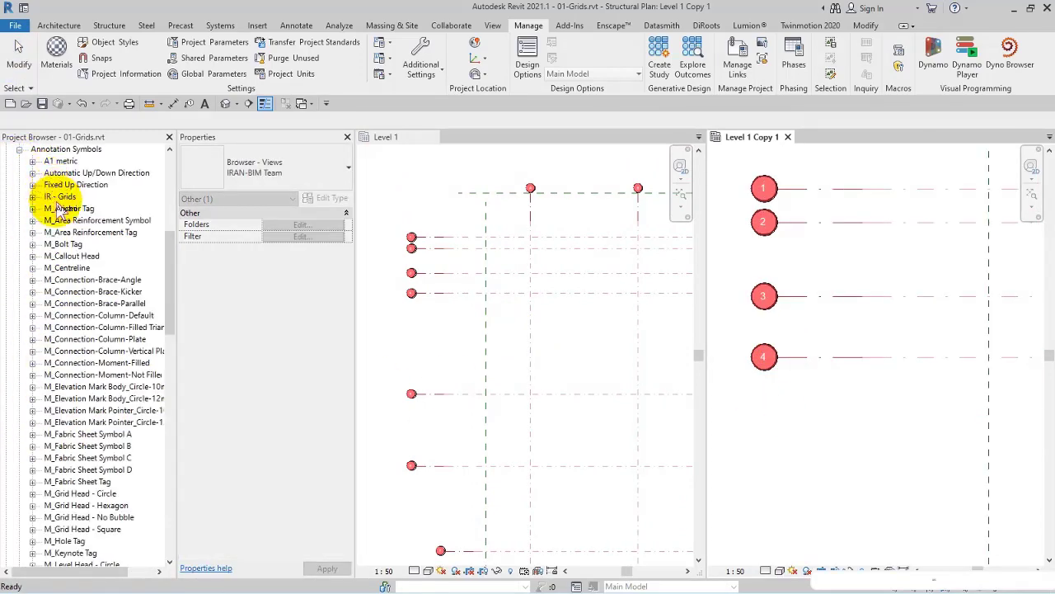
{"action": "left_click", "coordinate": [60, 196]}
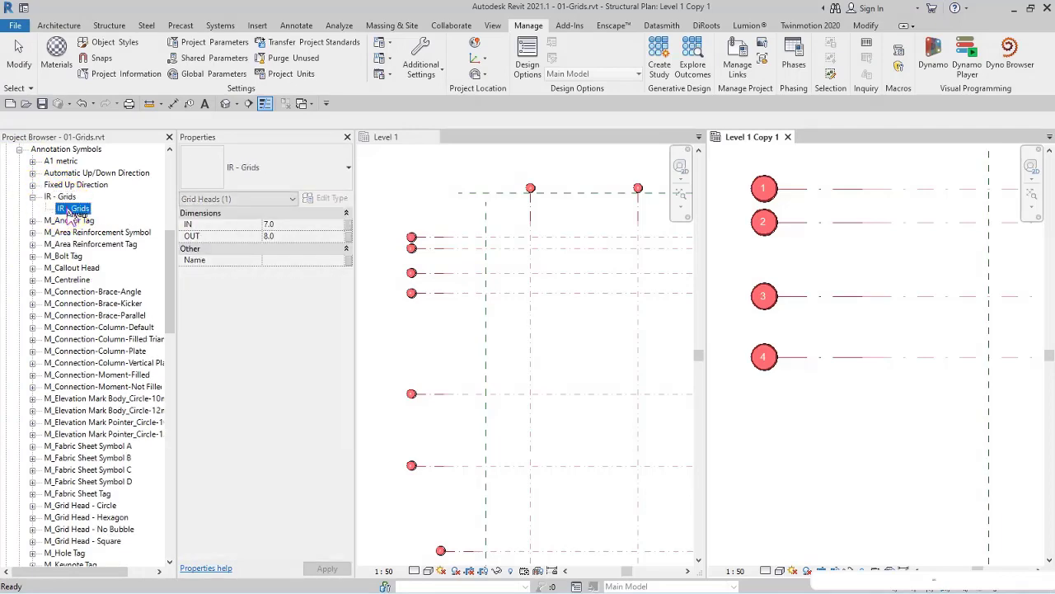
{"action": "left_click", "coordinate": [333, 198]}
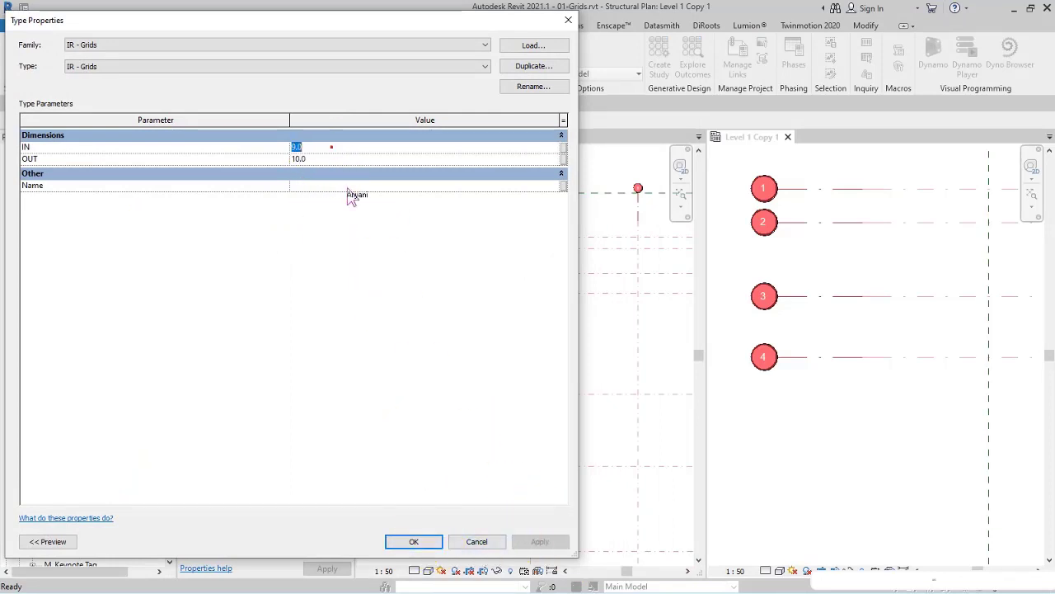
- Apply new IR - Grids diameters, then adjust them to IN 8.0 and OUT 9.0
{"action": "left_click", "coordinate": [413, 540]}
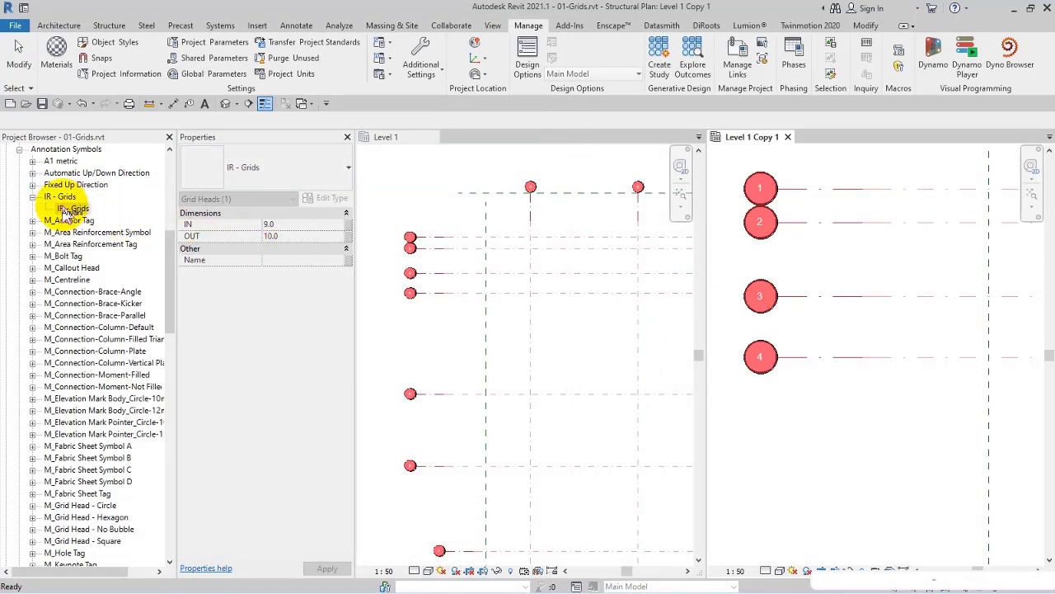
{"action": "left_click", "coordinate": [332, 198]}
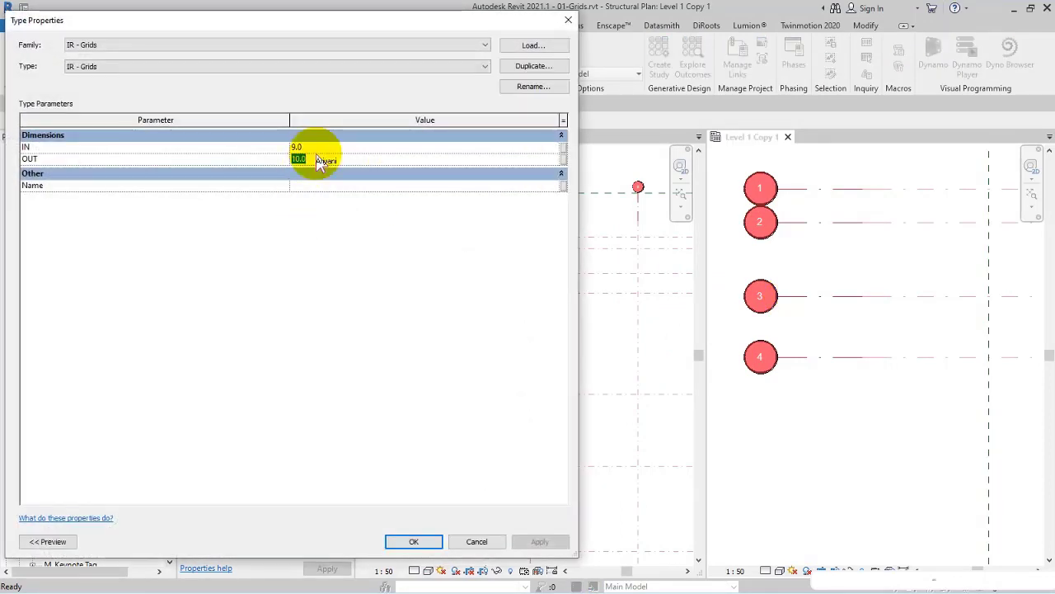
{"action": "left_click", "coordinate": [414, 541]}
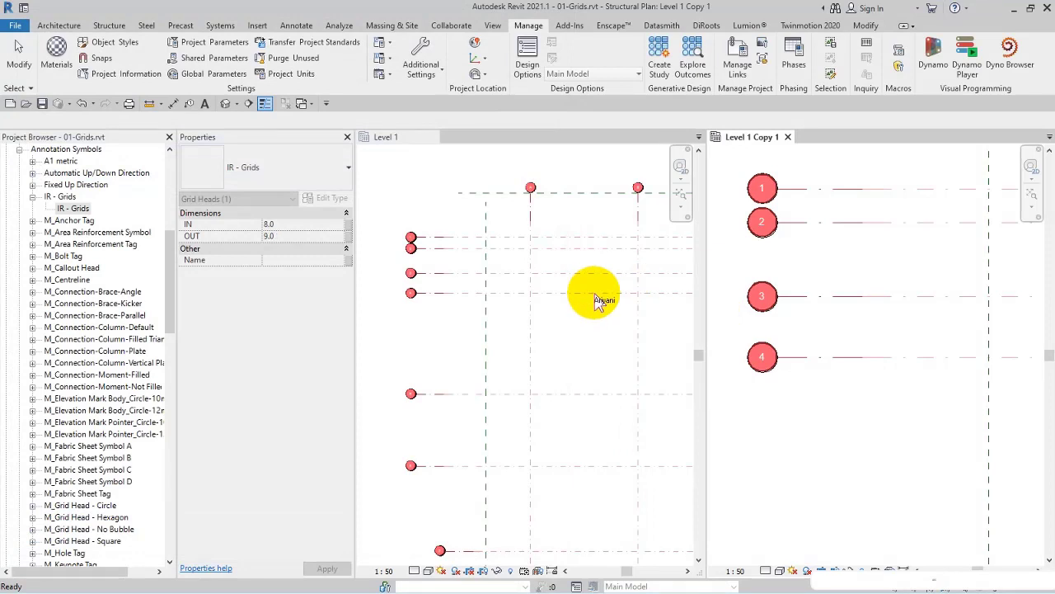
{"action": "mouse_move", "coordinate": [552, 280]}
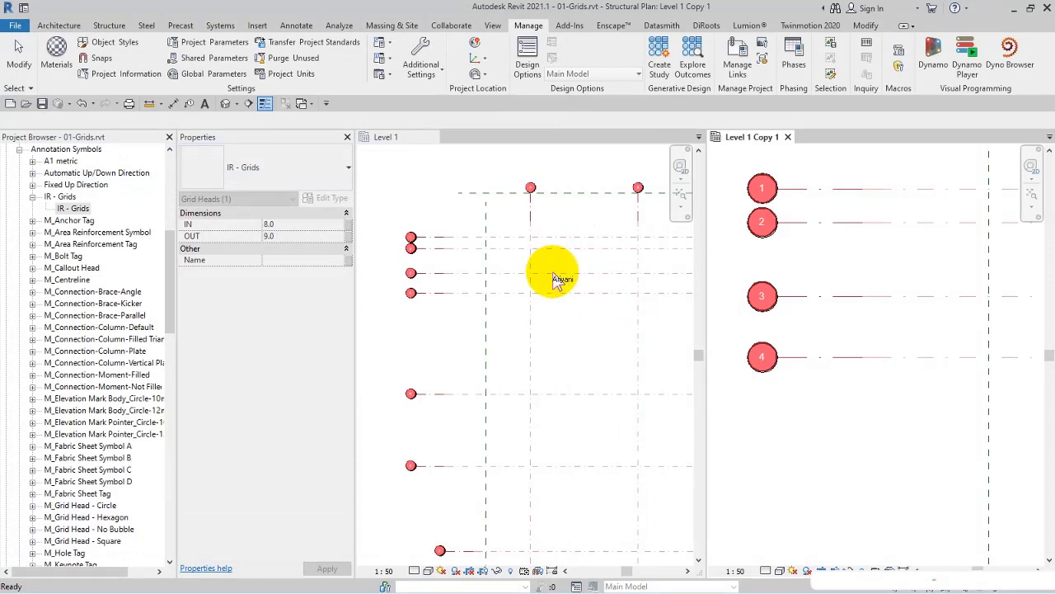
{"action": "mouse_move", "coordinate": [639, 272]}
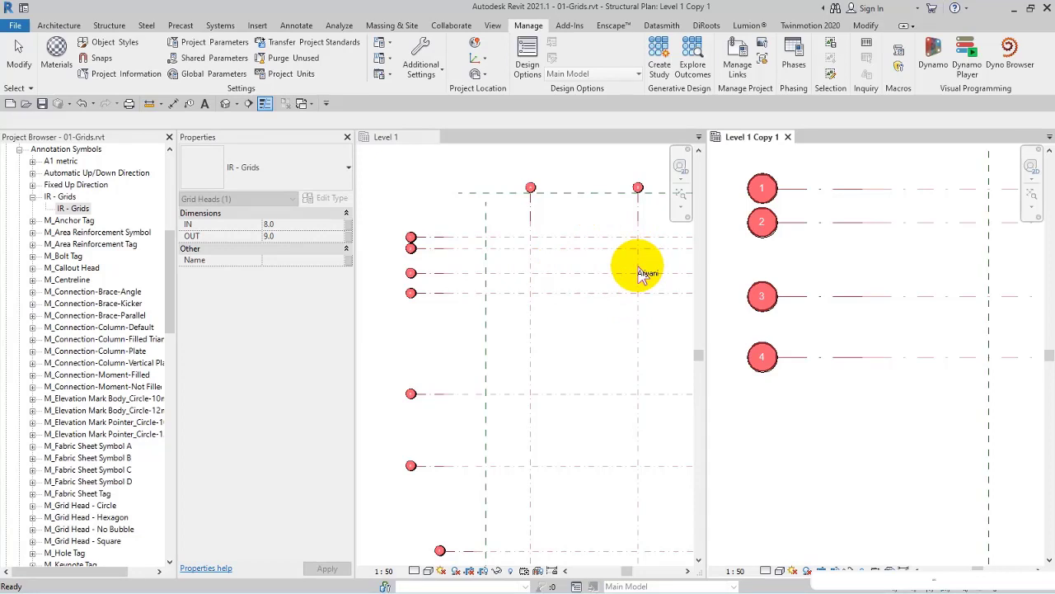
{"action": "mouse_move", "coordinate": [647, 268]}
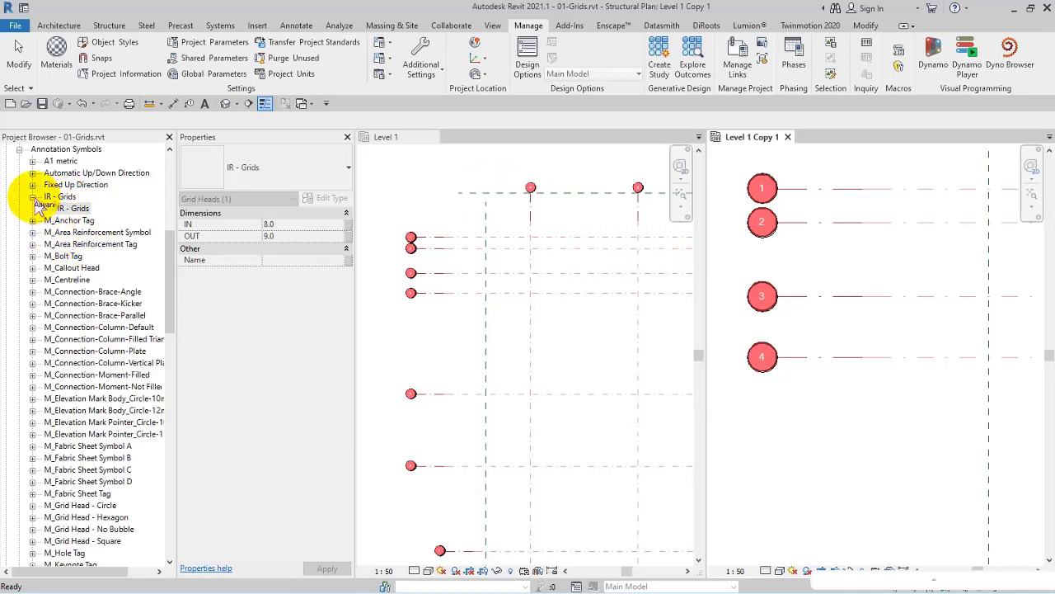
- Make the Level 1 plan the active view
{"action": "left_click", "coordinate": [59, 196]}
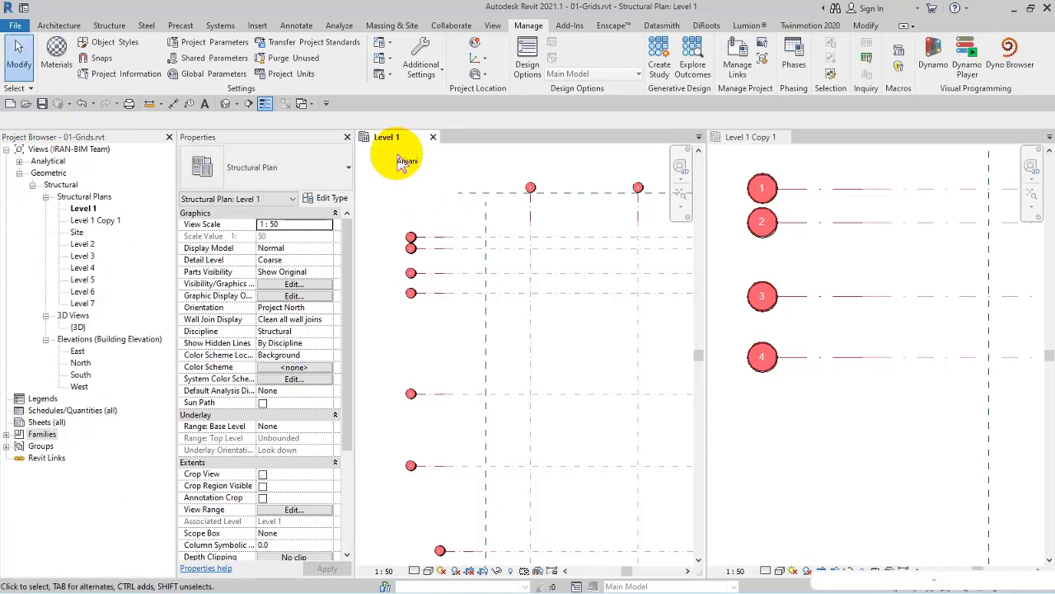
{"action": "mouse_move", "coordinate": [422, 162]}
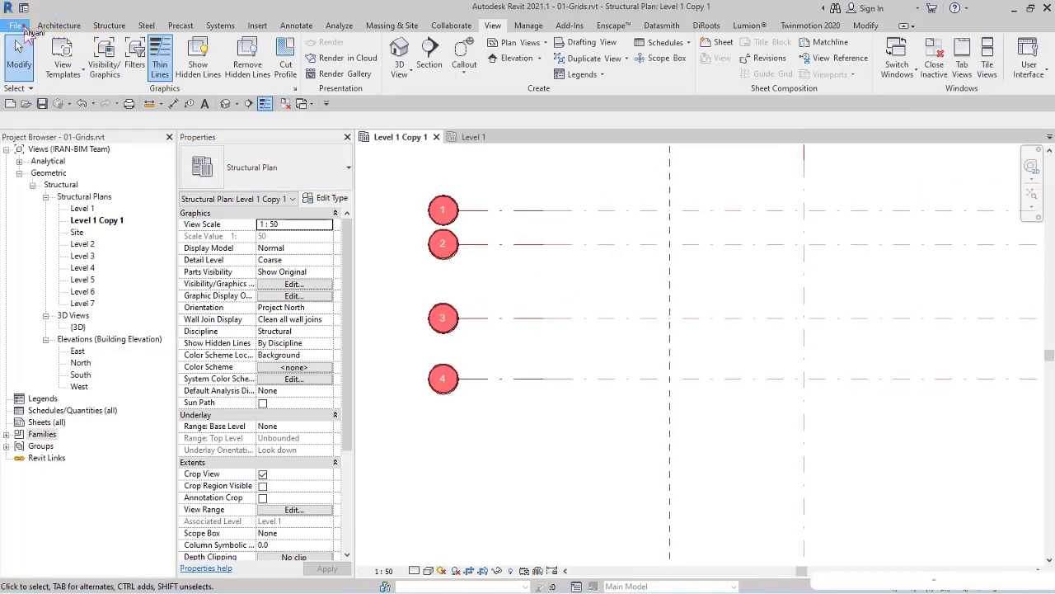
- Create a new annotation symbol family from the Metric Grid Head.rft template
{"action": "left_click", "coordinate": [15, 25]}
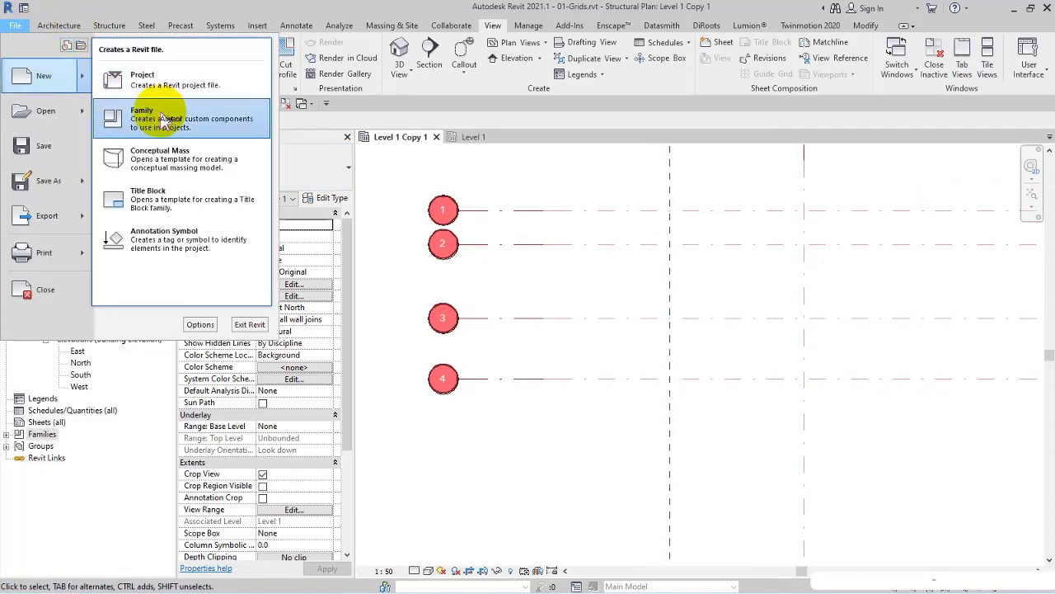
{"action": "left_click", "coordinate": [163, 239]}
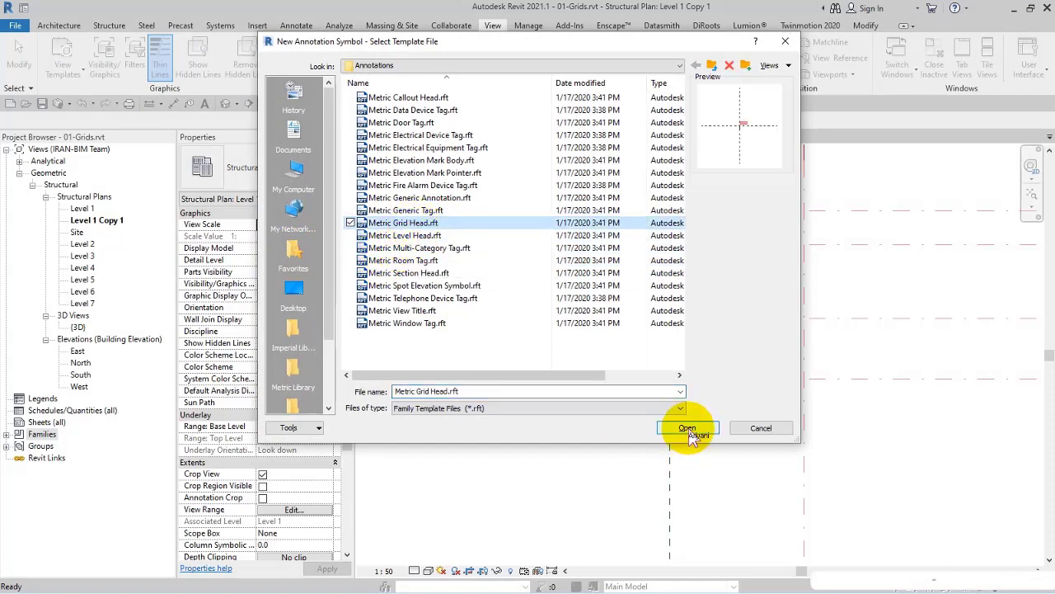
{"action": "left_click", "coordinate": [686, 428]}
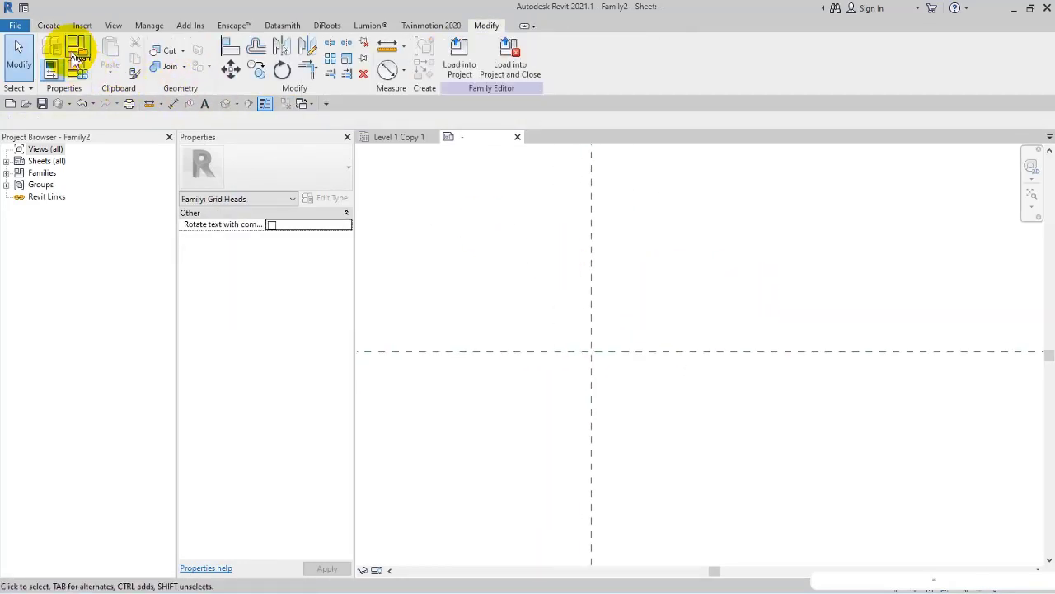
- Start a new family from Metric Generic Annotation.rft and delete its placeholder text note
{"action": "left_click", "coordinate": [15, 26]}
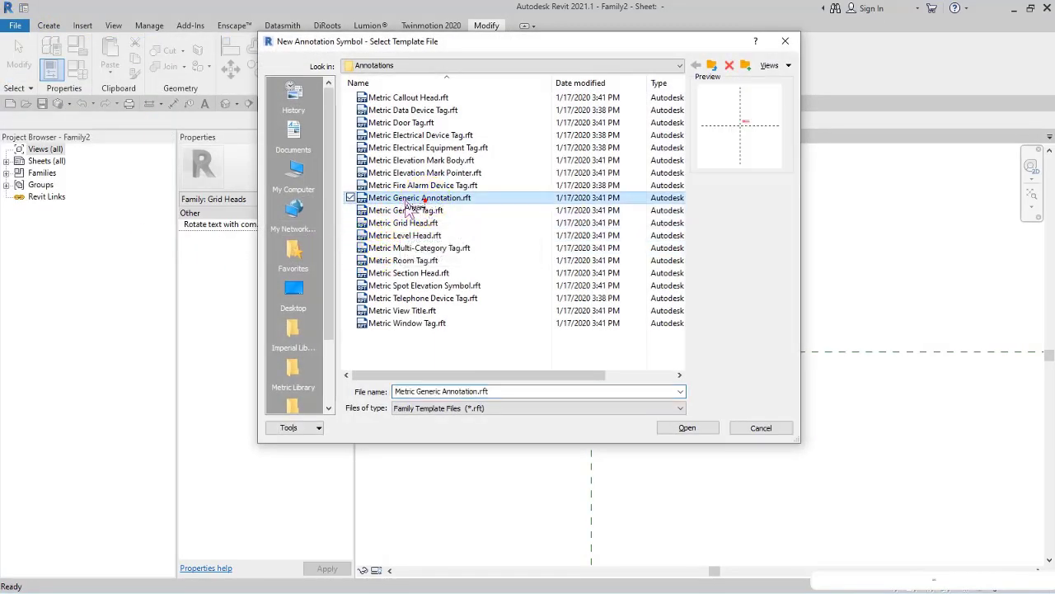
{"action": "left_click", "coordinate": [687, 427]}
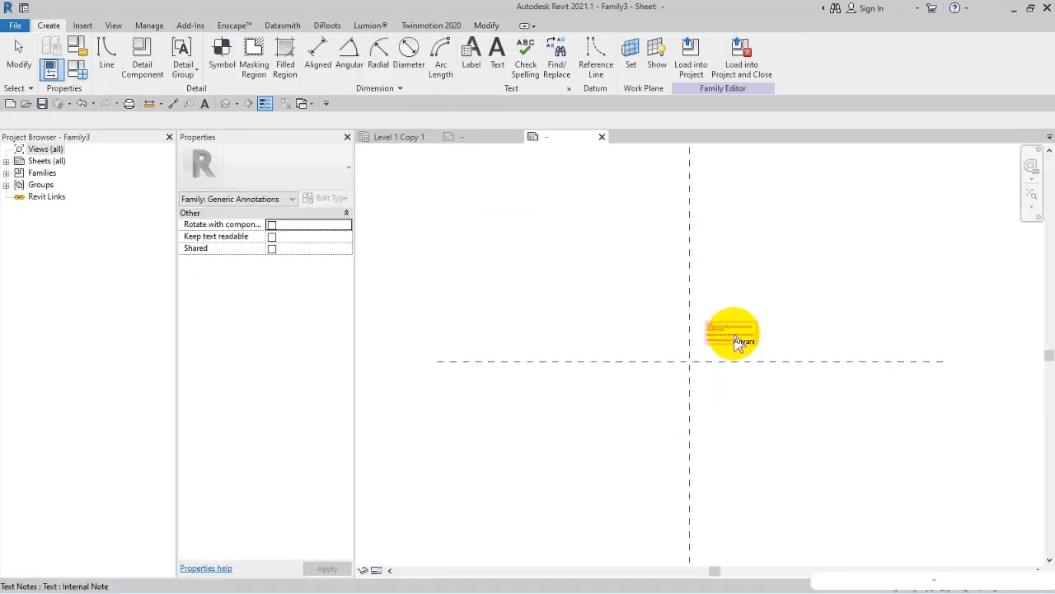
{"action": "left_click", "coordinate": [733, 333]}
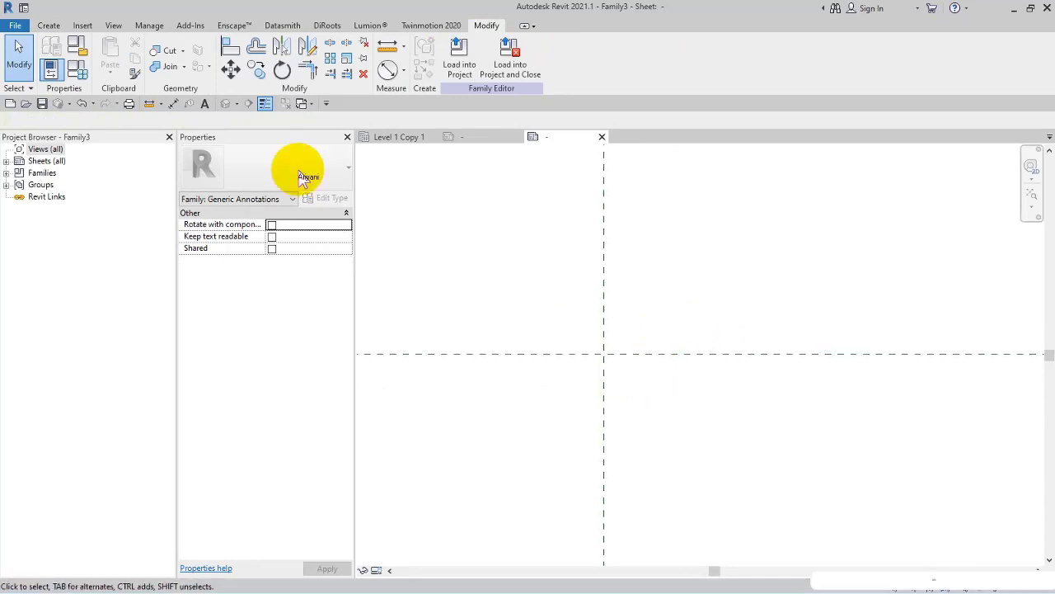
{"action": "left_click", "coordinate": [48, 26]}
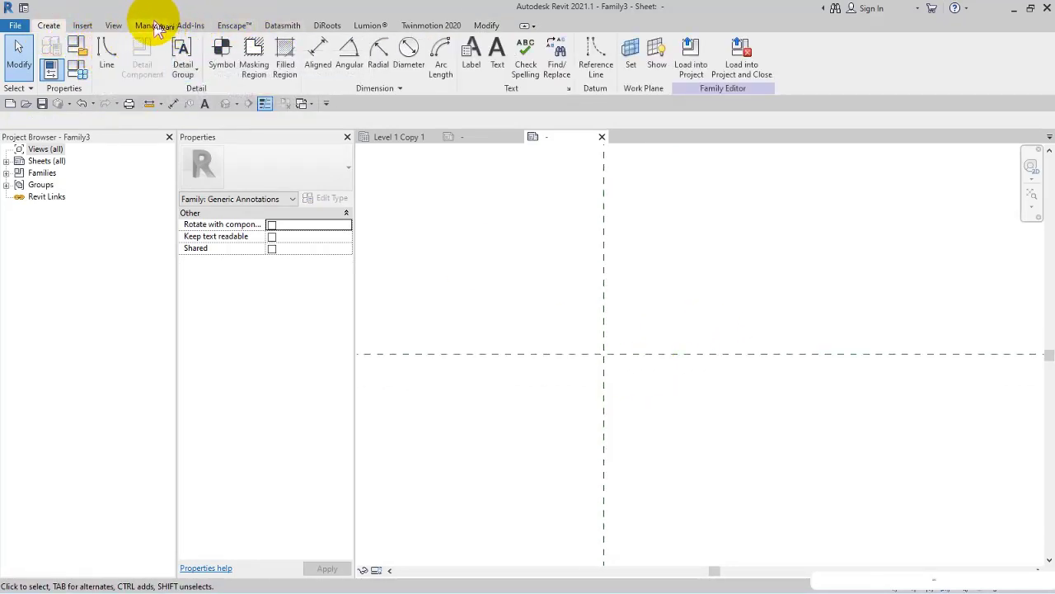
- In Object Styles, add Generic Annotations subcategories SC 1-50 and SC -100
{"action": "left_click", "coordinate": [148, 25]}
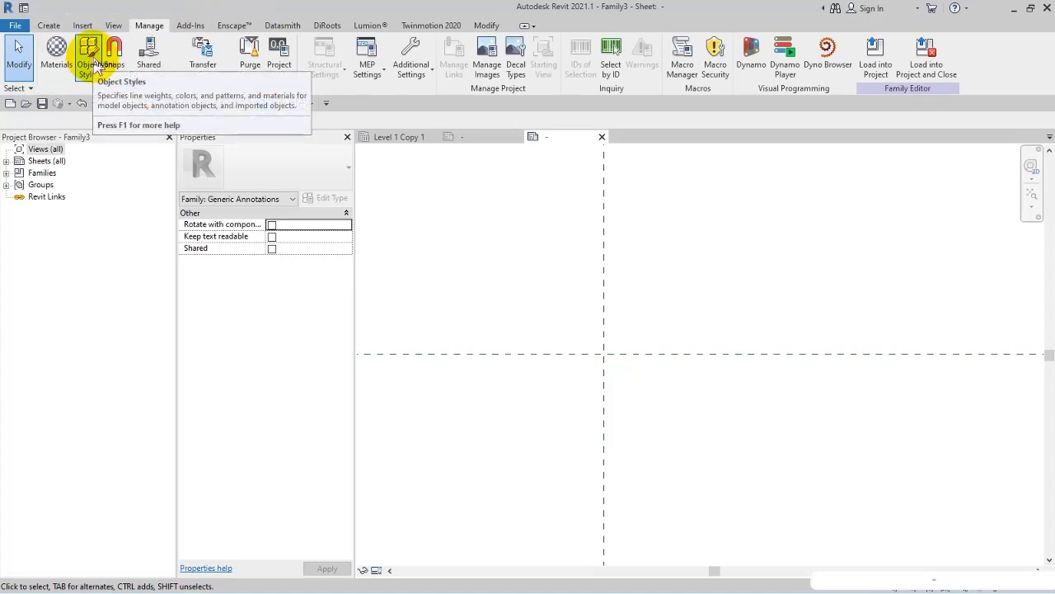
{"action": "left_click", "coordinate": [87, 54]}
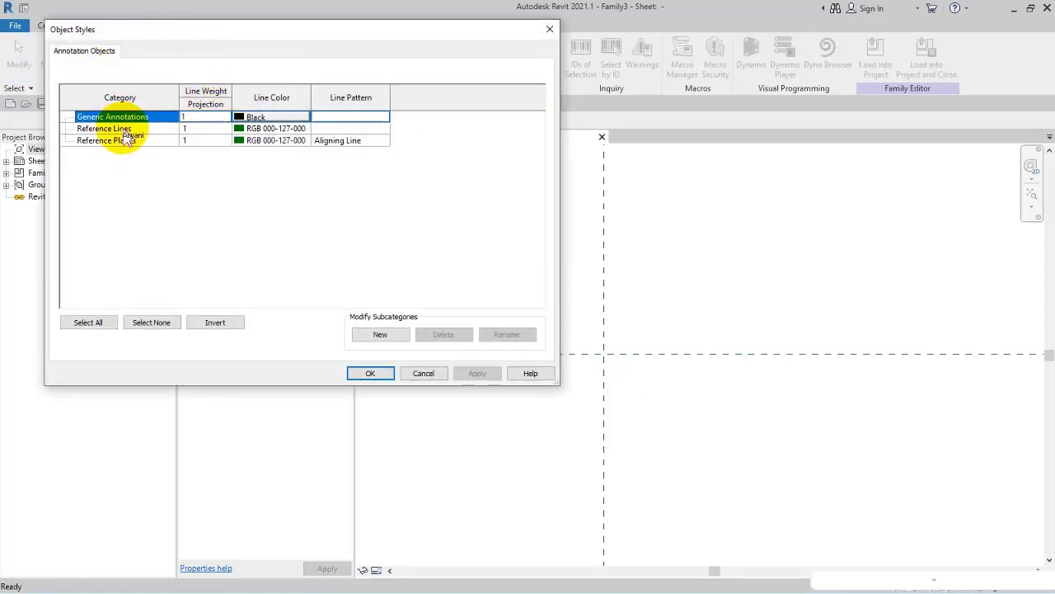
{"action": "left_click", "coordinate": [380, 334]}
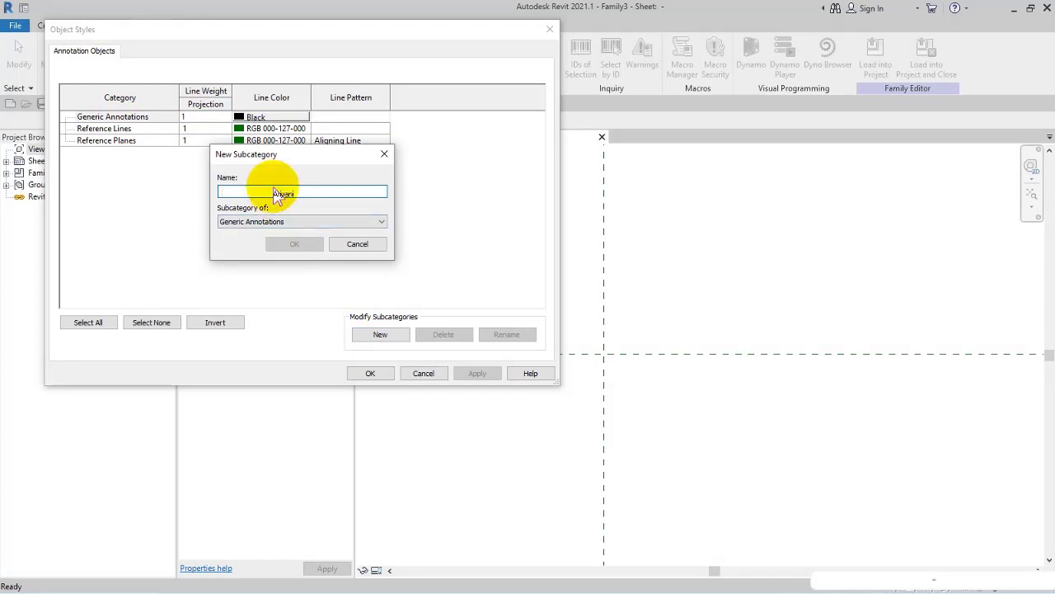
{"action": "type", "text": "SC 1"}
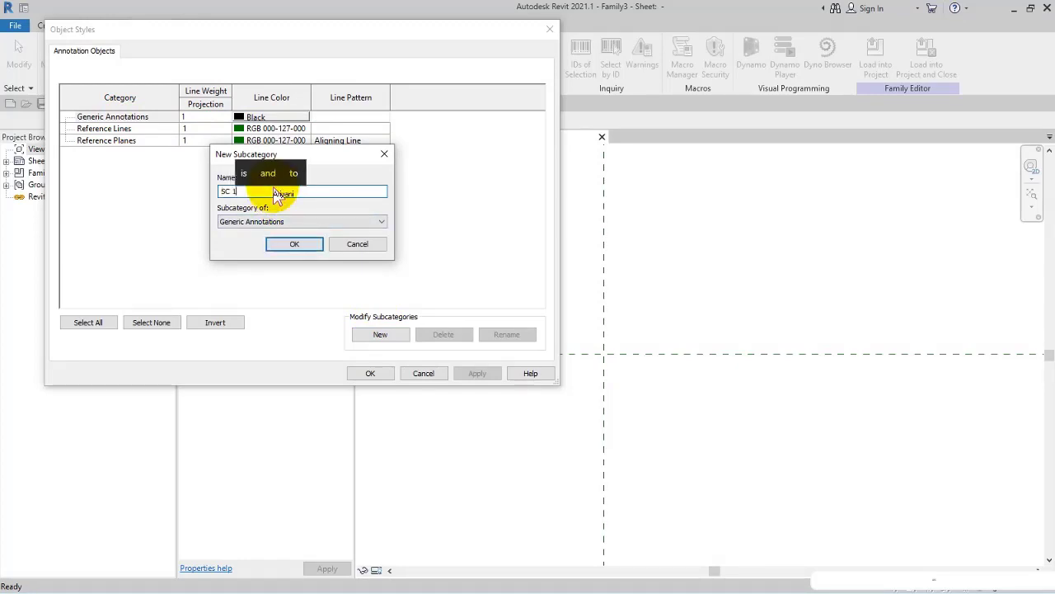
{"action": "type", "text": "-50"}
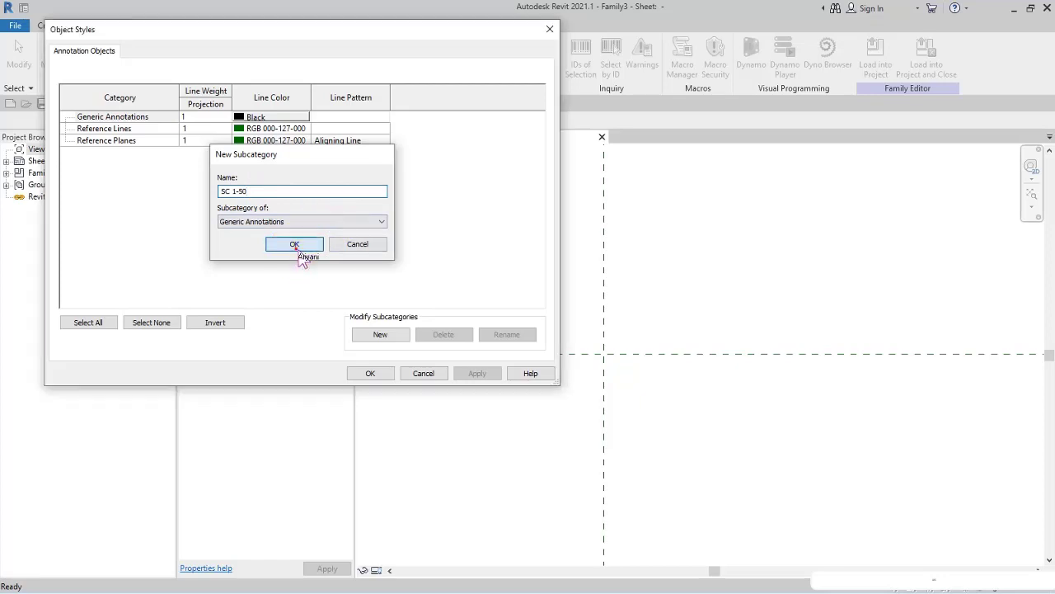
{"action": "left_click", "coordinate": [295, 244]}
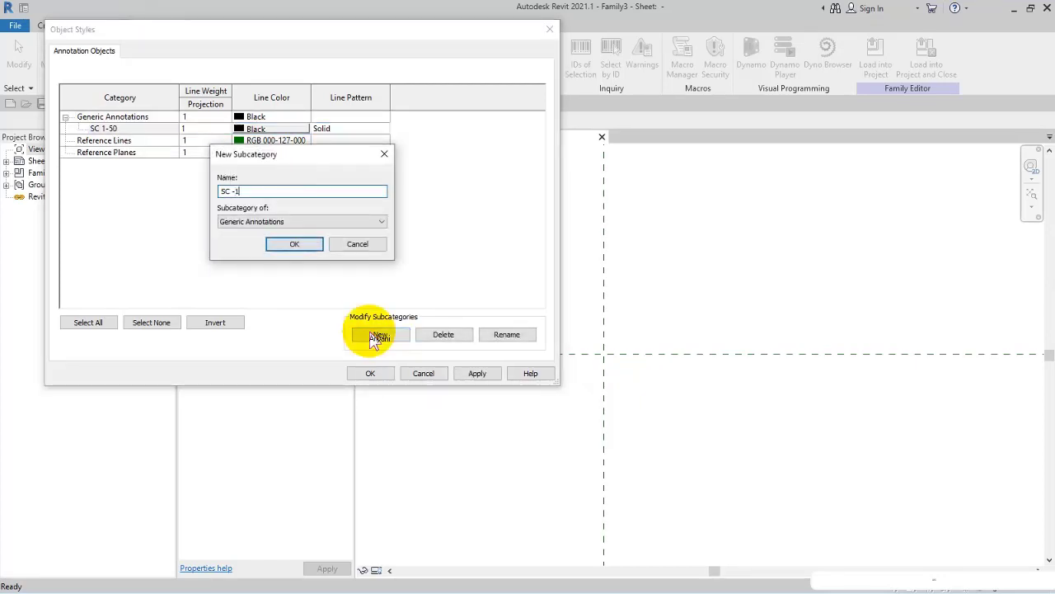
{"action": "left_click", "coordinate": [294, 244]}
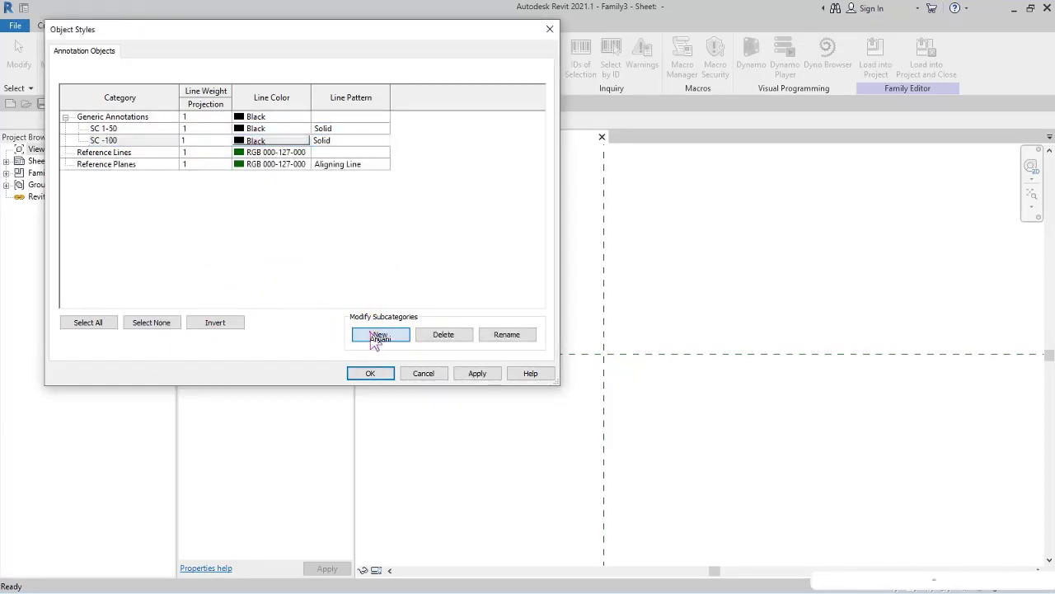
- Add subcategory SC -1-200 and rename SC -100 to SC -1-100
{"action": "left_click", "coordinate": [380, 334]}
{"action": "type", "text": "SC -1"}
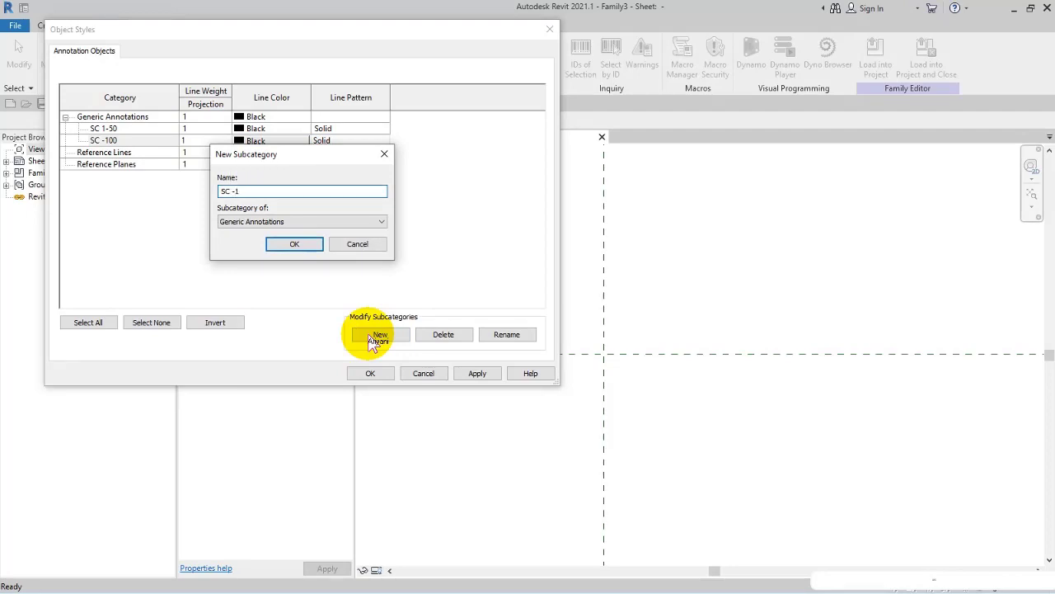
{"action": "type", "text": "-200"}
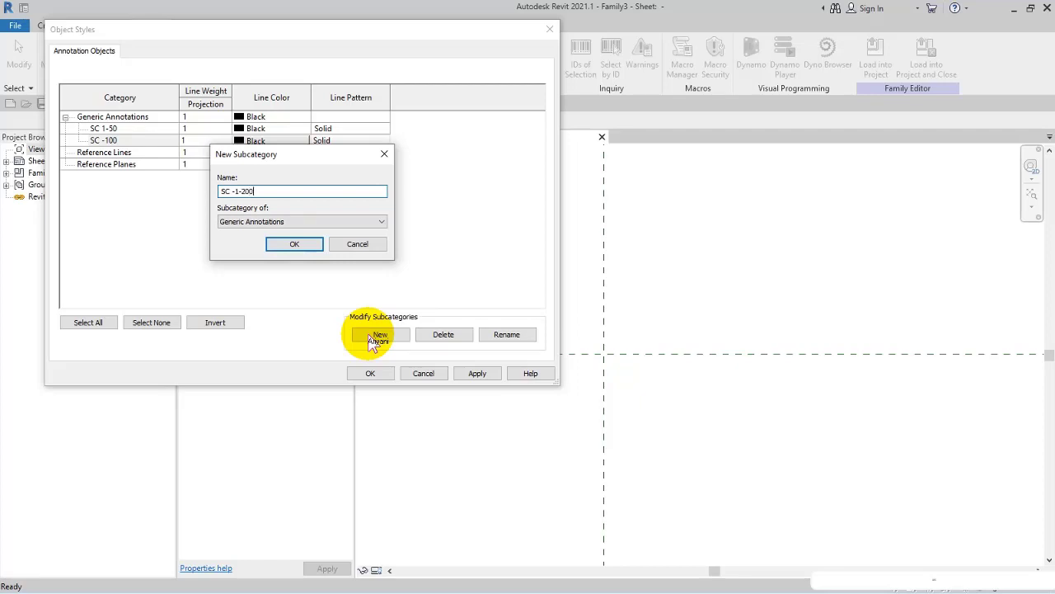
{"action": "left_click", "coordinate": [294, 243]}
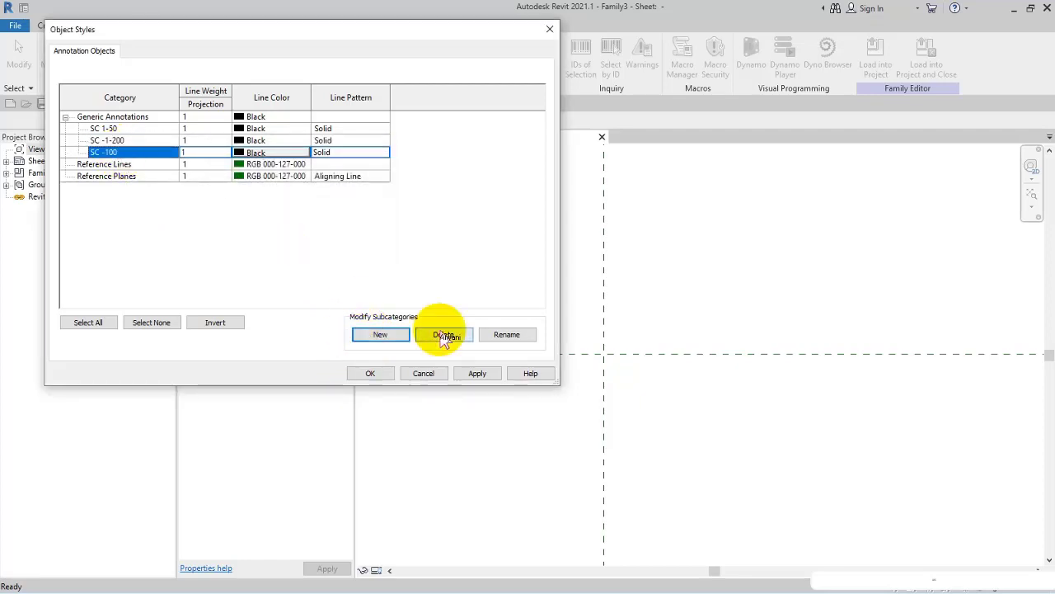
{"action": "left_click", "coordinate": [506, 334]}
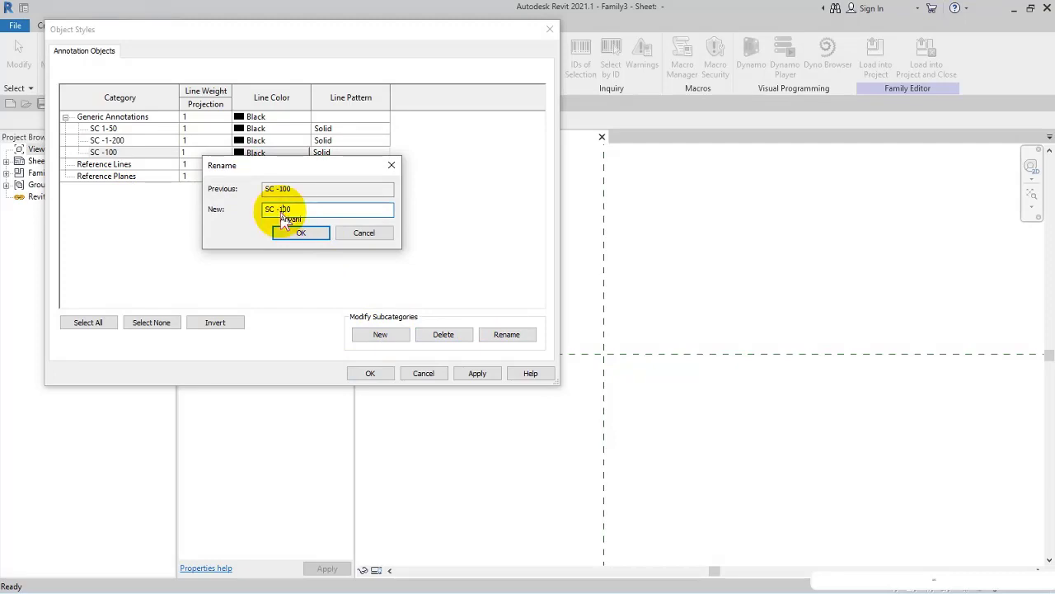
{"action": "type", "text": "-1"}
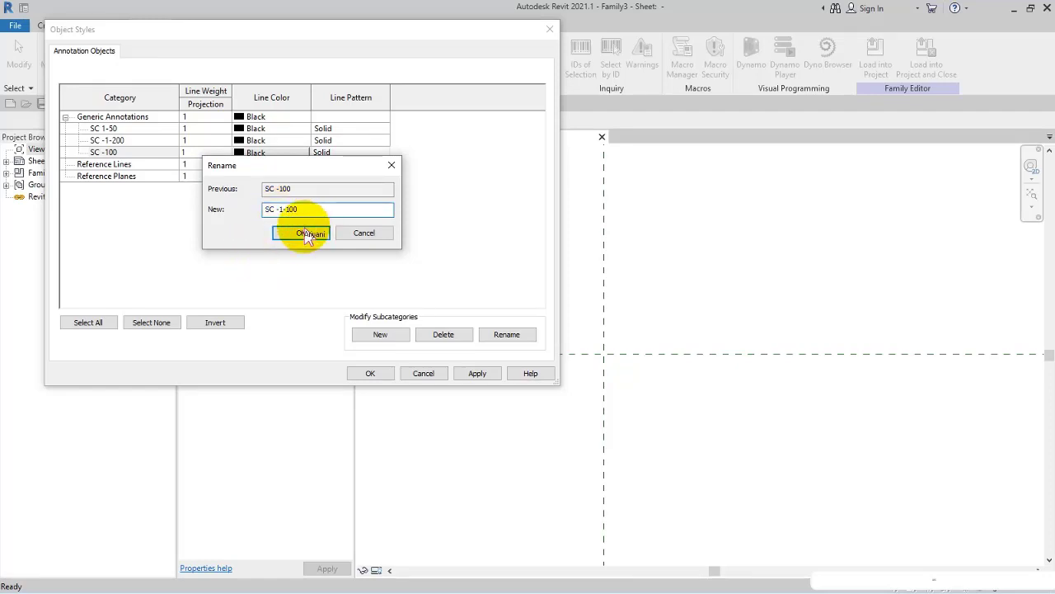
{"action": "left_click", "coordinate": [309, 232]}
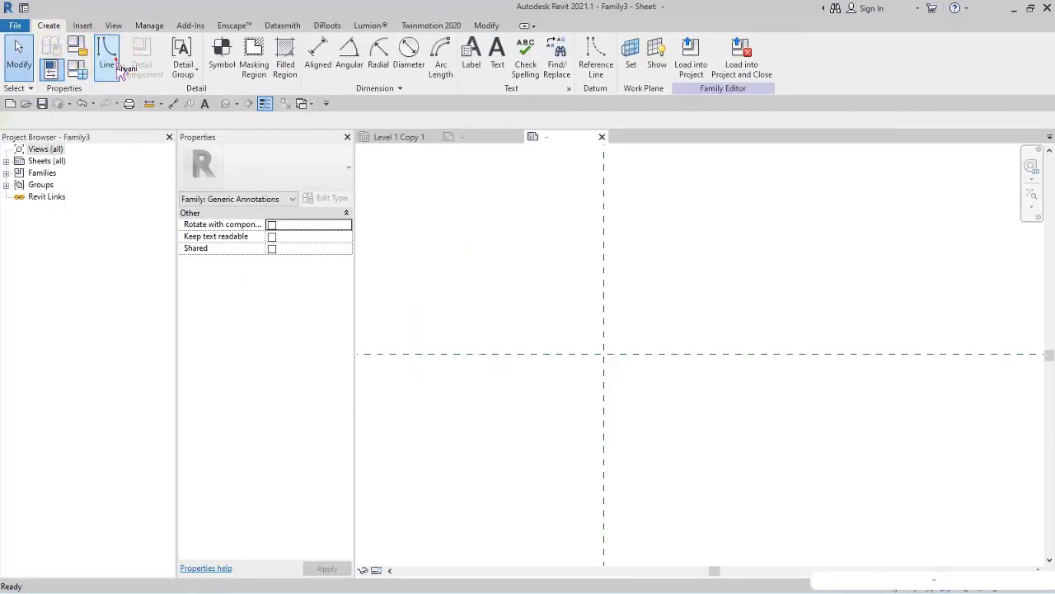
- Draw circles of radius 10, 8 and smaller, assigning the radius-10 circle to SC 1-50
{"action": "left_click", "coordinate": [106, 58]}
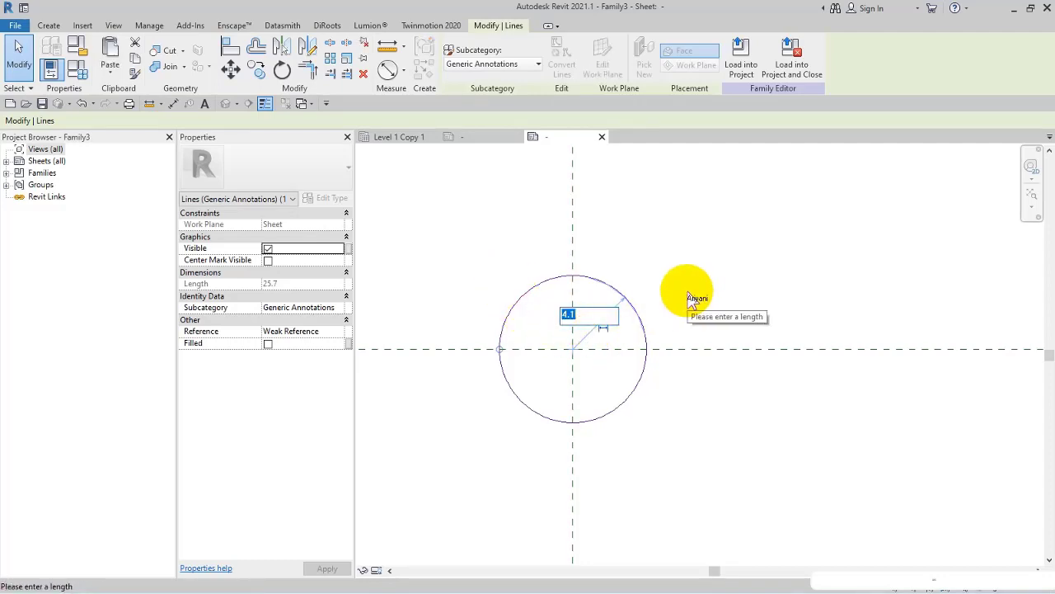
{"action": "type", "text": "10.0"}
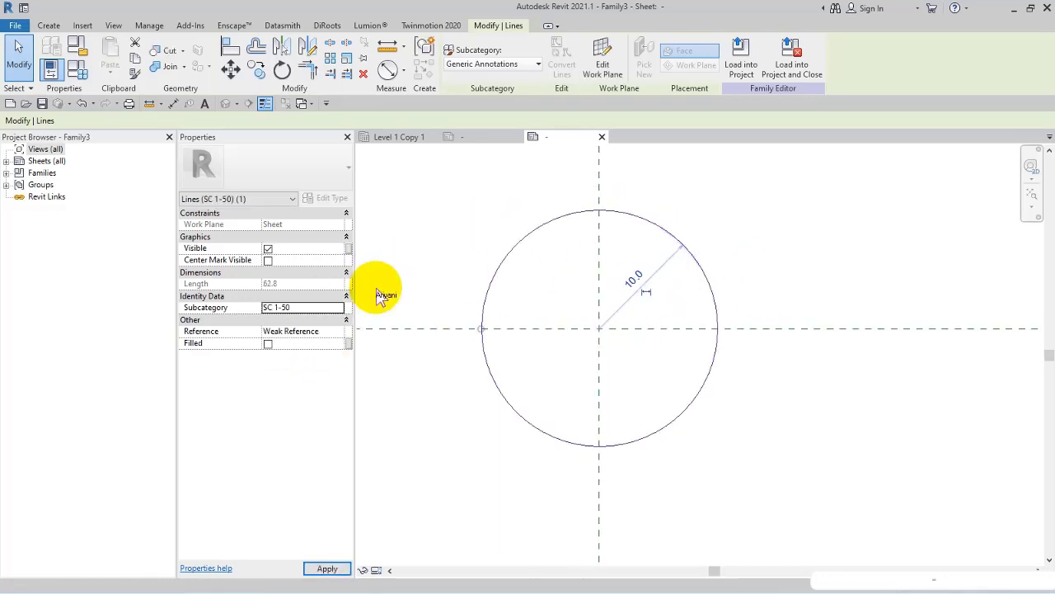
{"action": "left_click", "coordinate": [327, 568]}
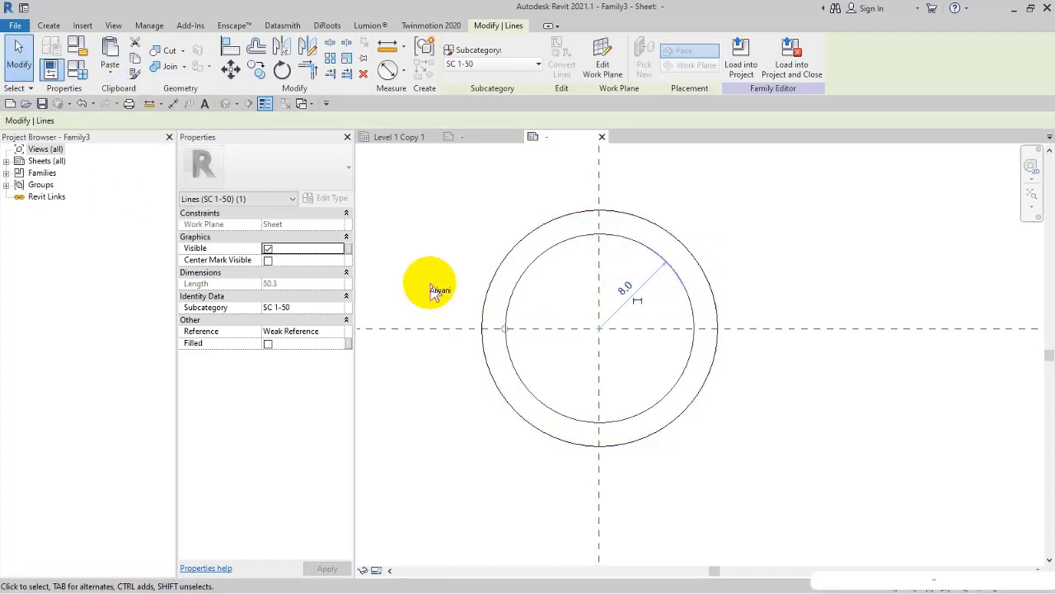
{"action": "mouse_move", "coordinate": [341, 312]}
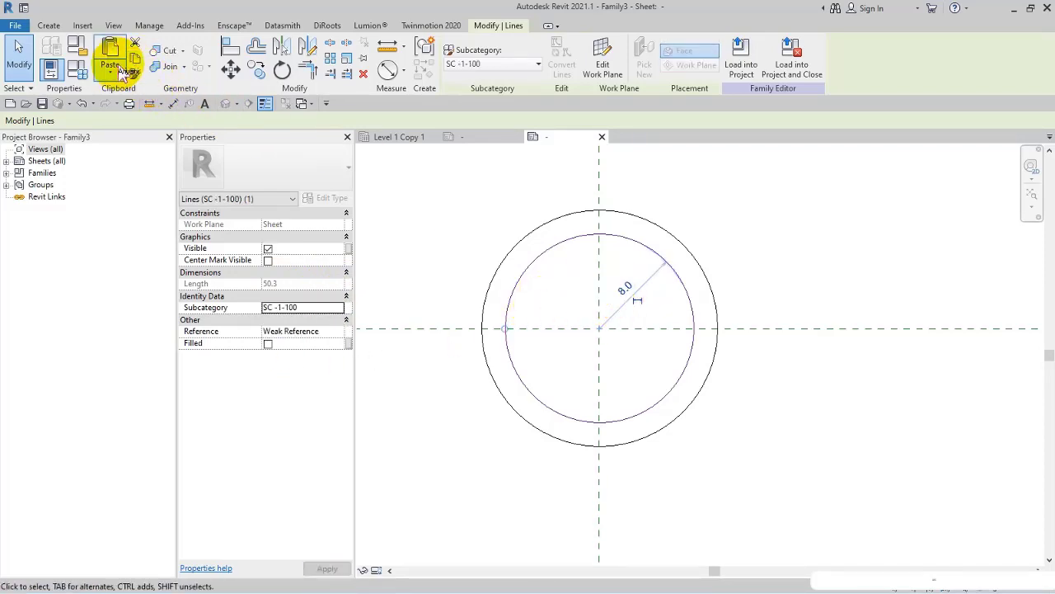
{"action": "left_click", "coordinate": [635, 346]}
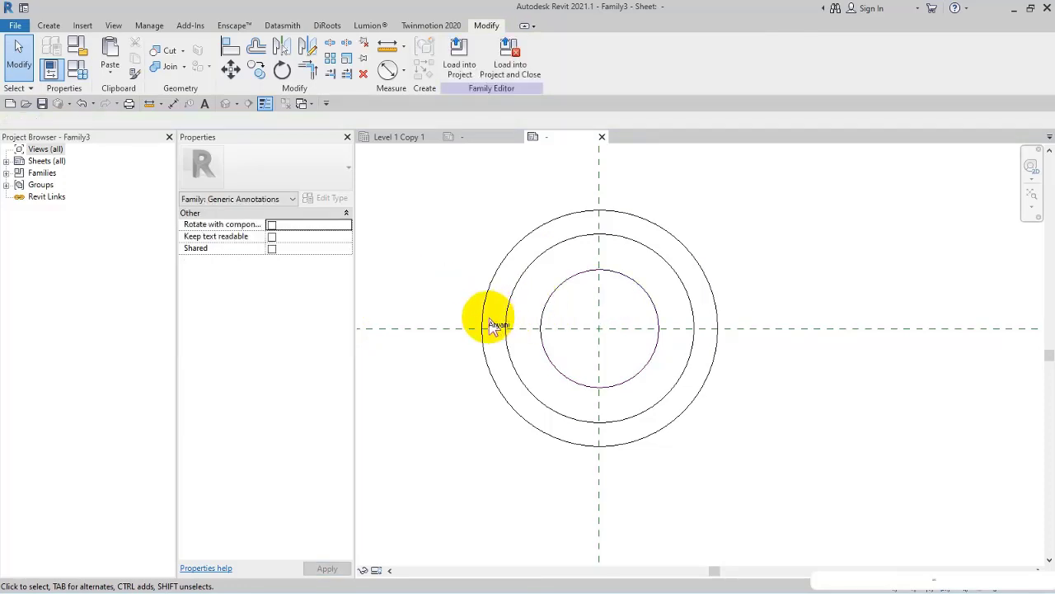
- Move the circles so their bottoms snap to the reference planes' intersection
{"action": "left_click", "coordinate": [485, 328]}
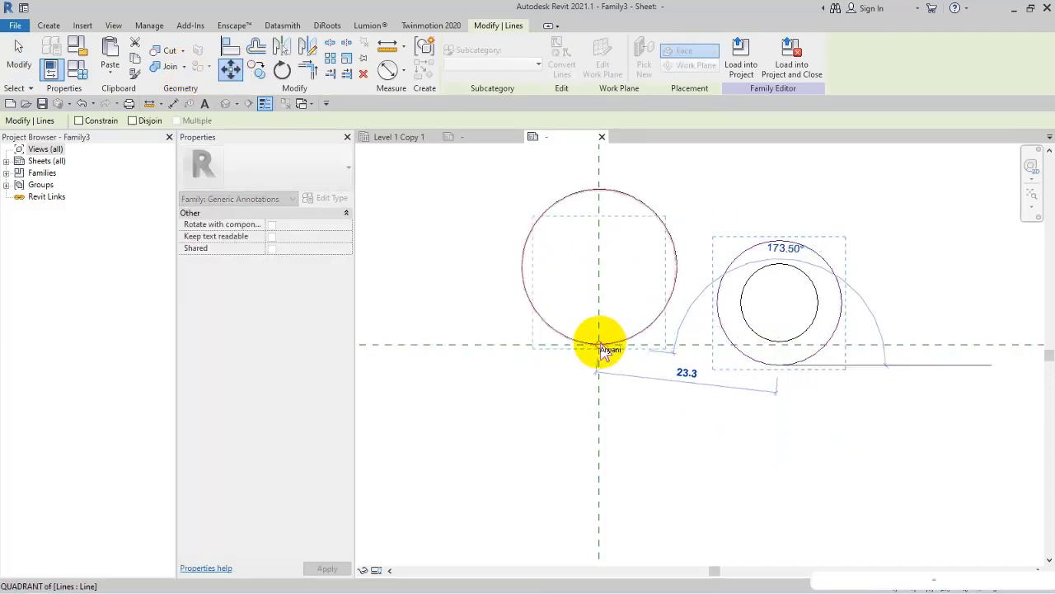
{"action": "left_click", "coordinate": [599, 342]}
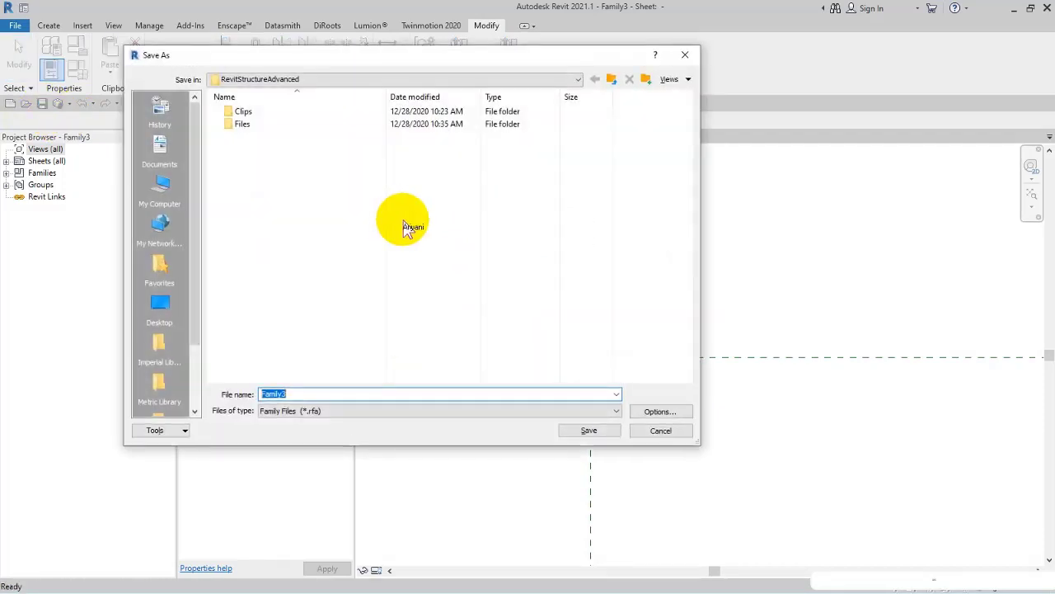
- Save the family into the Files folder under the name GenericAnnotationsGridHead
{"action": "double_click", "coordinate": [241, 123]}
{"action": "type", "text": "Generic"}
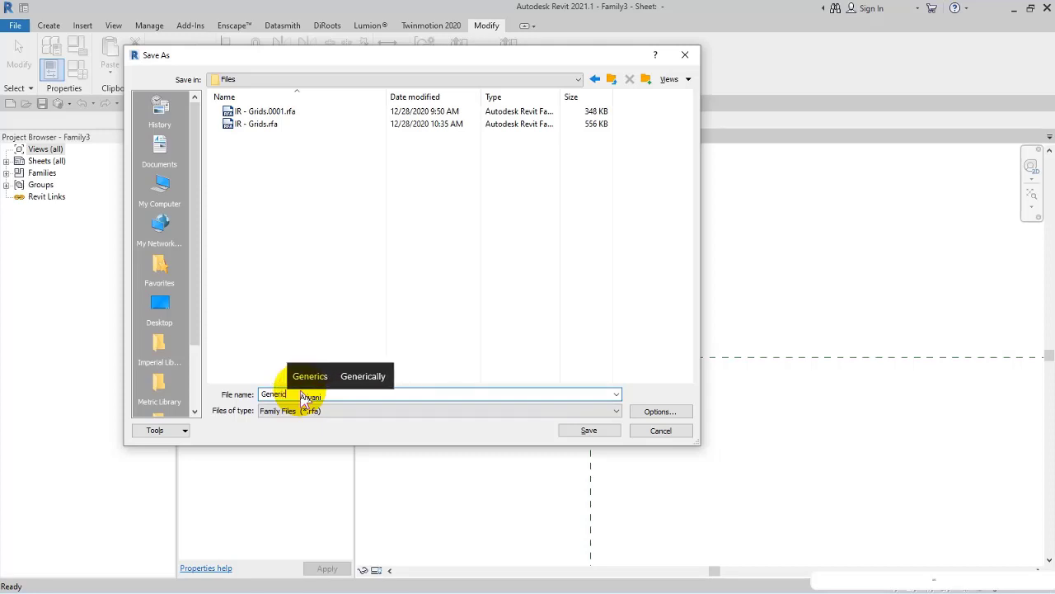
{"action": "type", "text": "An"}
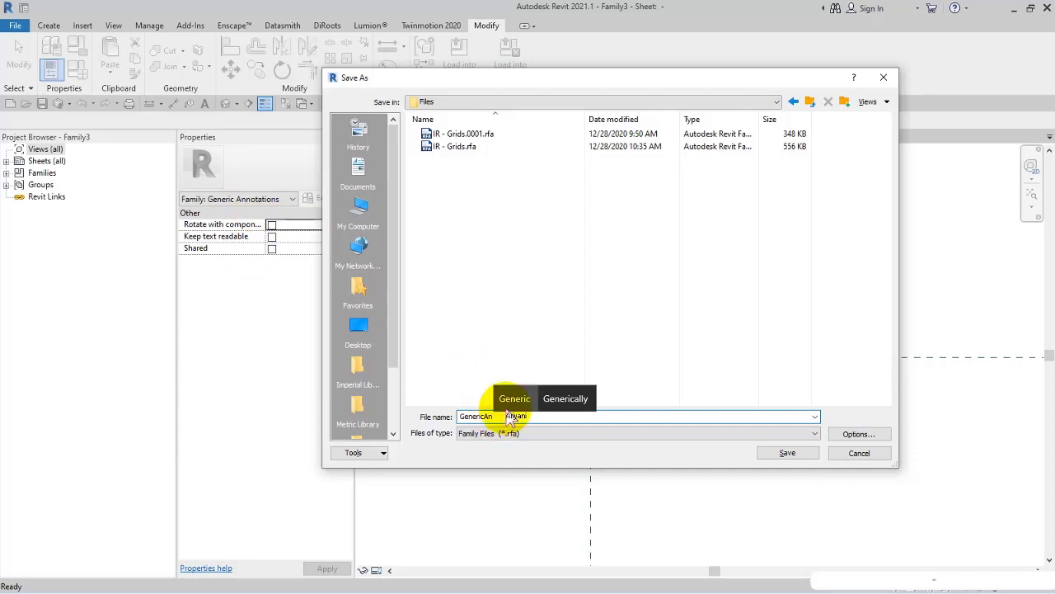
{"action": "left_click", "coordinate": [514, 398]}
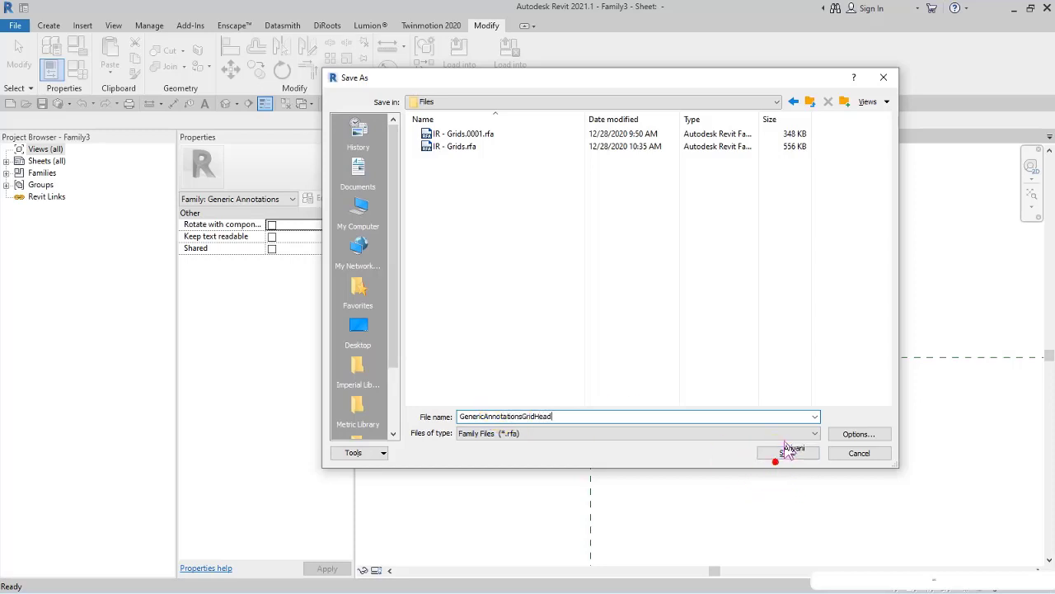
{"action": "left_click", "coordinate": [787, 452]}
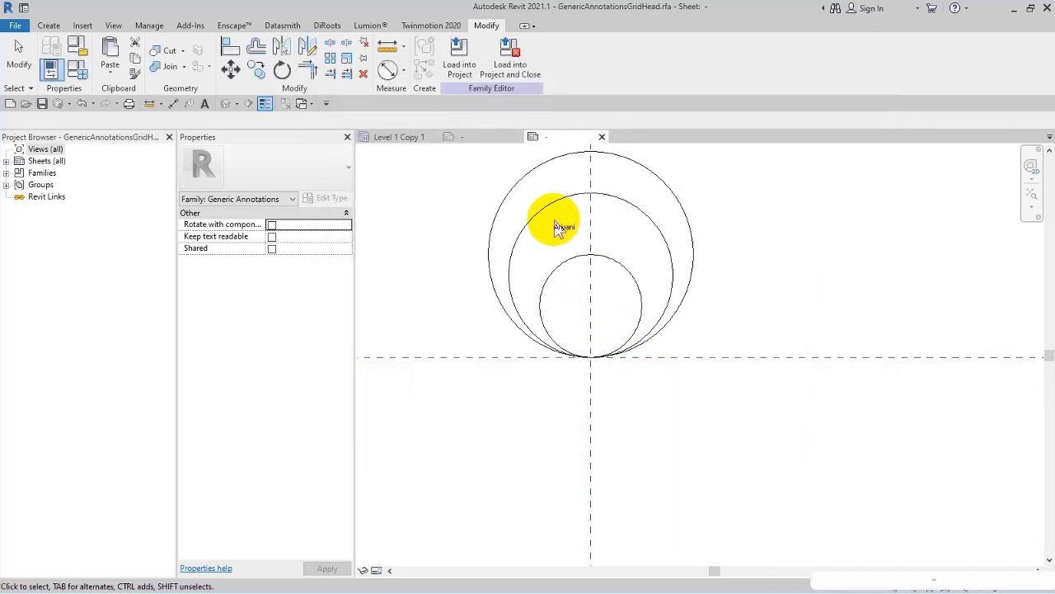
- Load GenericAnnotationsGridHead into Family2 and place it at the reference-plane crossing
{"action": "left_click", "coordinate": [459, 62]}
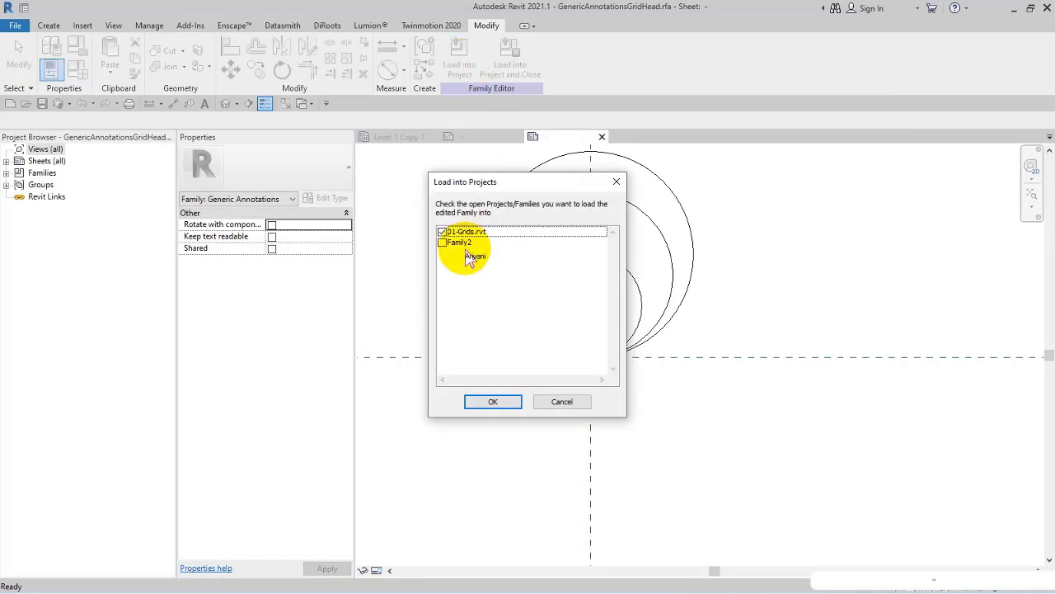
{"action": "left_click", "coordinate": [492, 402]}
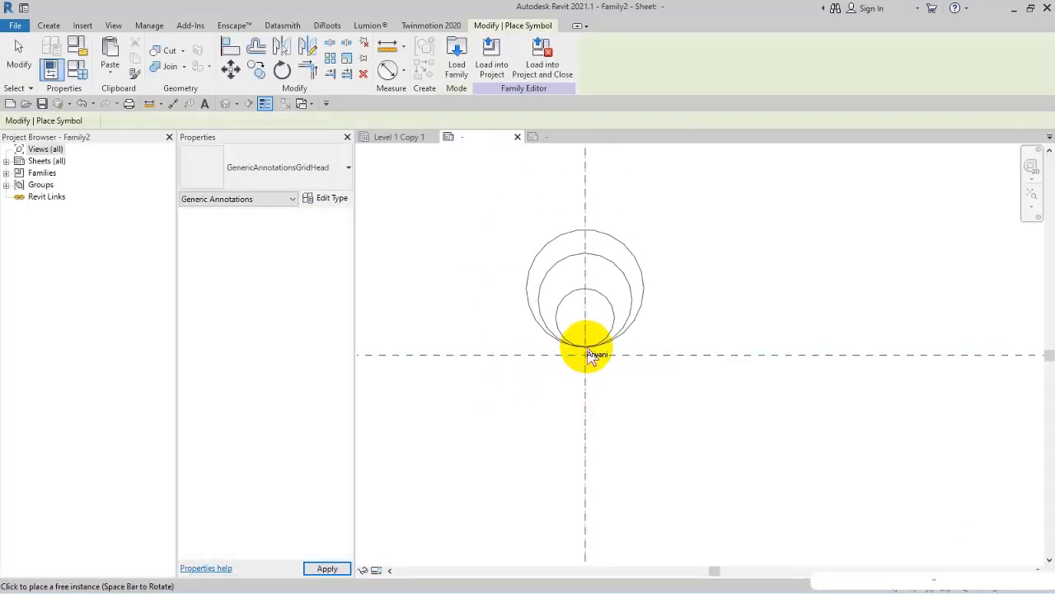
{"action": "left_click", "coordinate": [586, 354]}
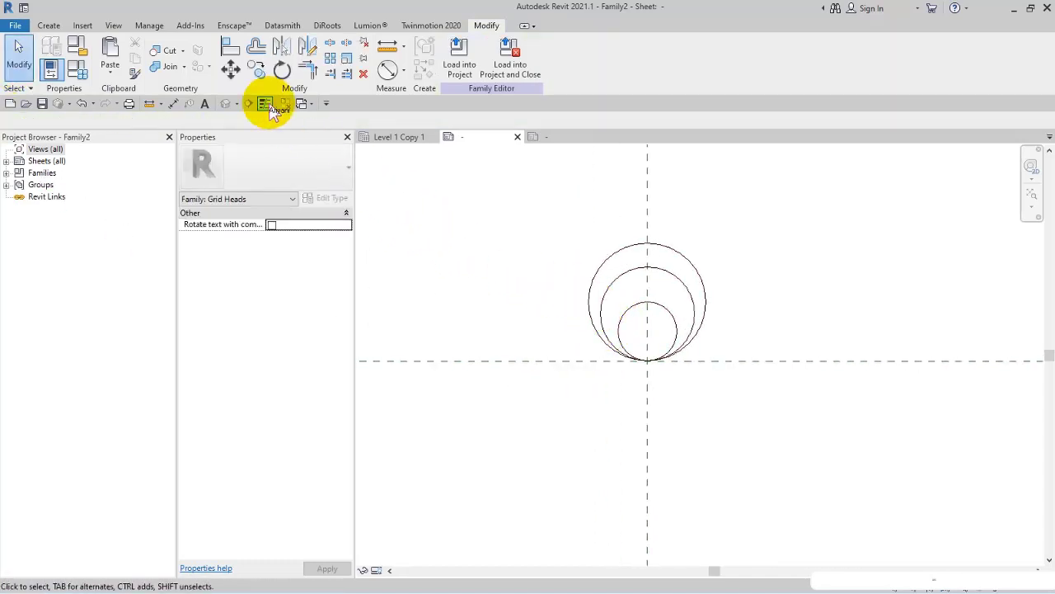
{"action": "mouse_move", "coordinate": [149, 25]}
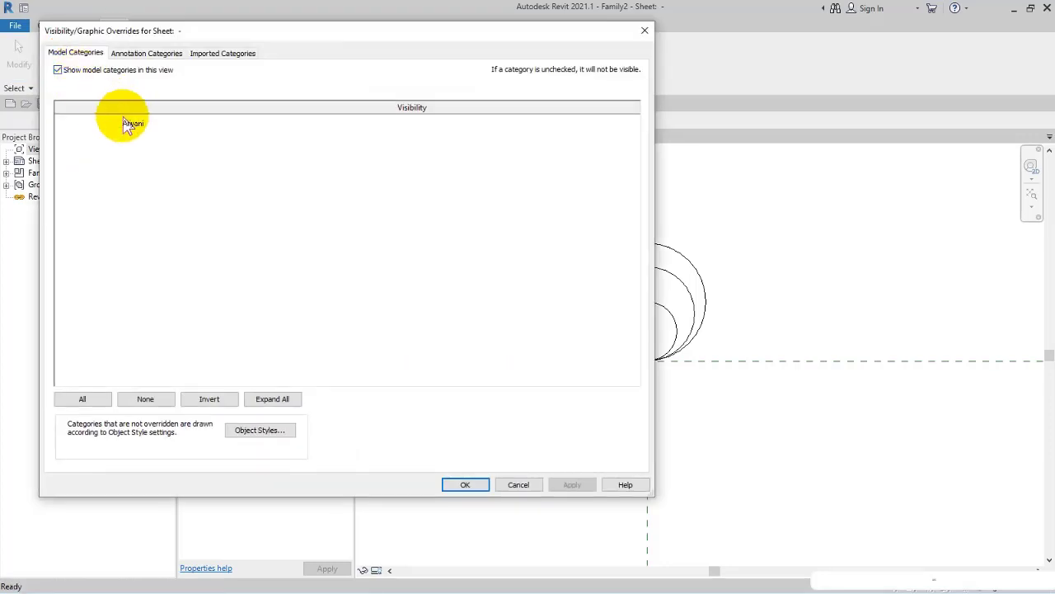
- In Visibility/Graphics, hide the SC 1-50 and SC -1-200 Generic Annotations subcategories
{"action": "left_click", "coordinate": [146, 52]}
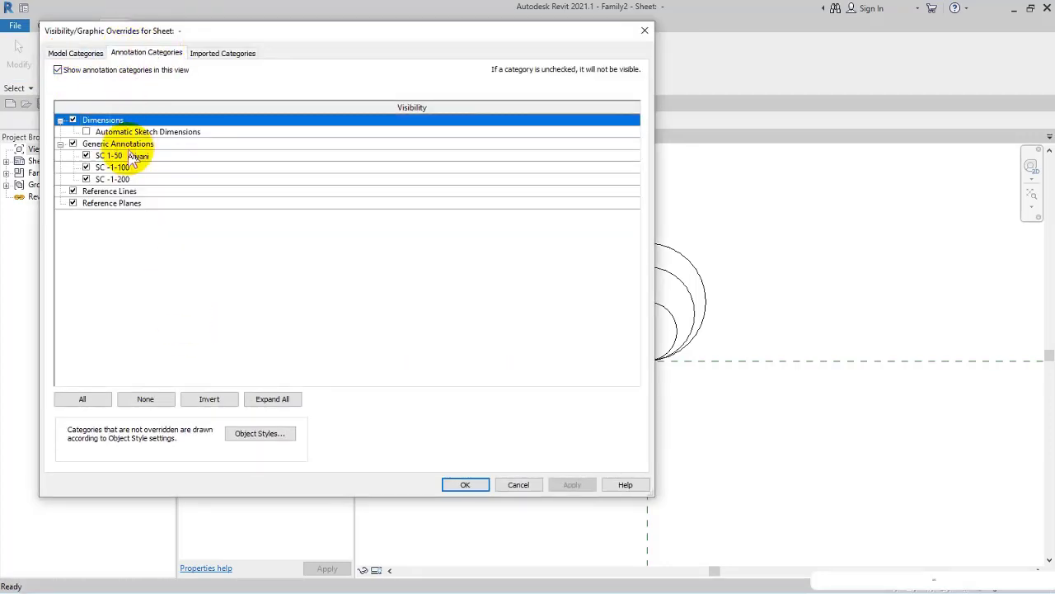
{"action": "left_click", "coordinate": [110, 155]}
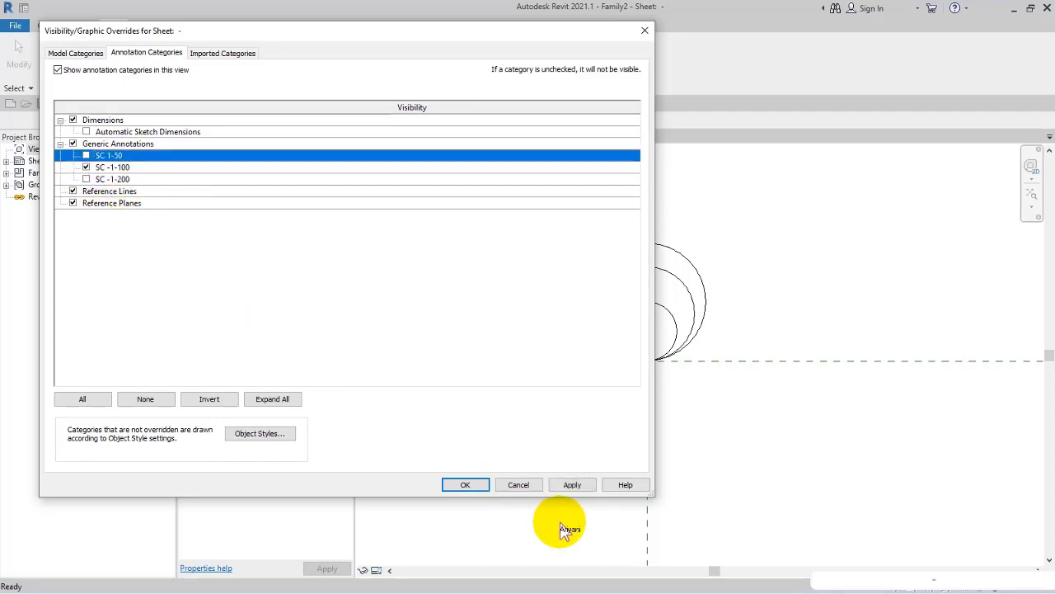
{"action": "left_click", "coordinate": [465, 484]}
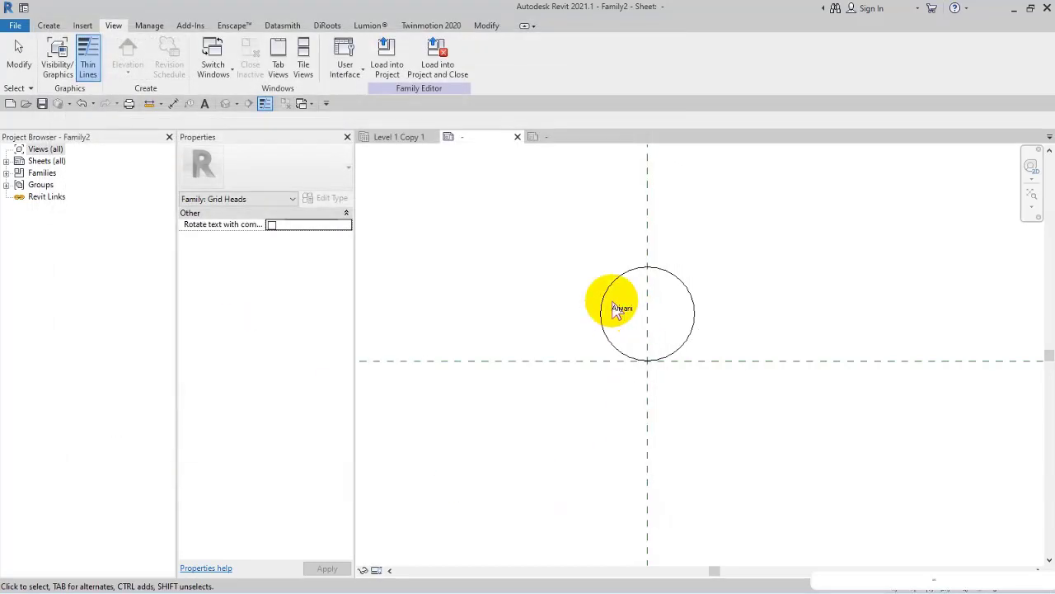
- Place a label showing the Name parameter at the circle's centre
{"action": "left_click", "coordinate": [48, 25]}
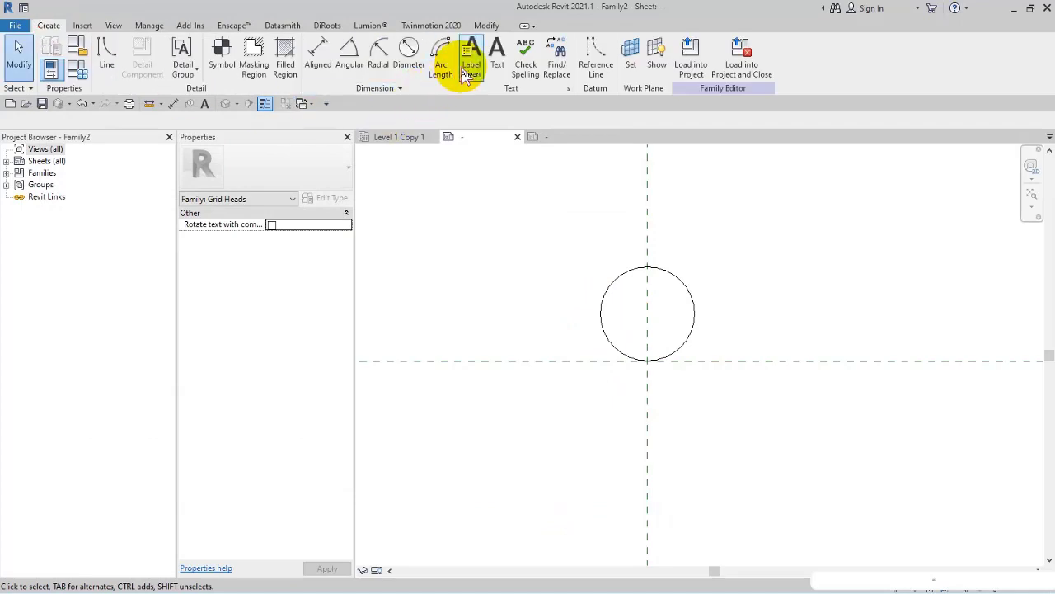
{"action": "left_click", "coordinate": [471, 64]}
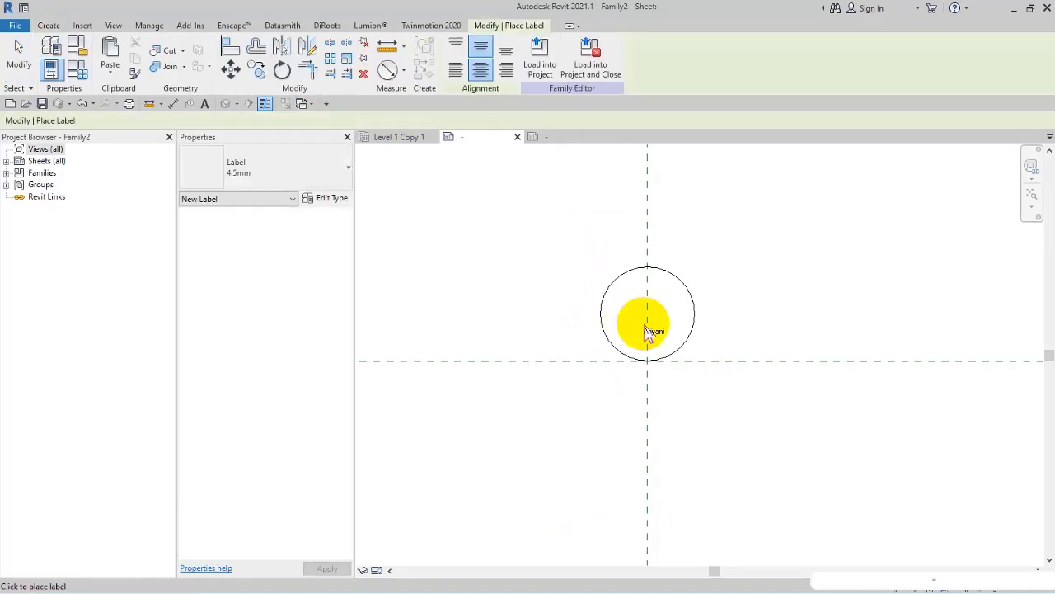
{"action": "left_click", "coordinate": [647, 313]}
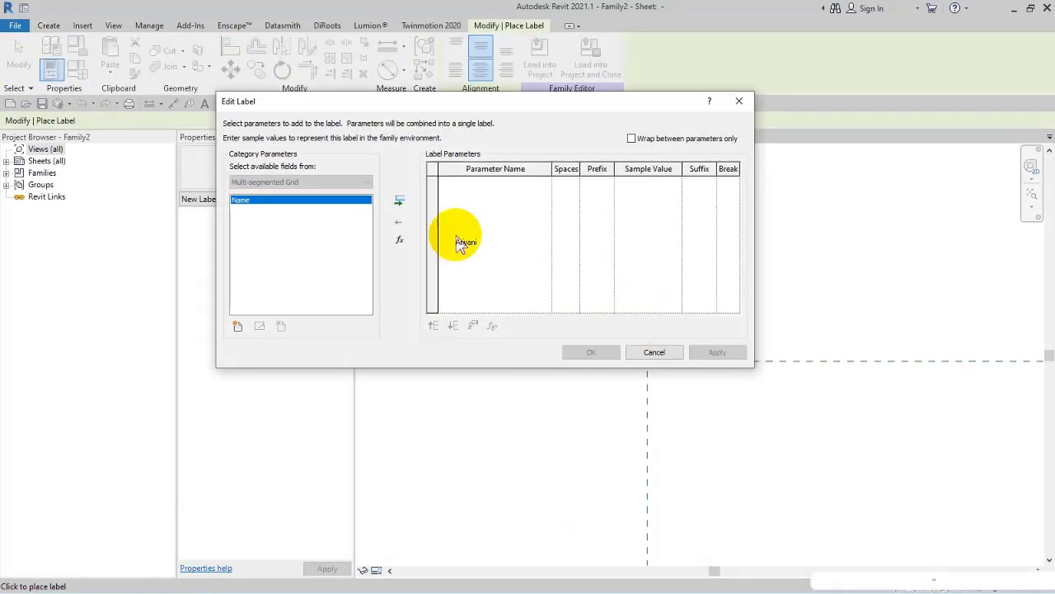
{"action": "left_click", "coordinate": [399, 199]}
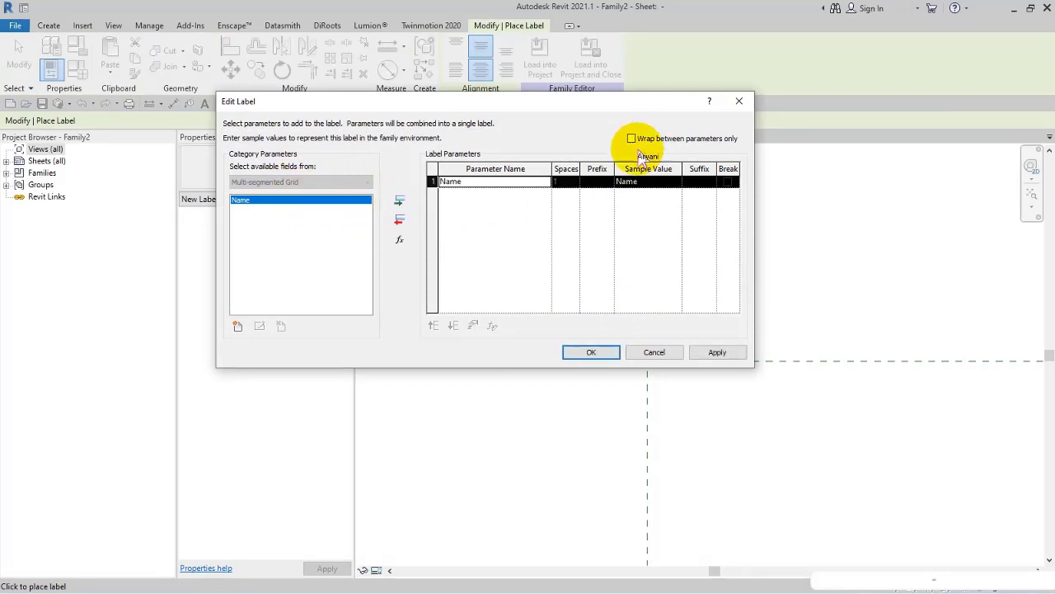
{"action": "left_click", "coordinate": [592, 352]}
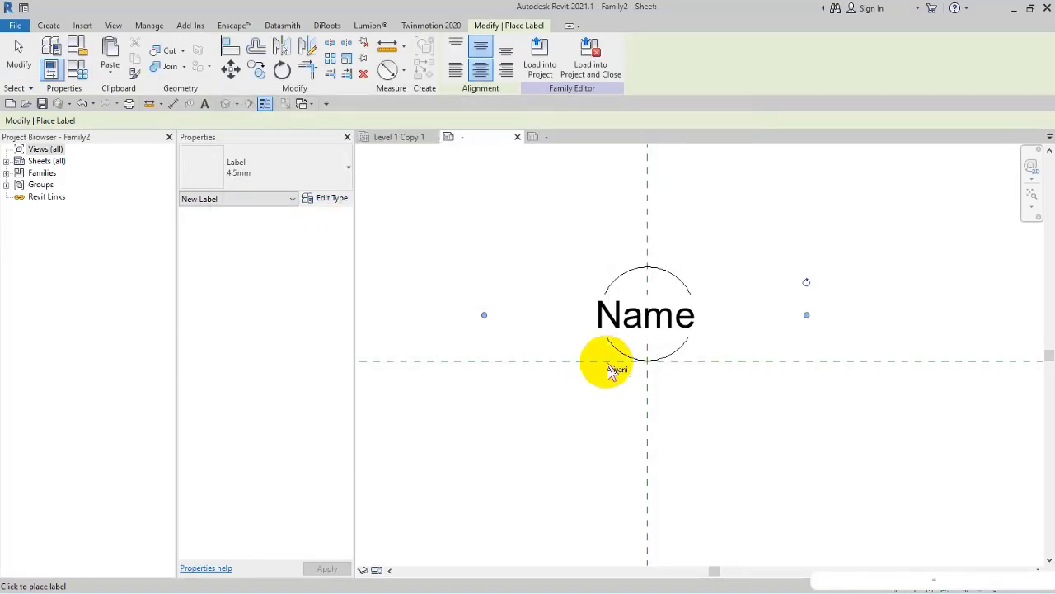
{"action": "left_click", "coordinate": [610, 368]}
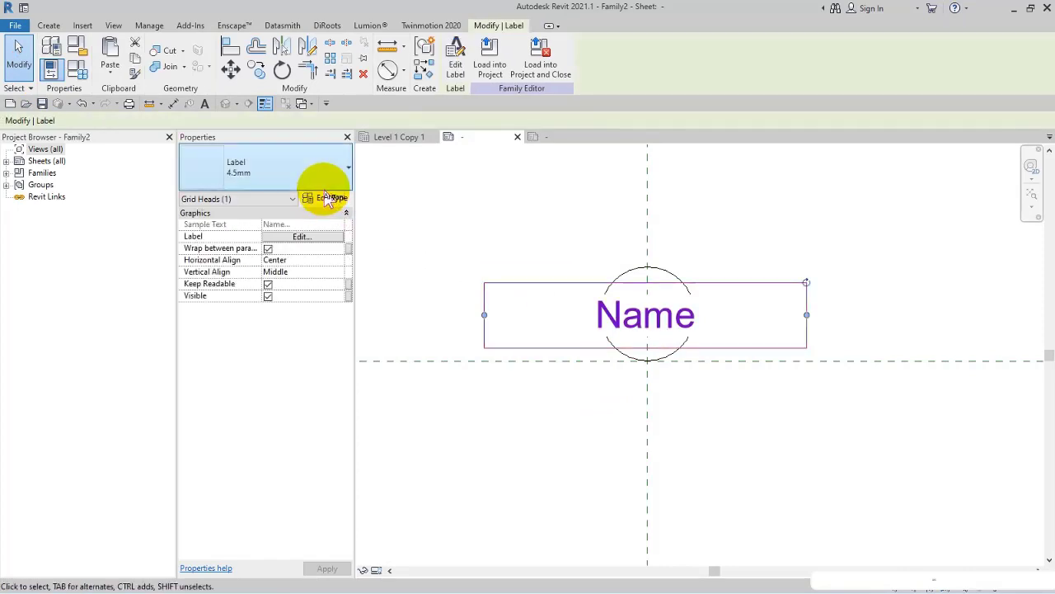
- Reduce the label type's text size
{"action": "left_click", "coordinate": [327, 198]}
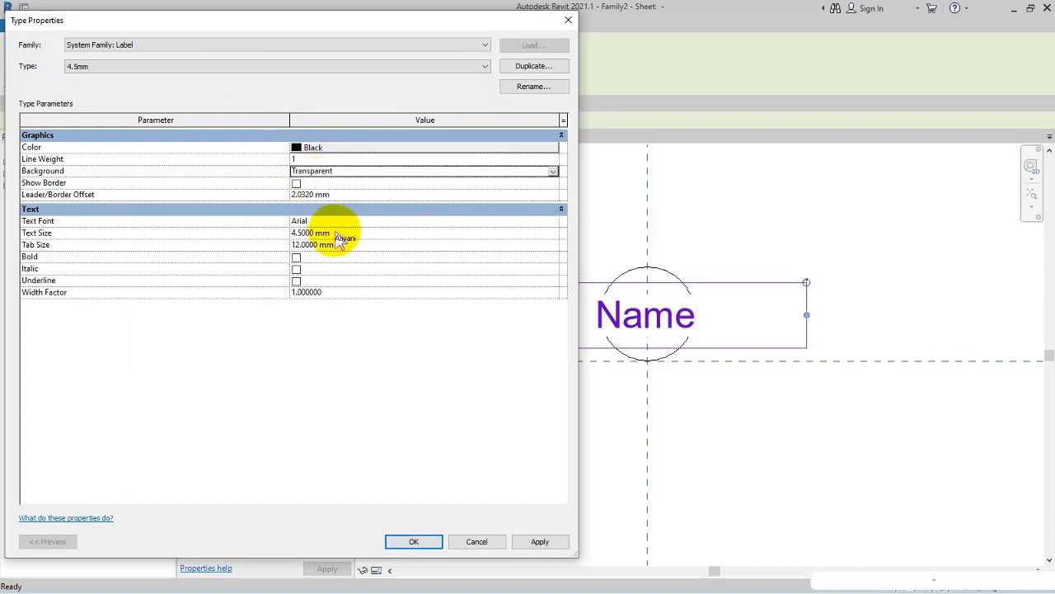
{"action": "left_click", "coordinate": [539, 542]}
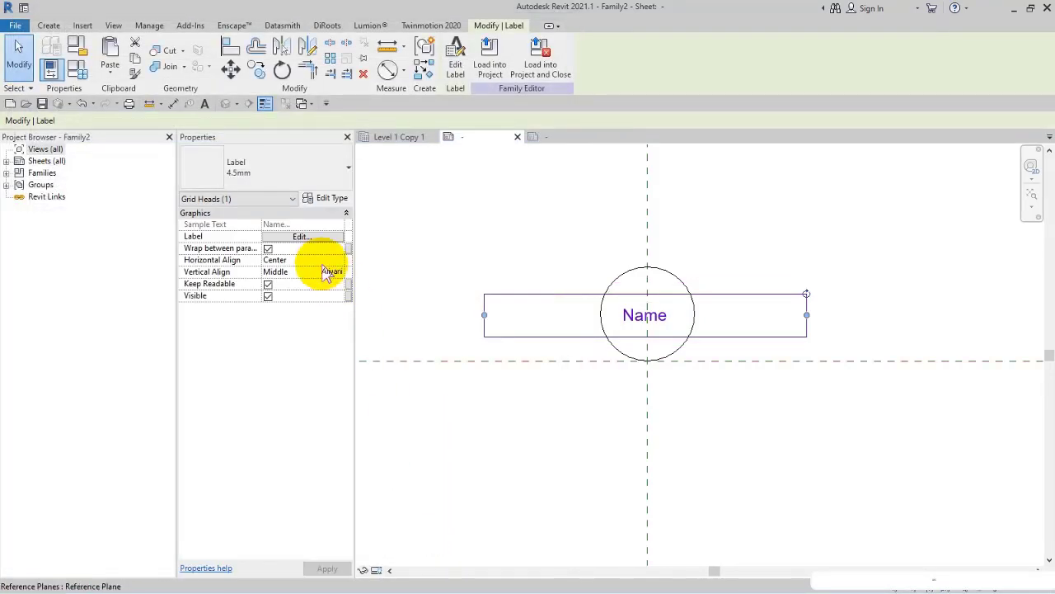
{"action": "left_click", "coordinate": [756, 325]}
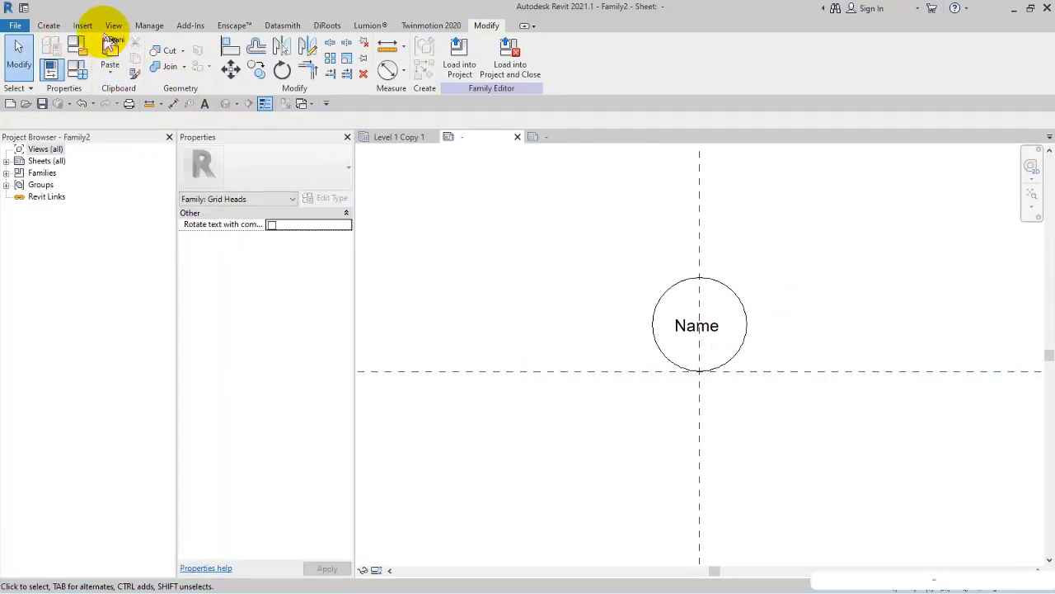
- Turn SC 1-50 and SC -1-200 back on in Visibility/Graphics
{"action": "left_click", "coordinate": [114, 26]}
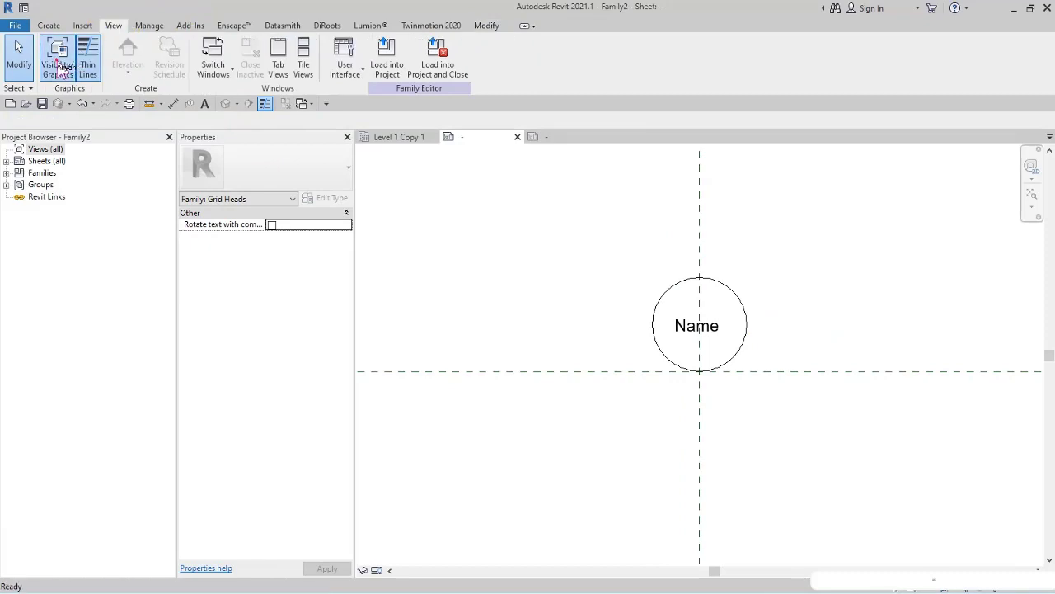
{"action": "left_click", "coordinate": [58, 53]}
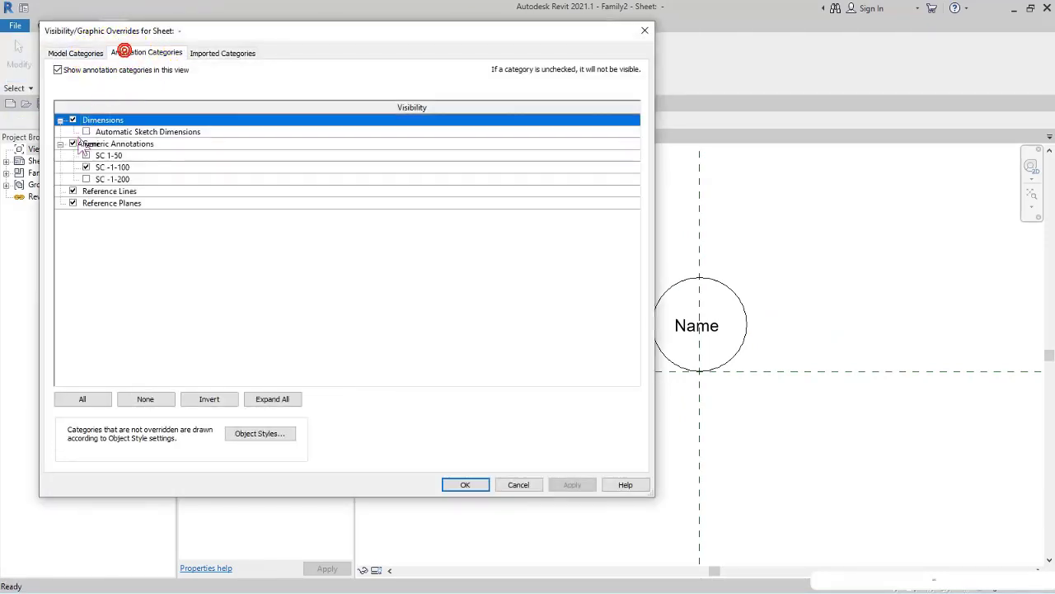
{"action": "left_click", "coordinate": [465, 484]}
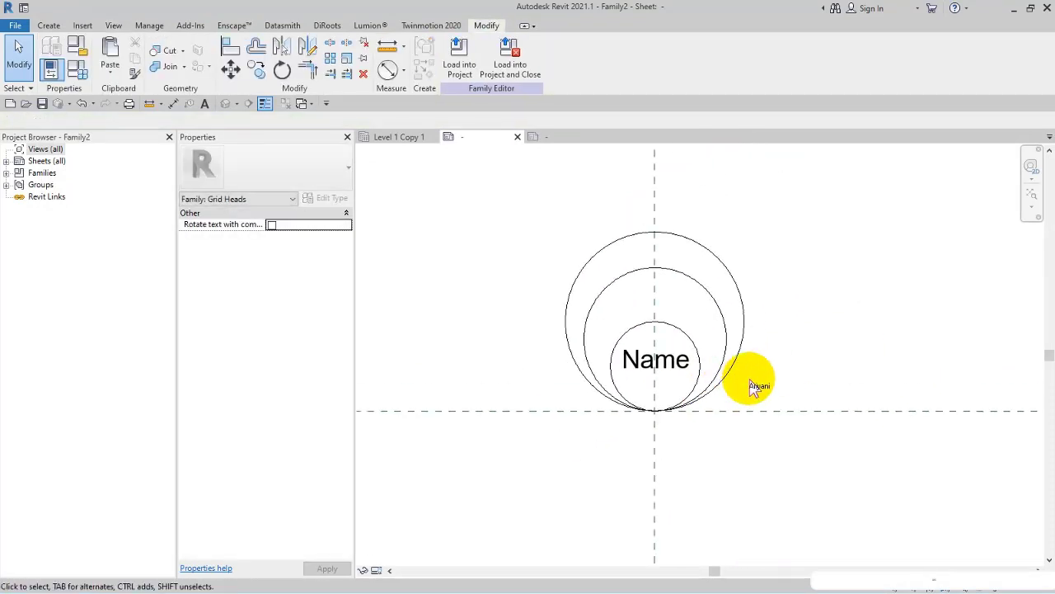
{"action": "left_click", "coordinate": [655, 359]}
{"action": "type", "text": "IR - AN - Grids.rfa"}
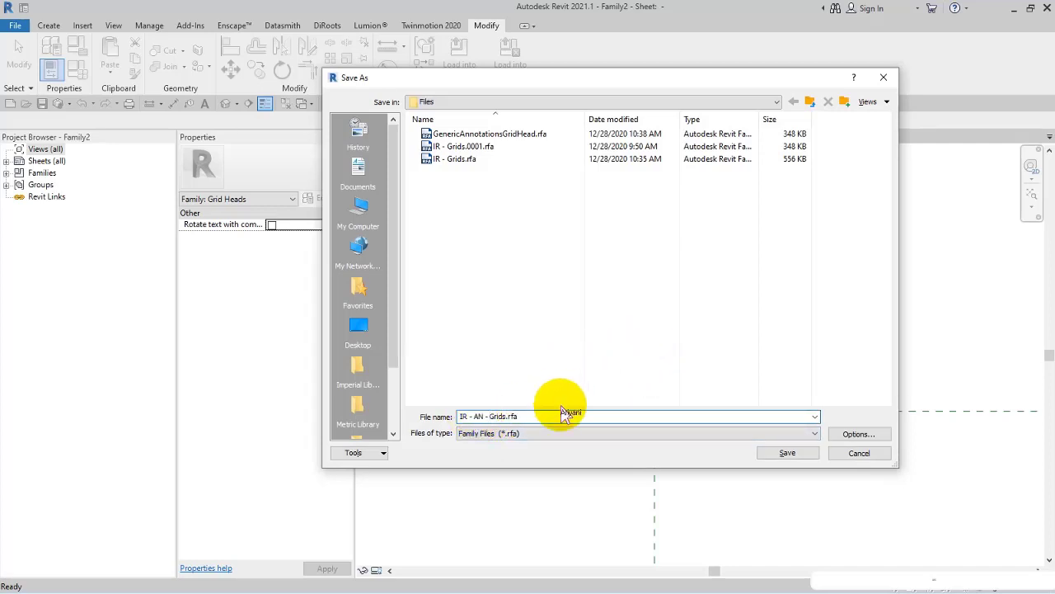
- Save the family as IR - AN - Grids.rfa and load it into 01-Grids.rvt
{"action": "left_click", "coordinate": [787, 452]}
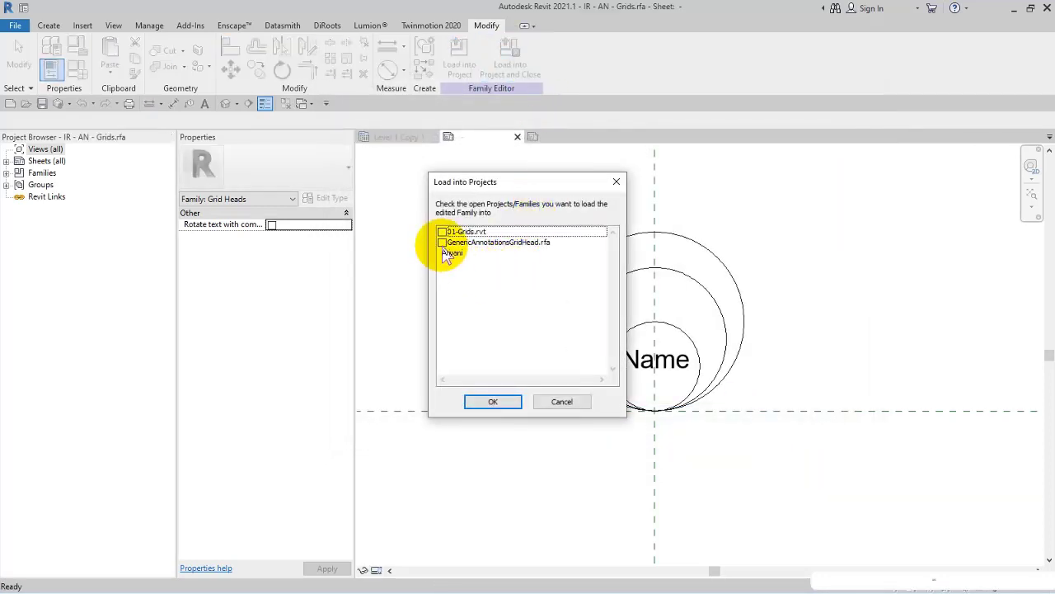
{"action": "left_click", "coordinate": [492, 402]}
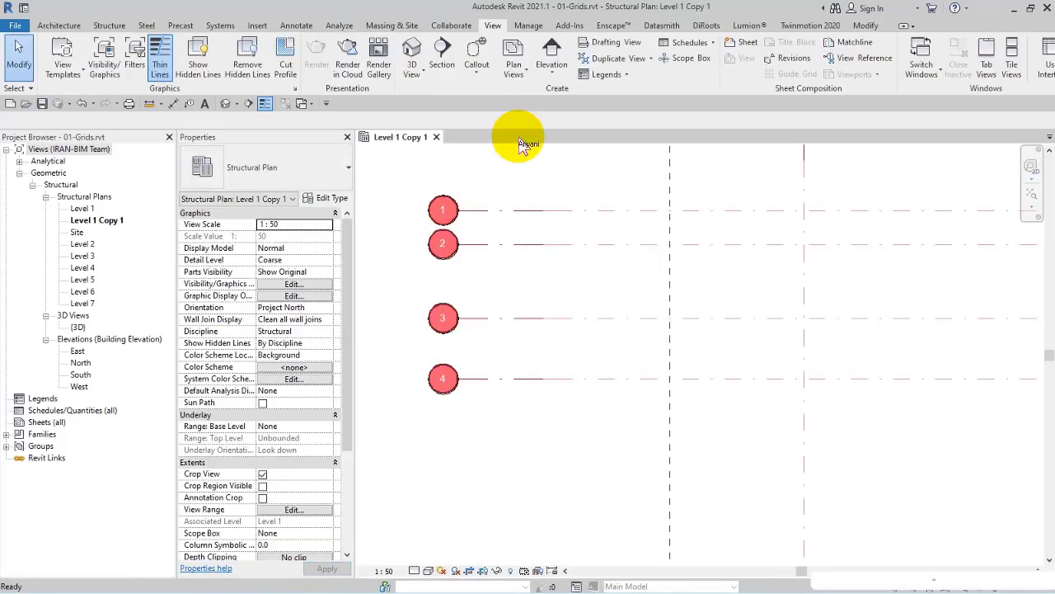
- Duplicate a grid type as TEST using the IR - AN - Grids head symbol, and assign it to the grids
{"action": "left_click", "coordinate": [444, 209]}
{"action": "type", "text": "TE"}
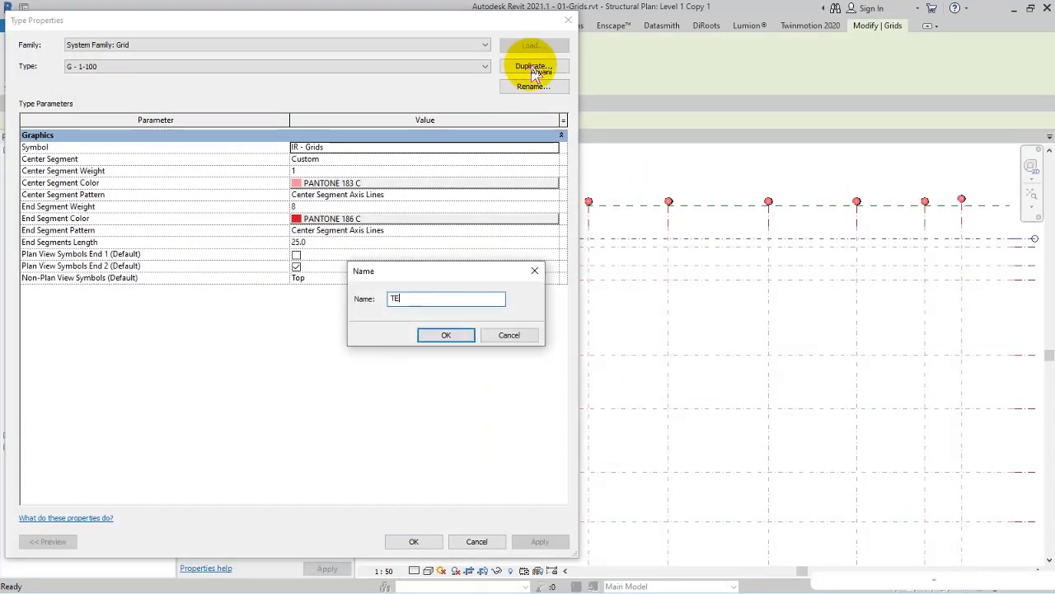
{"action": "left_click", "coordinate": [446, 335]}
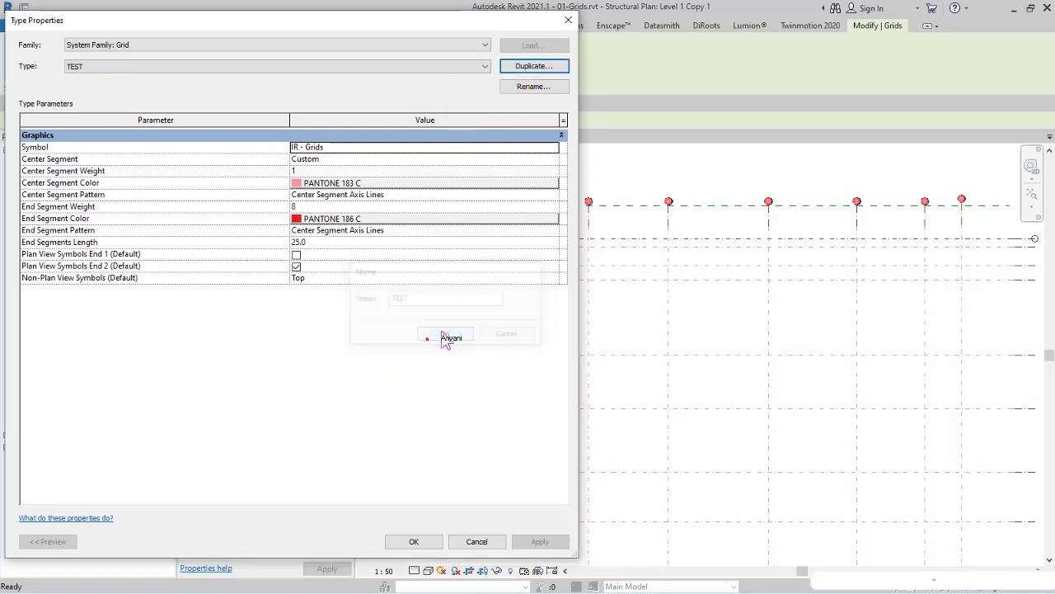
{"action": "left_click", "coordinate": [553, 147]}
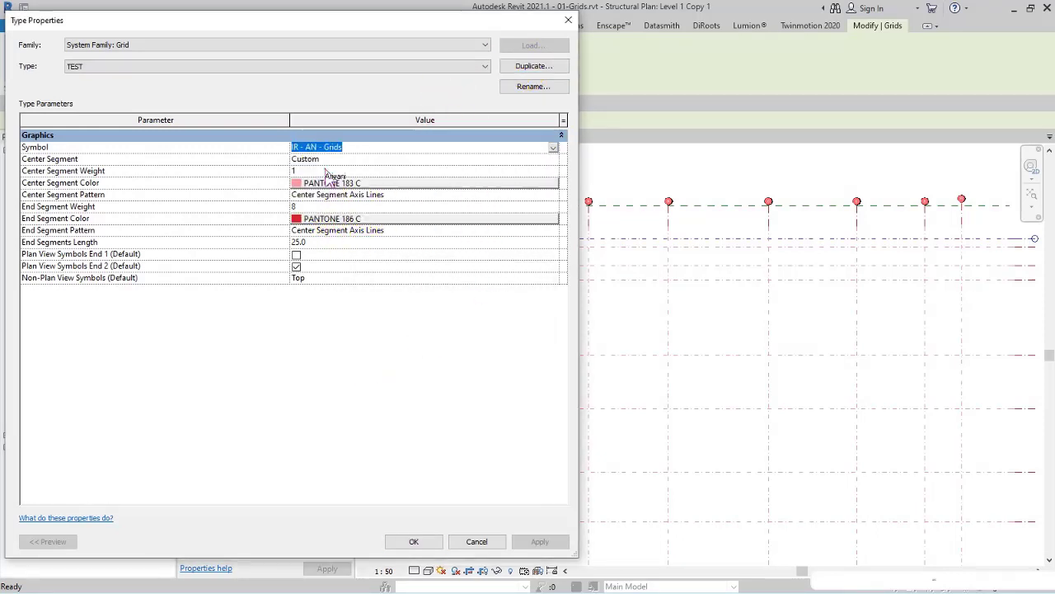
{"action": "left_click", "coordinate": [414, 542]}
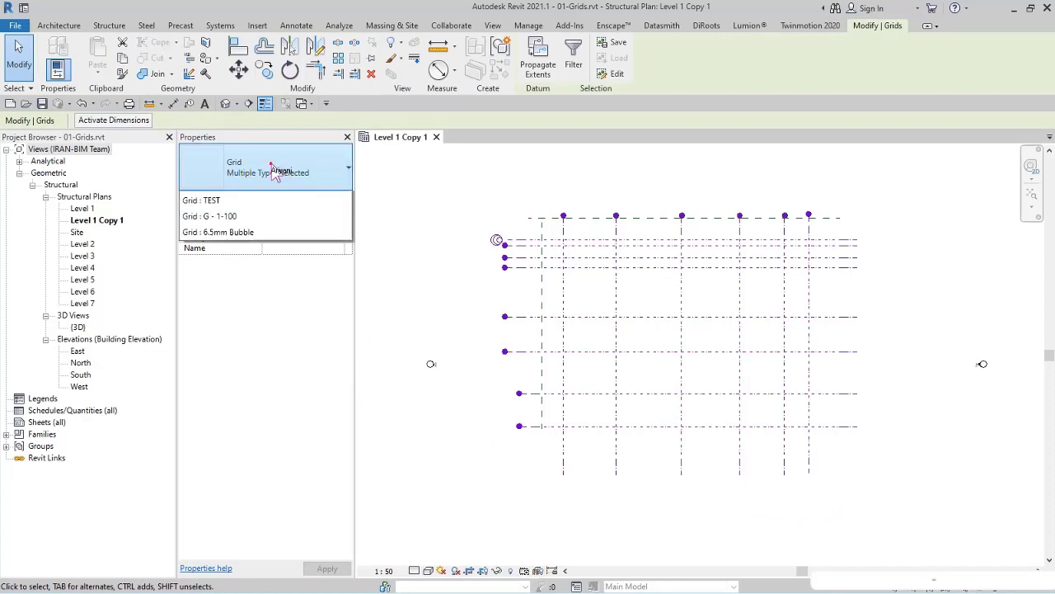
{"action": "left_click", "coordinate": [347, 167]}
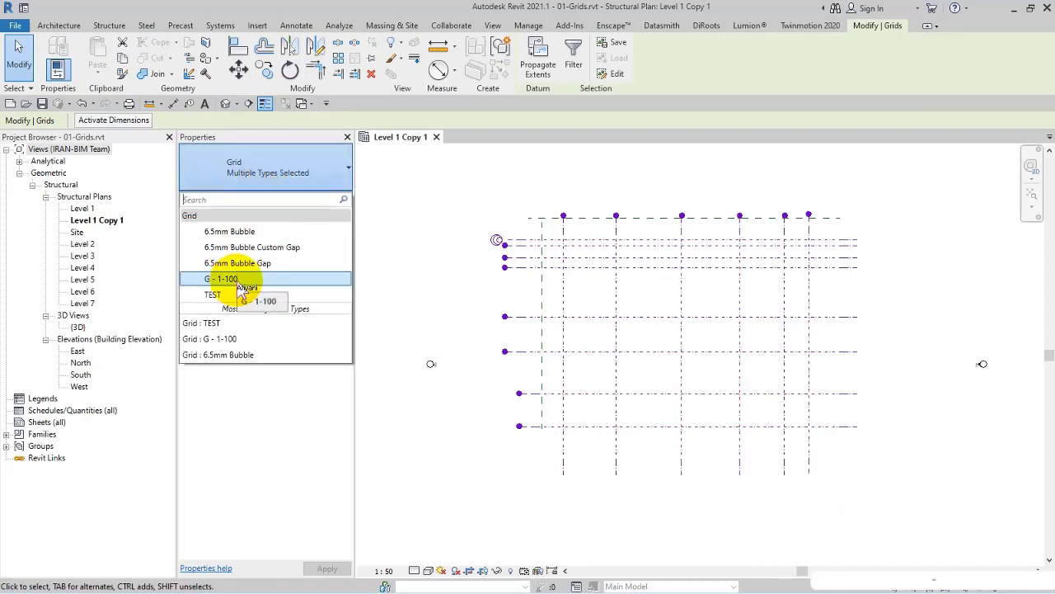
{"action": "left_click", "coordinate": [222, 279]}
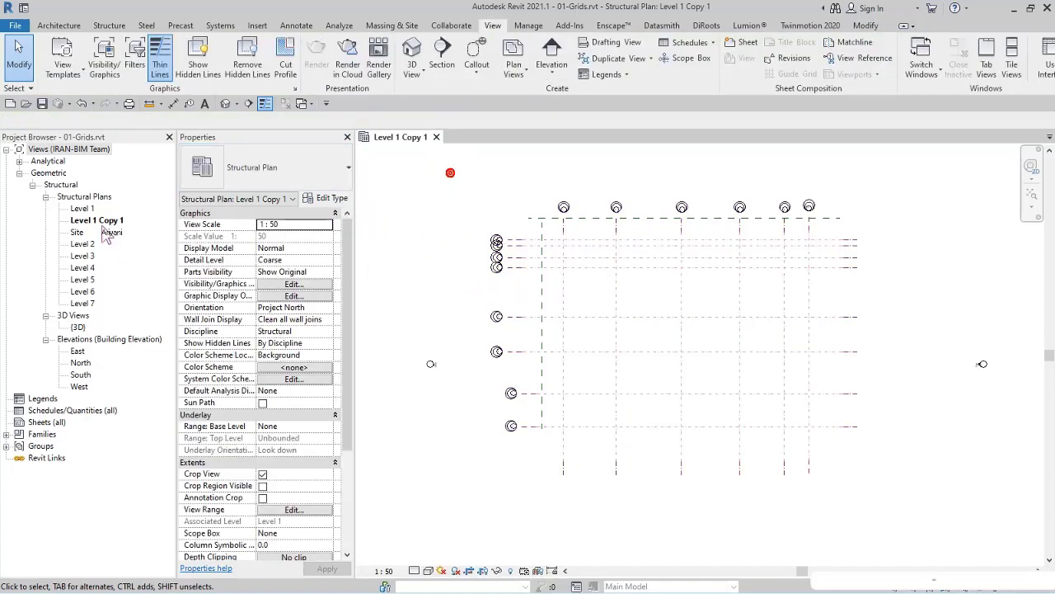
- Open the Level 1 plan view and set its scale to 1:100
{"action": "double_click", "coordinate": [82, 207]}
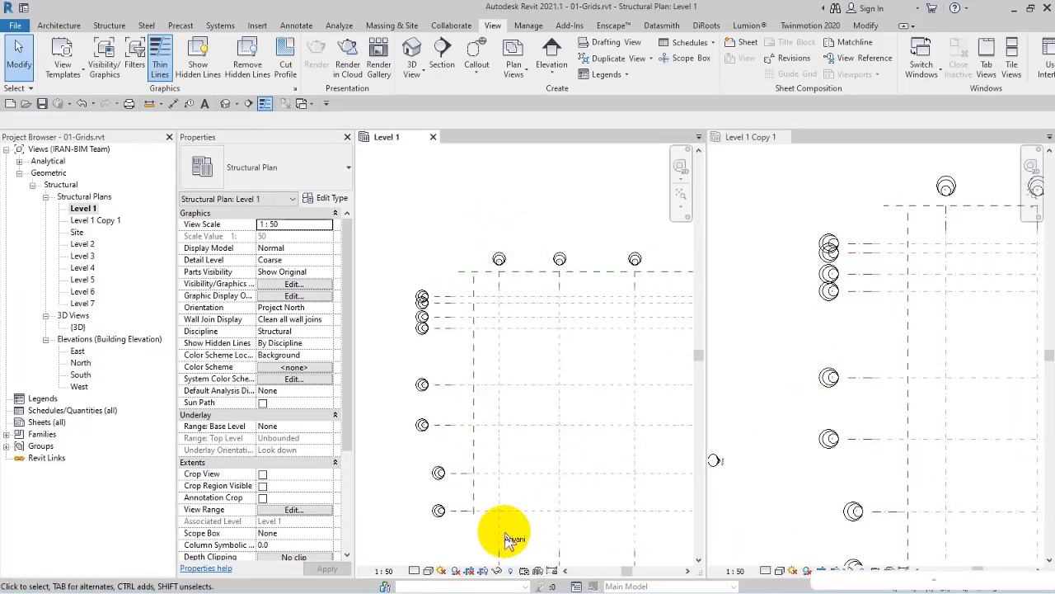
{"action": "left_click", "coordinate": [295, 224]}
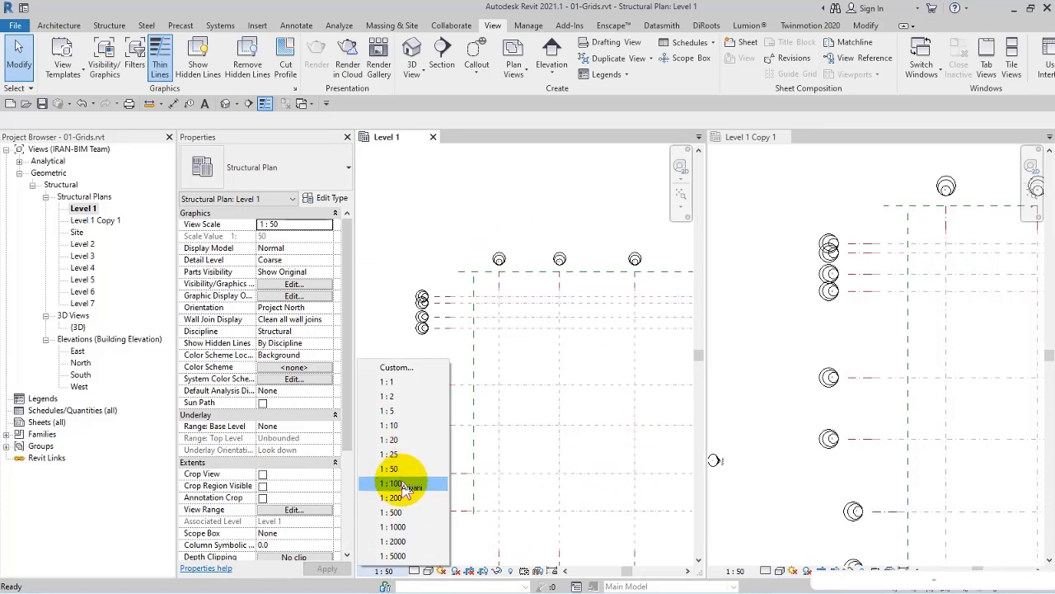
{"action": "left_click", "coordinate": [393, 483]}
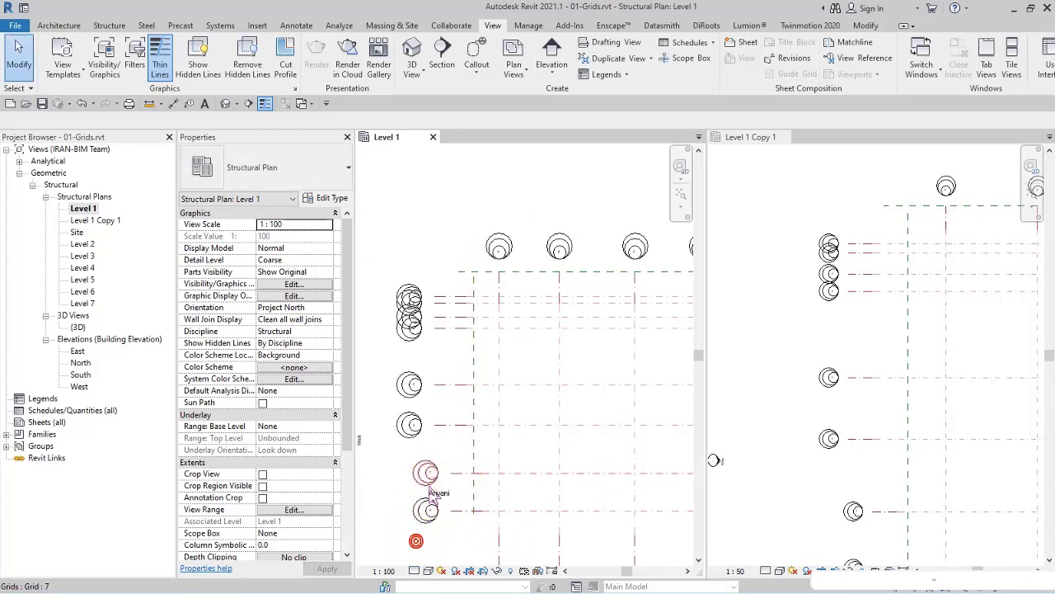
- In Level 1's Visibility/Graphics annotation categories, hide the grid-head circles meant for other scales
{"action": "left_click", "coordinate": [294, 284]}
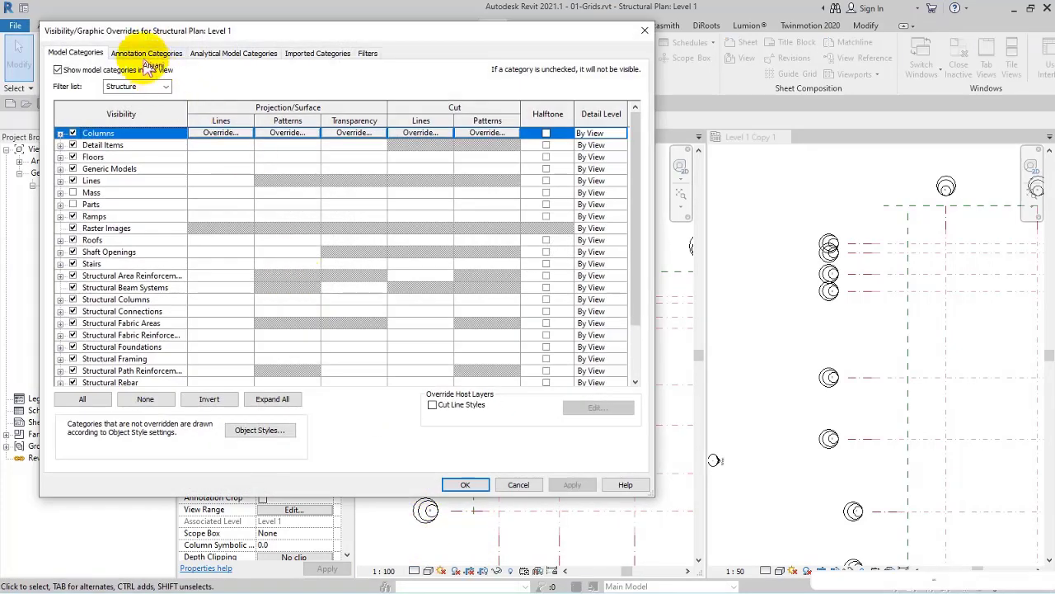
{"action": "left_click", "coordinate": [145, 53]}
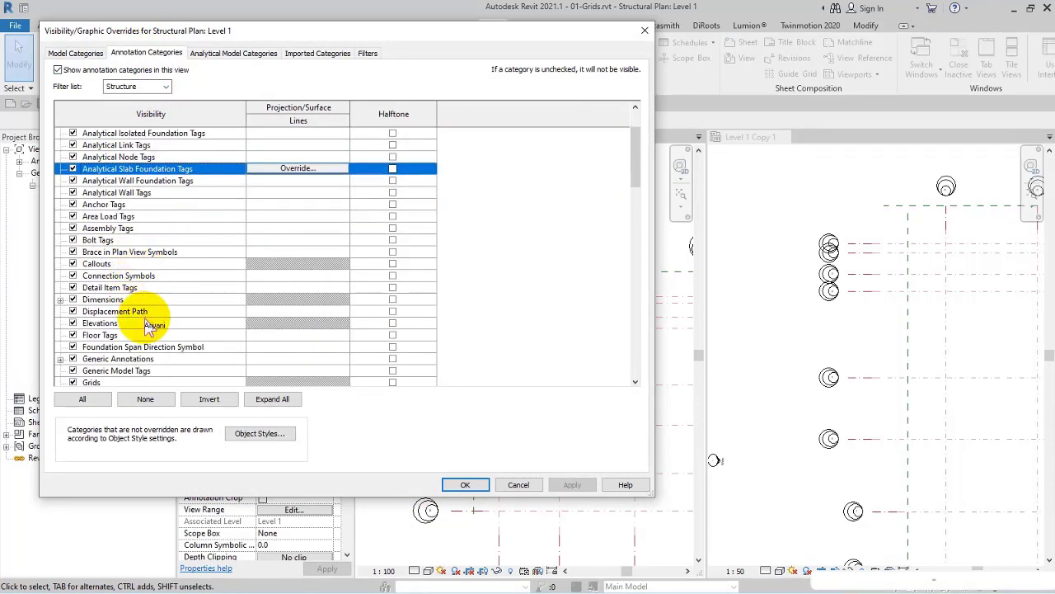
{"action": "left_click", "coordinate": [60, 299]}
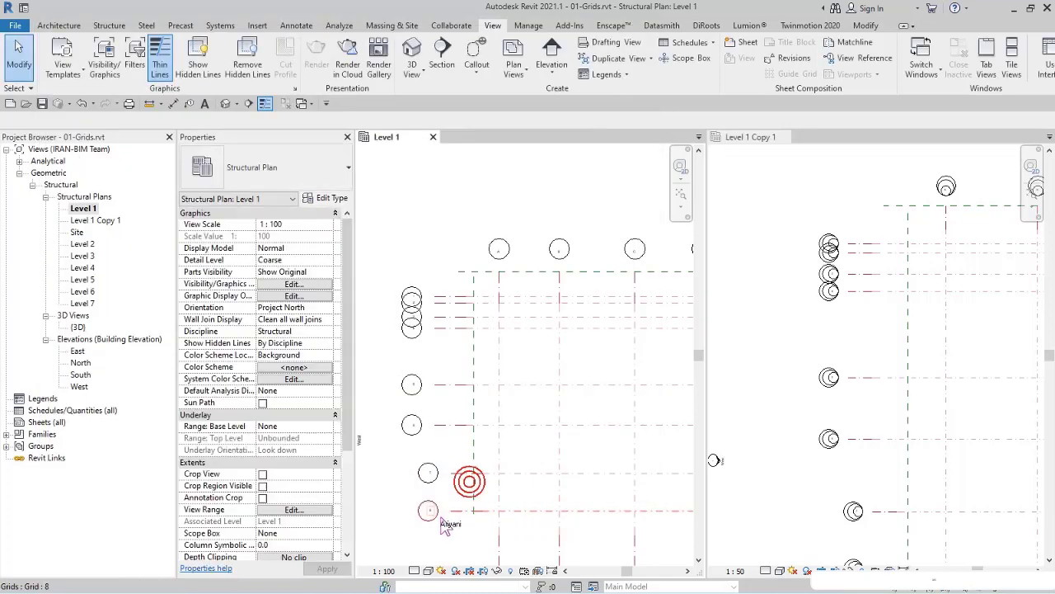
- In Level 1 Copy 1's Visibility/Graphics, hide the SC -1-100 and SC -1-200 circle subcategories
{"action": "left_click", "coordinate": [750, 136]}
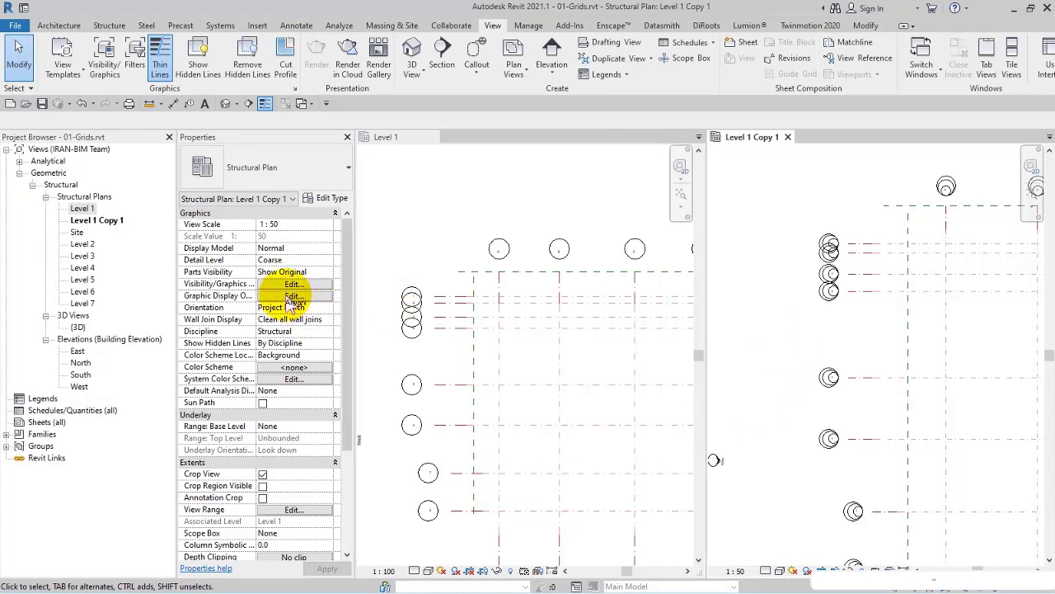
{"action": "left_click", "coordinate": [294, 283]}
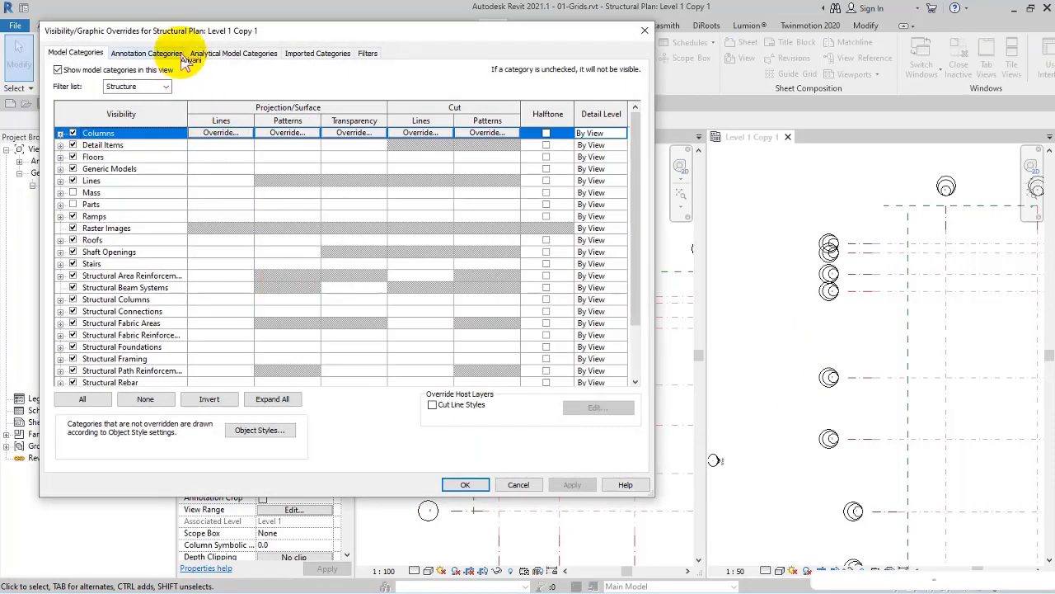
{"action": "left_click", "coordinate": [146, 53]}
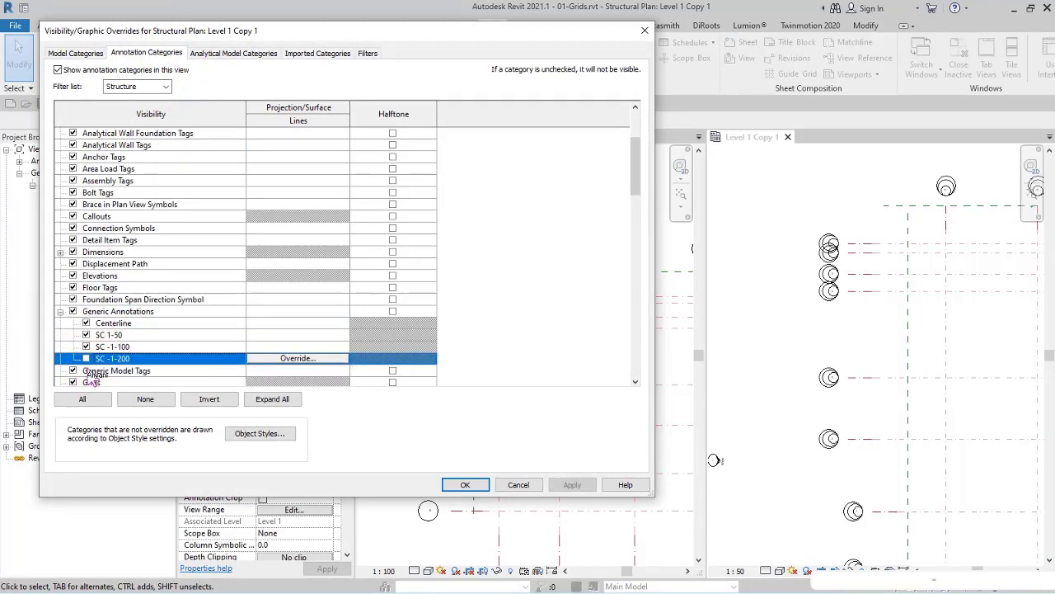
{"action": "left_click", "coordinate": [113, 346]}
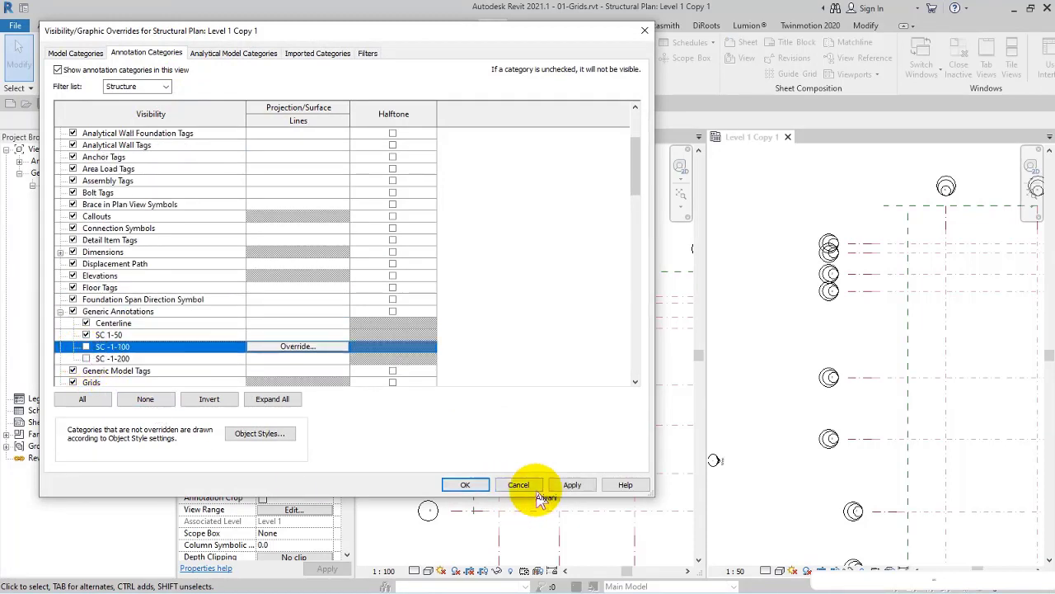
{"action": "left_click", "coordinate": [572, 484]}
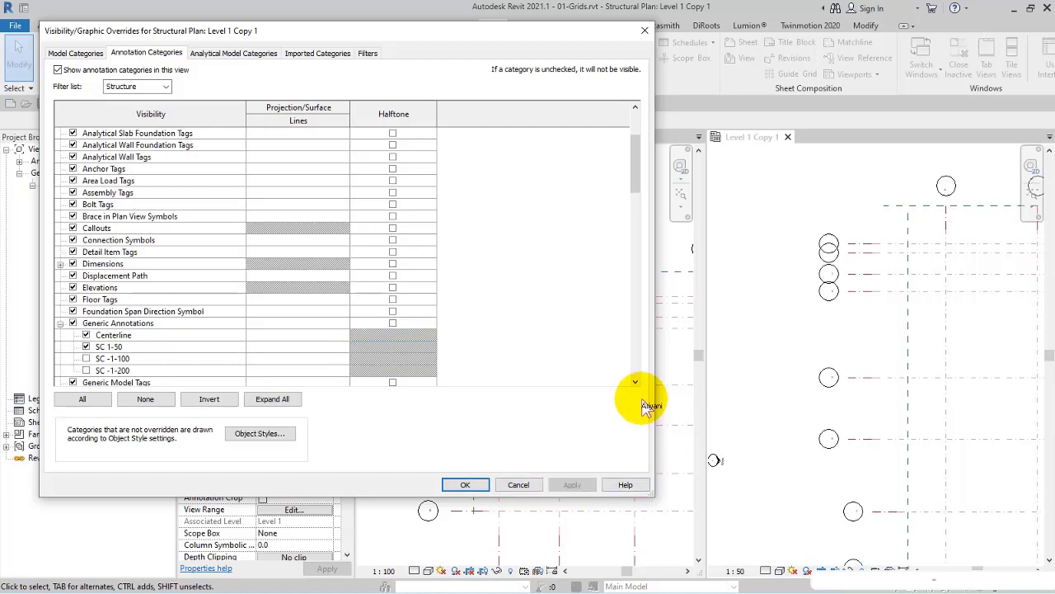
{"action": "left_click", "coordinate": [465, 484]}
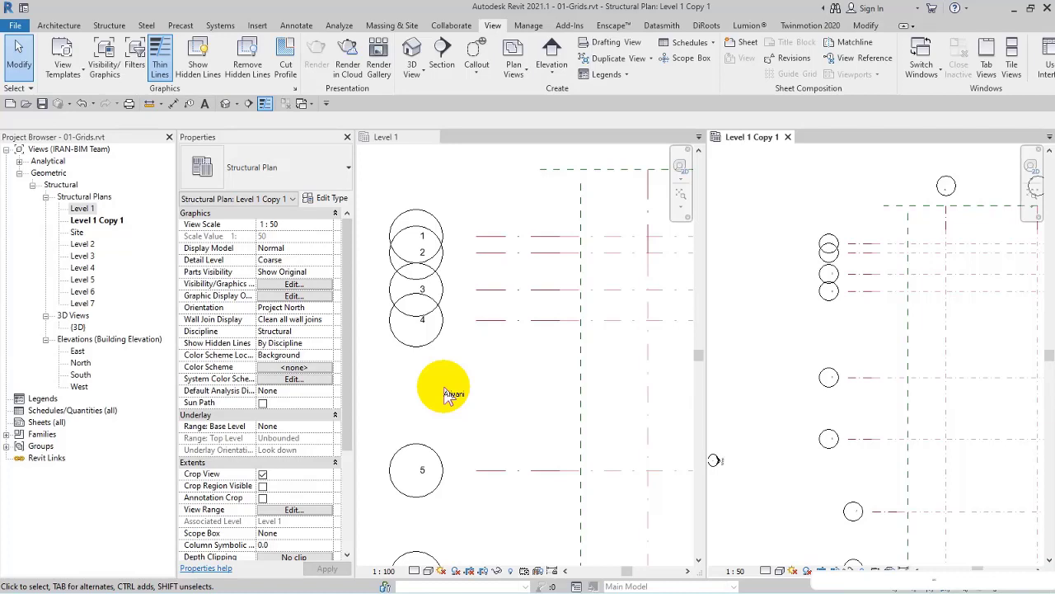
{"action": "mouse_move", "coordinate": [81, 363]}
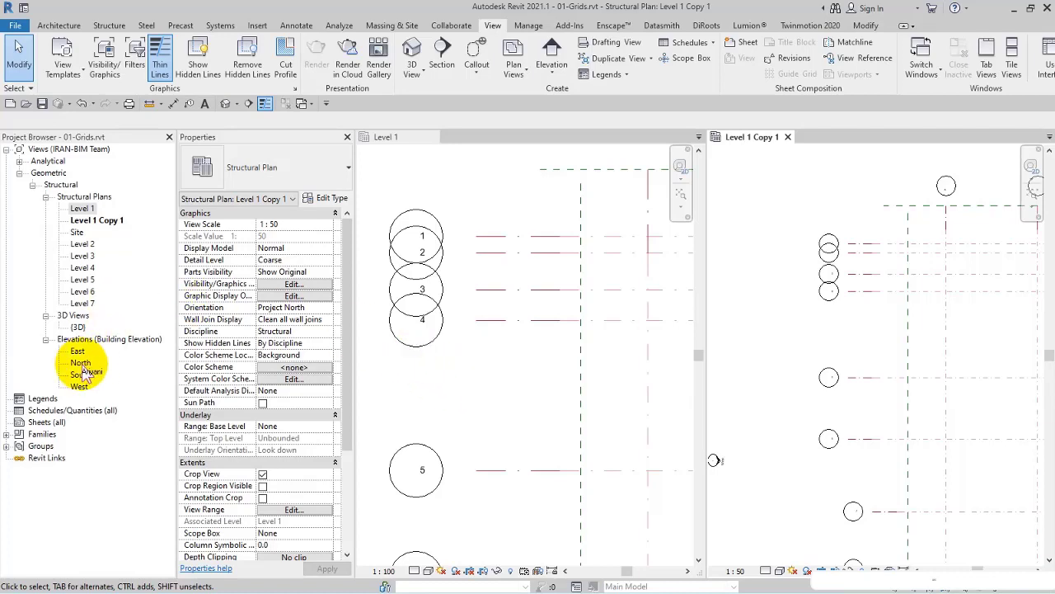
{"action": "scroll", "scroll_direction": "down", "scroll_amount": 3}
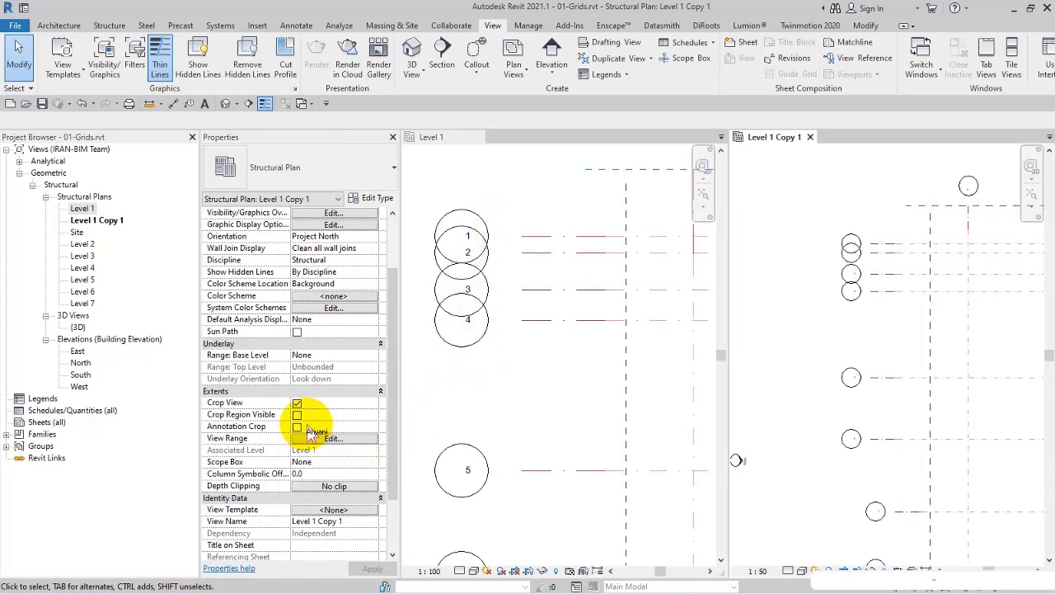
{"action": "mouse_move", "coordinate": [260, 285]}
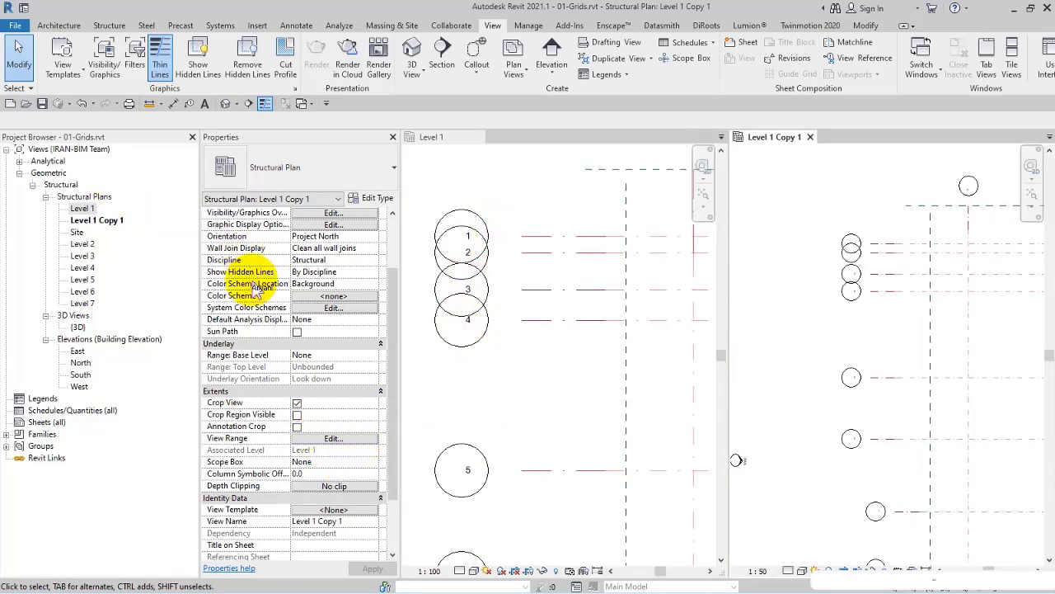